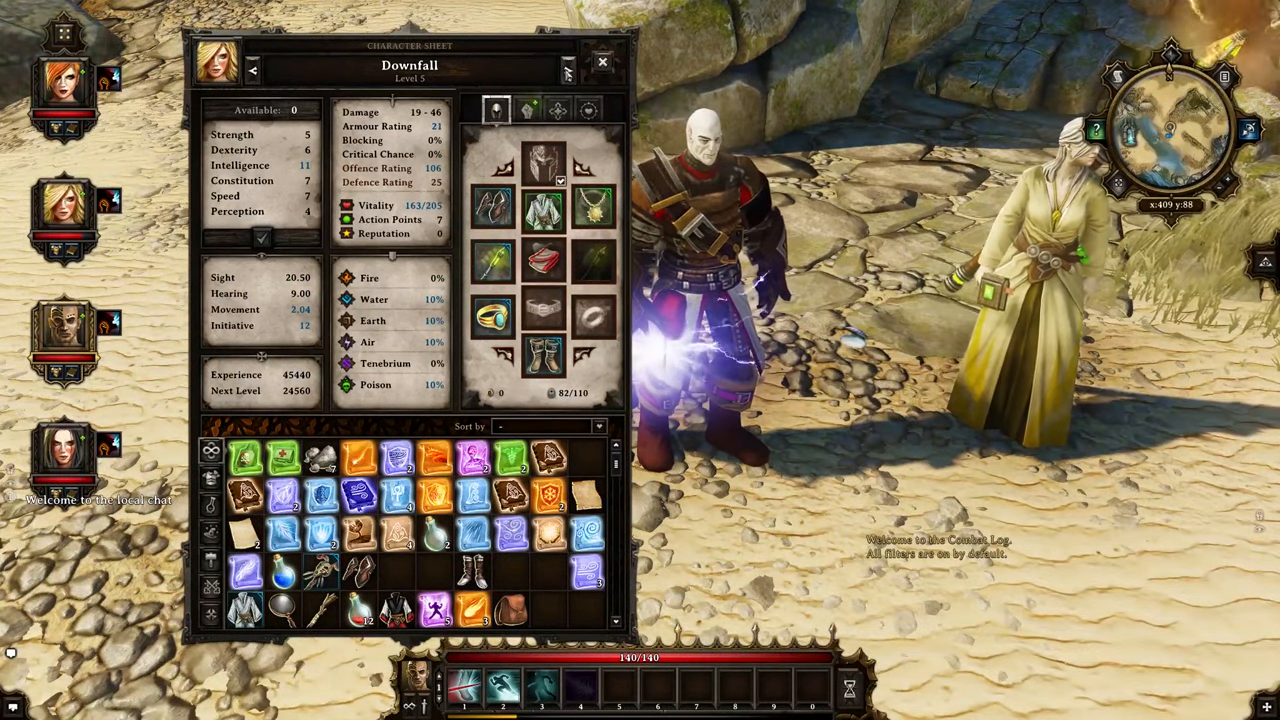
Step: Close the character sheet and exit the game to the desktop
left_click(602, 62)
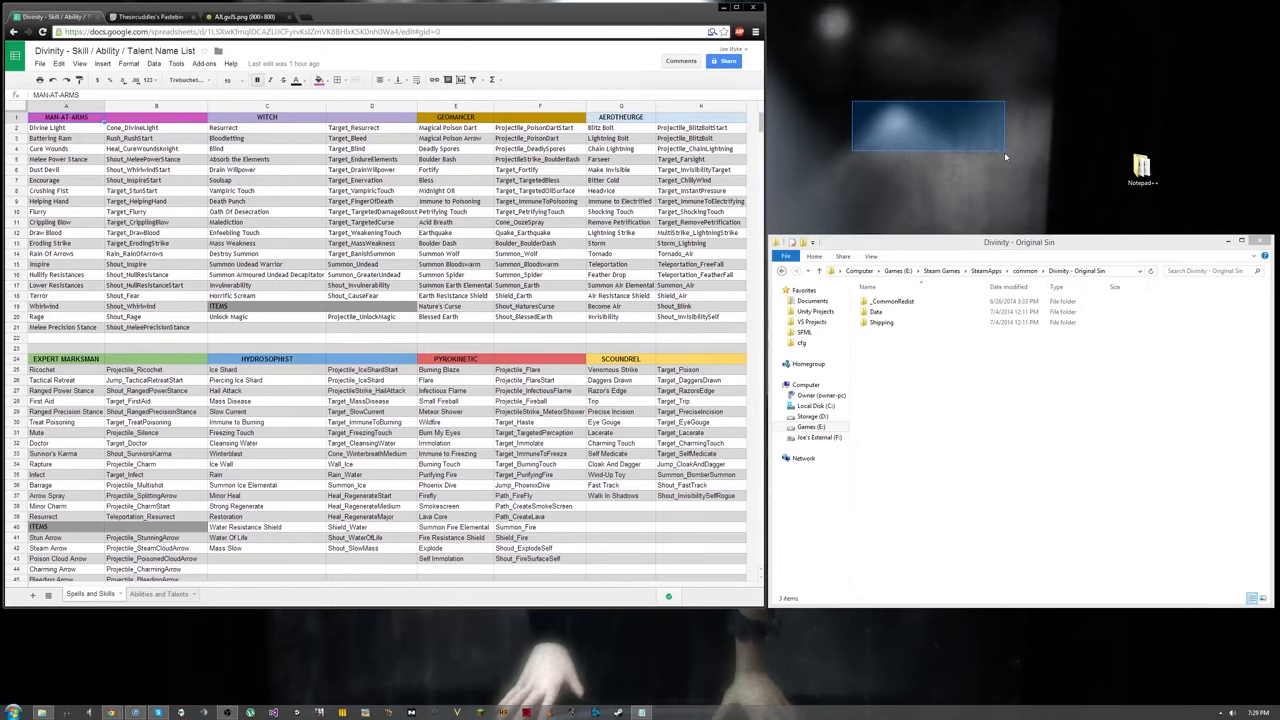
mouse_move(1051, 88)
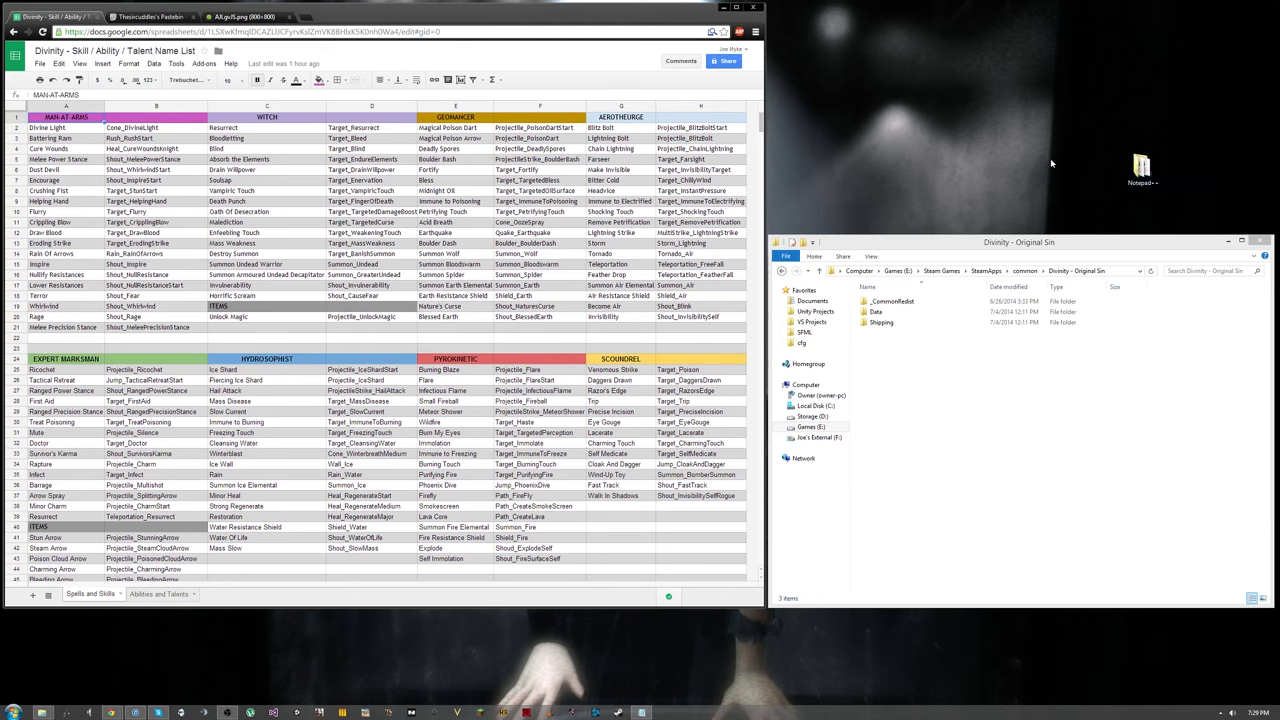
mouse_move(985, 172)
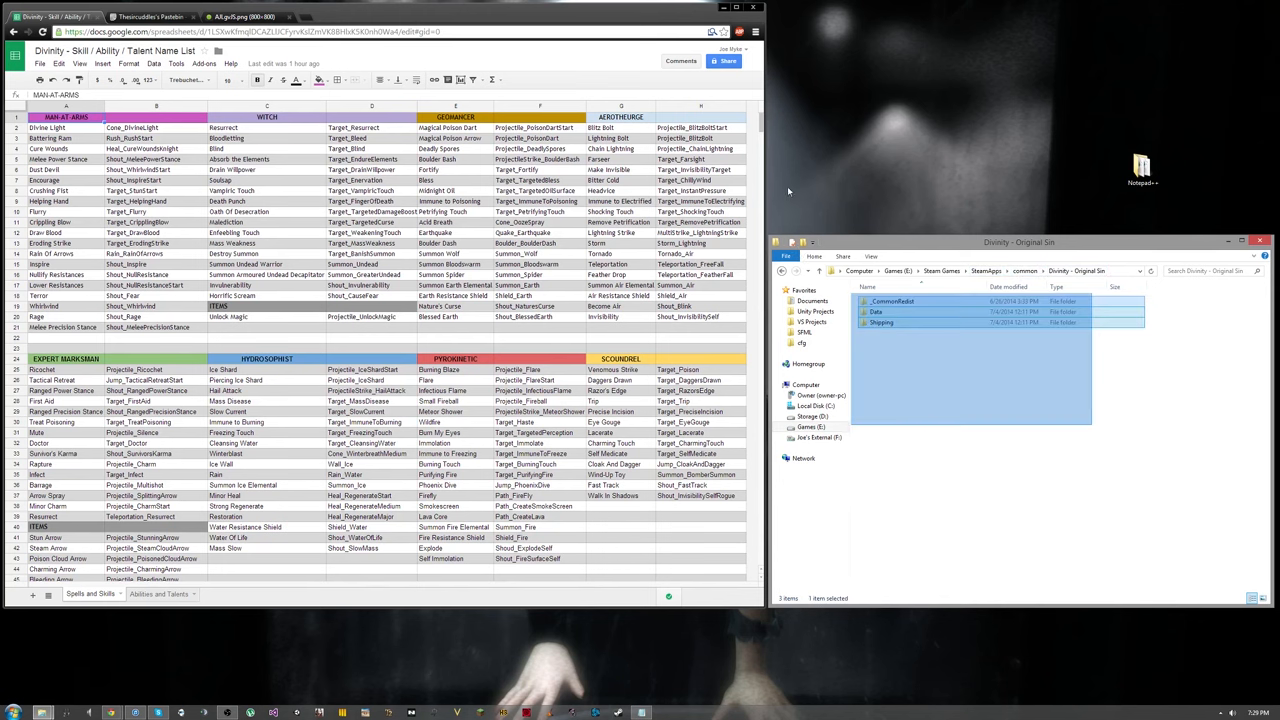
Step: Review the Spells and Skills sheet, then bring up the Pastebin class preset list
left_click(150, 17)
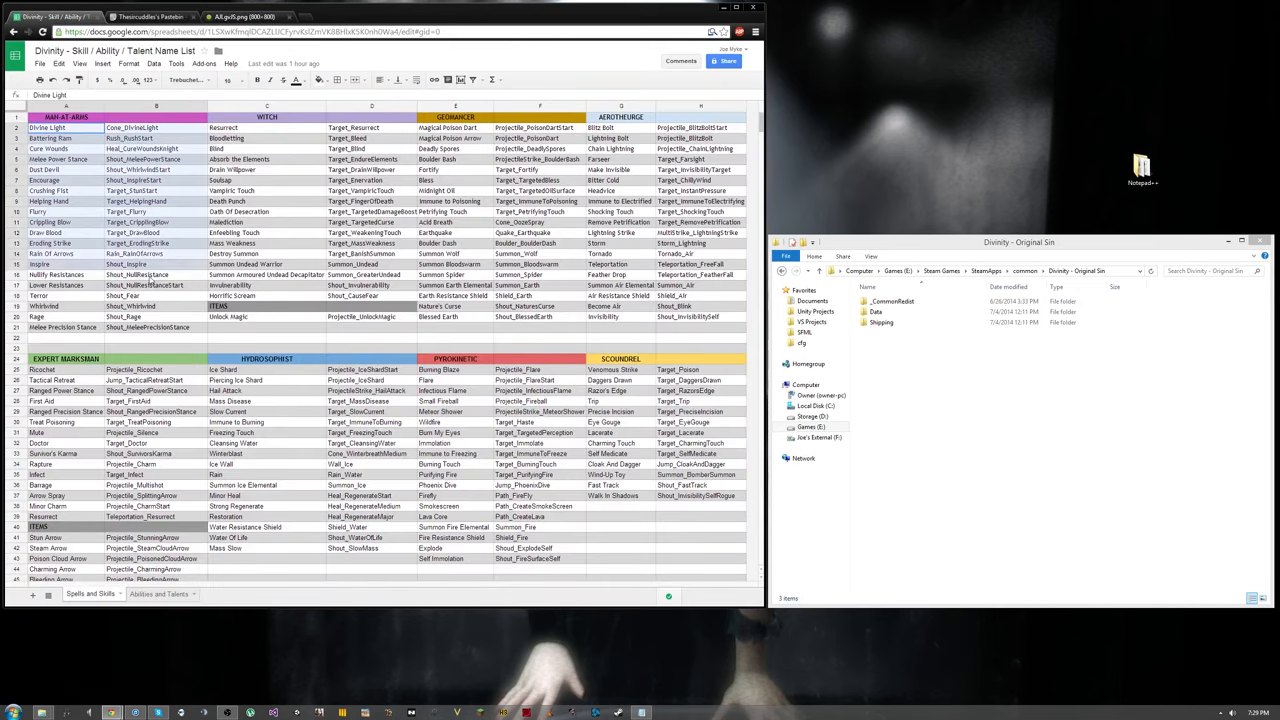
left_click(150, 16)
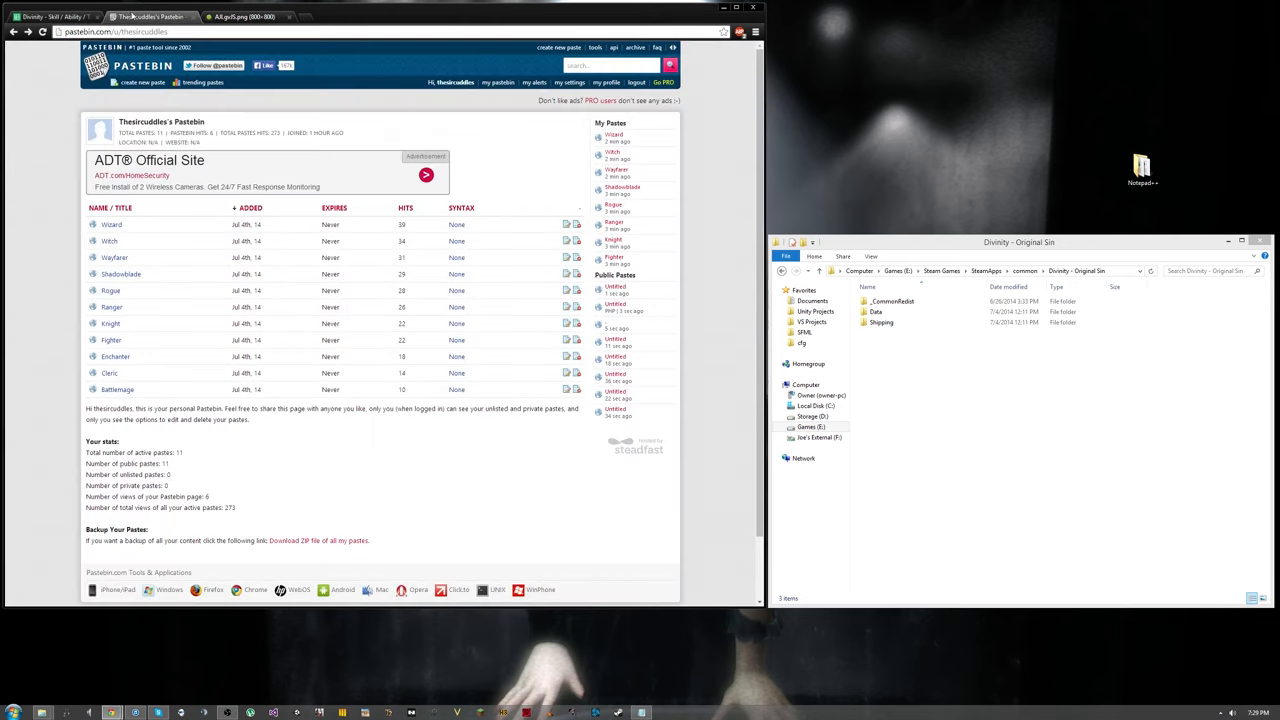
Step: Check internal names for What A Rush, Far Out Man (FaroutDude) and Know-It-All talents
left_click(50, 16)
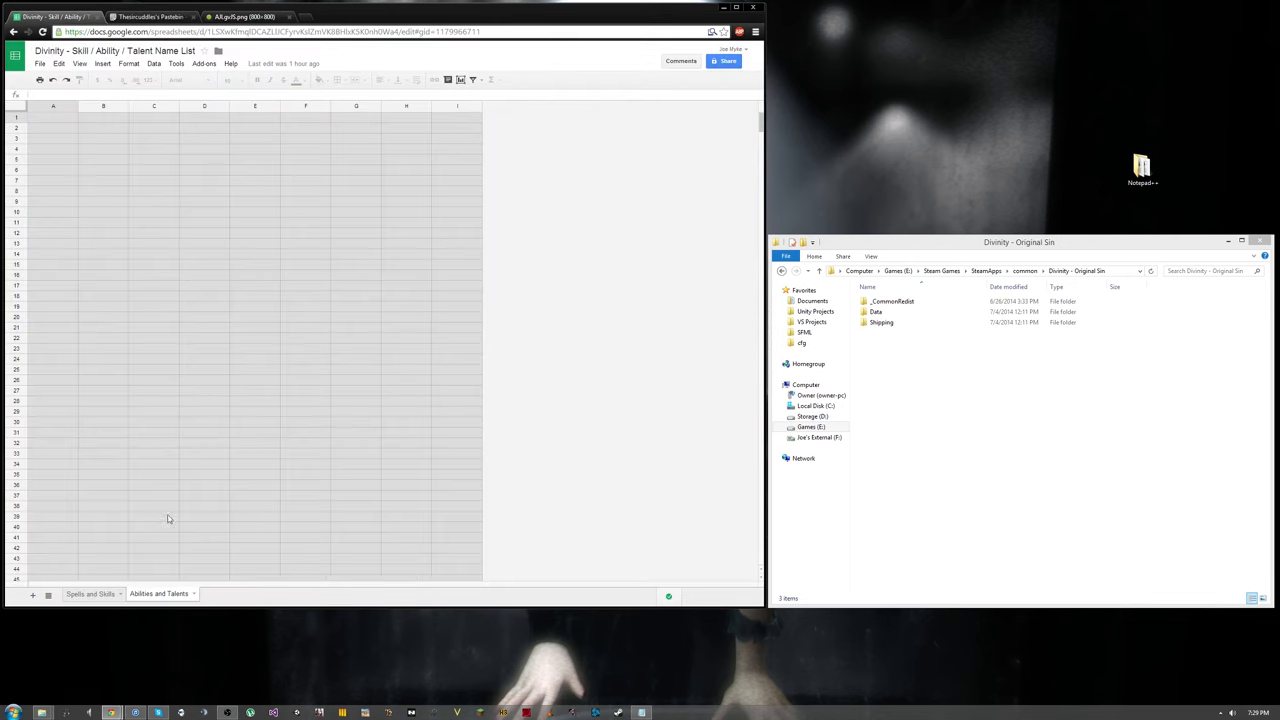
left_click(158, 593)
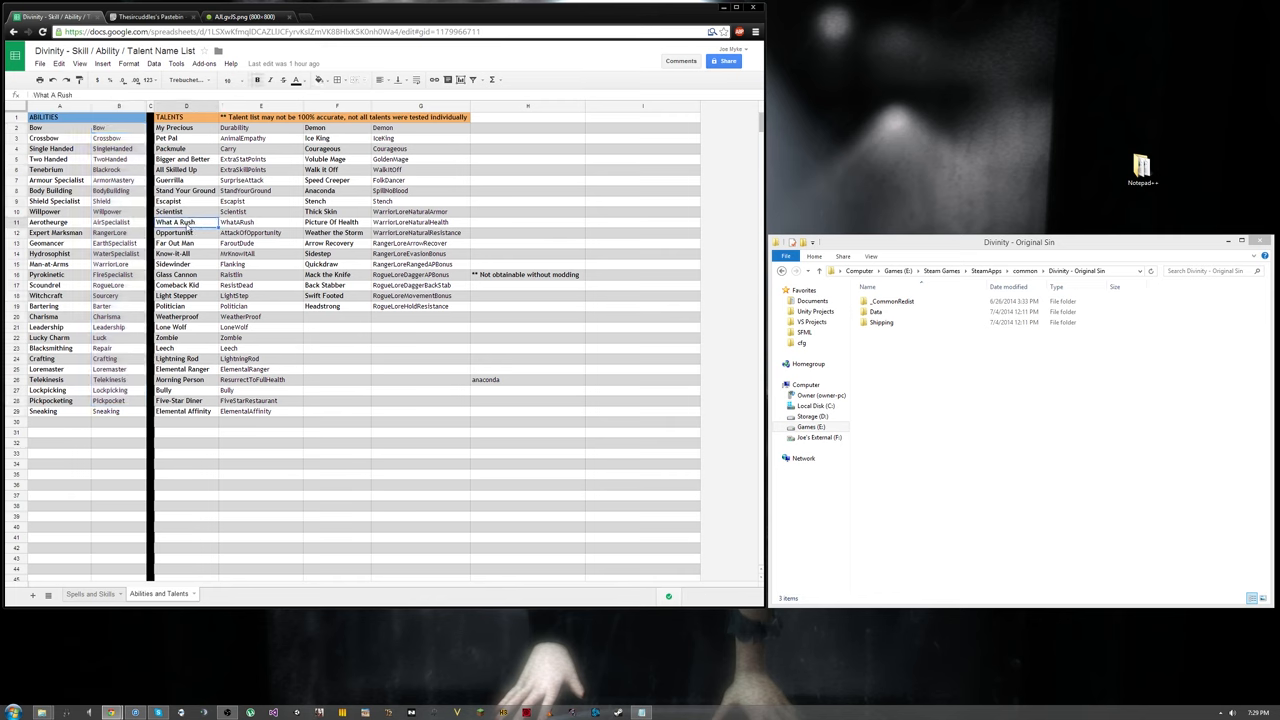
left_click(240, 243)
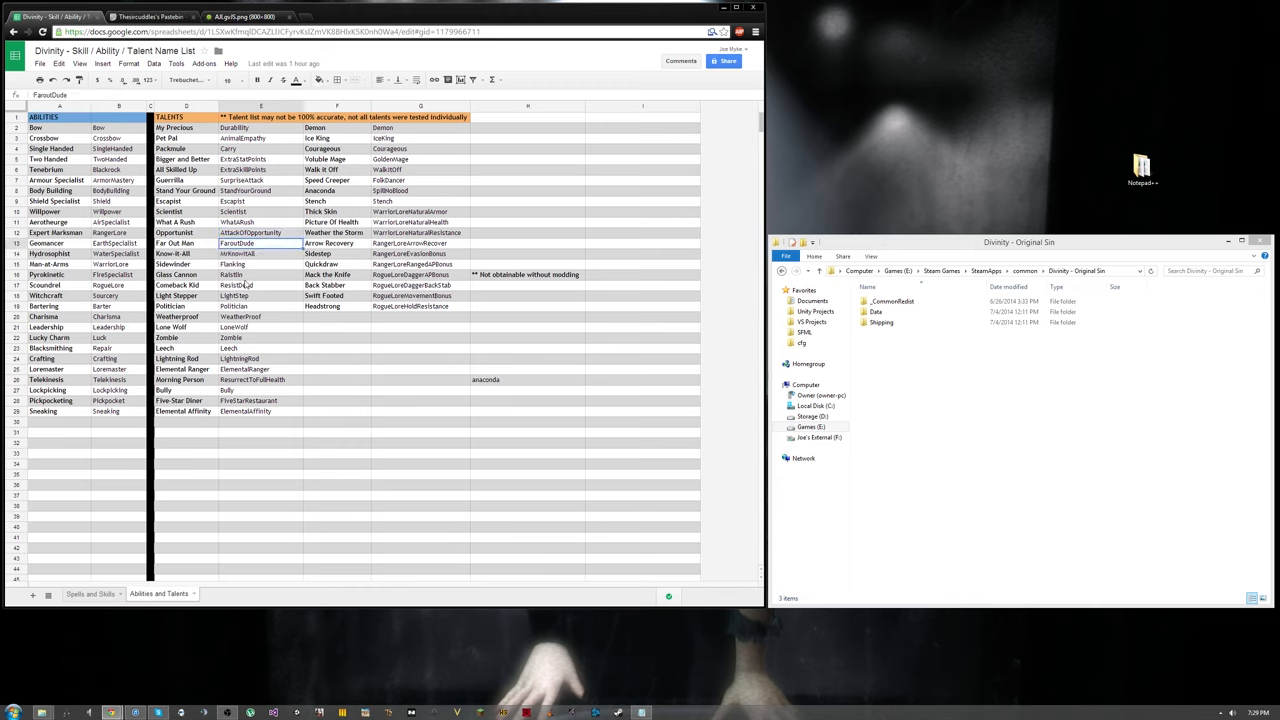
left_click(185, 243)
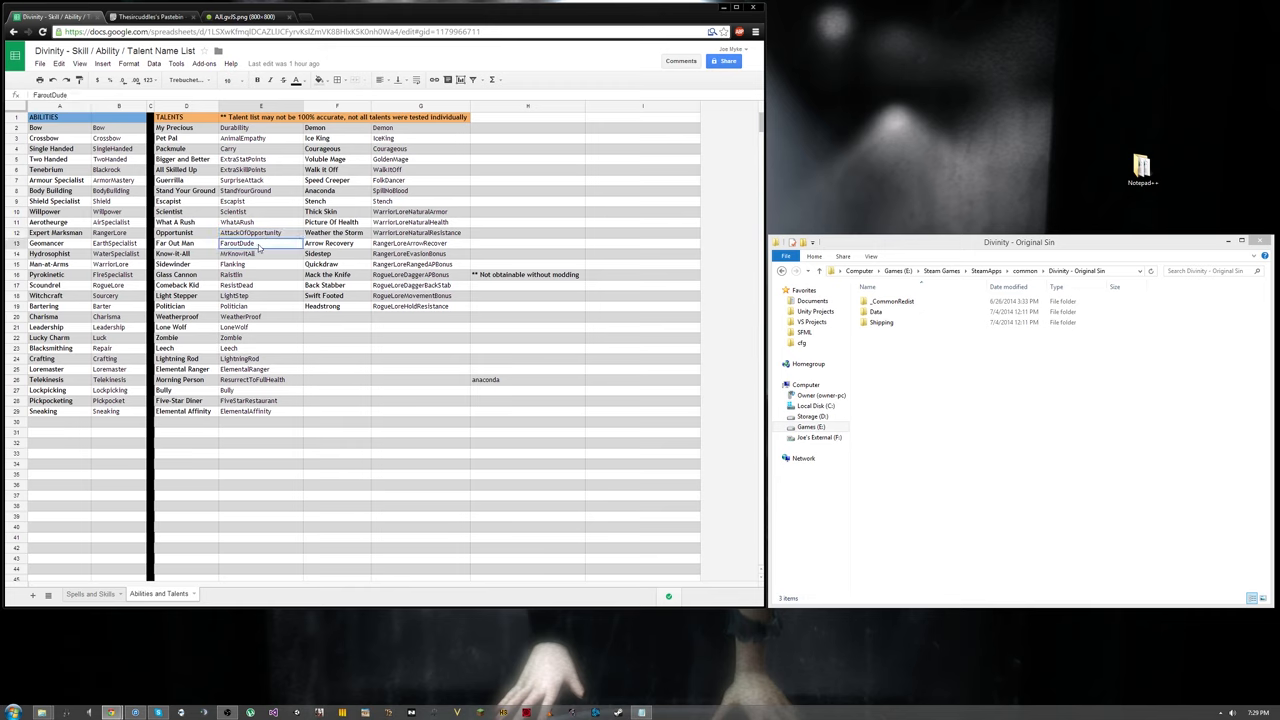
left_click(260, 253)
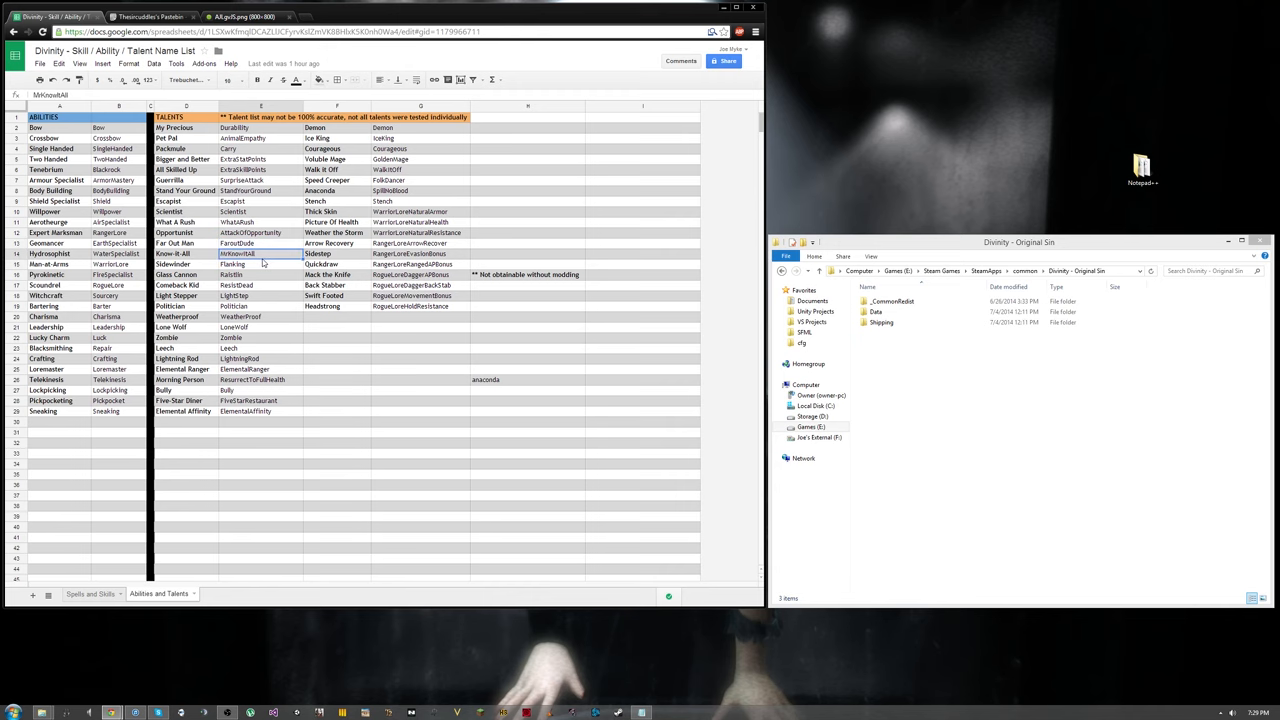
left_click(147, 17)
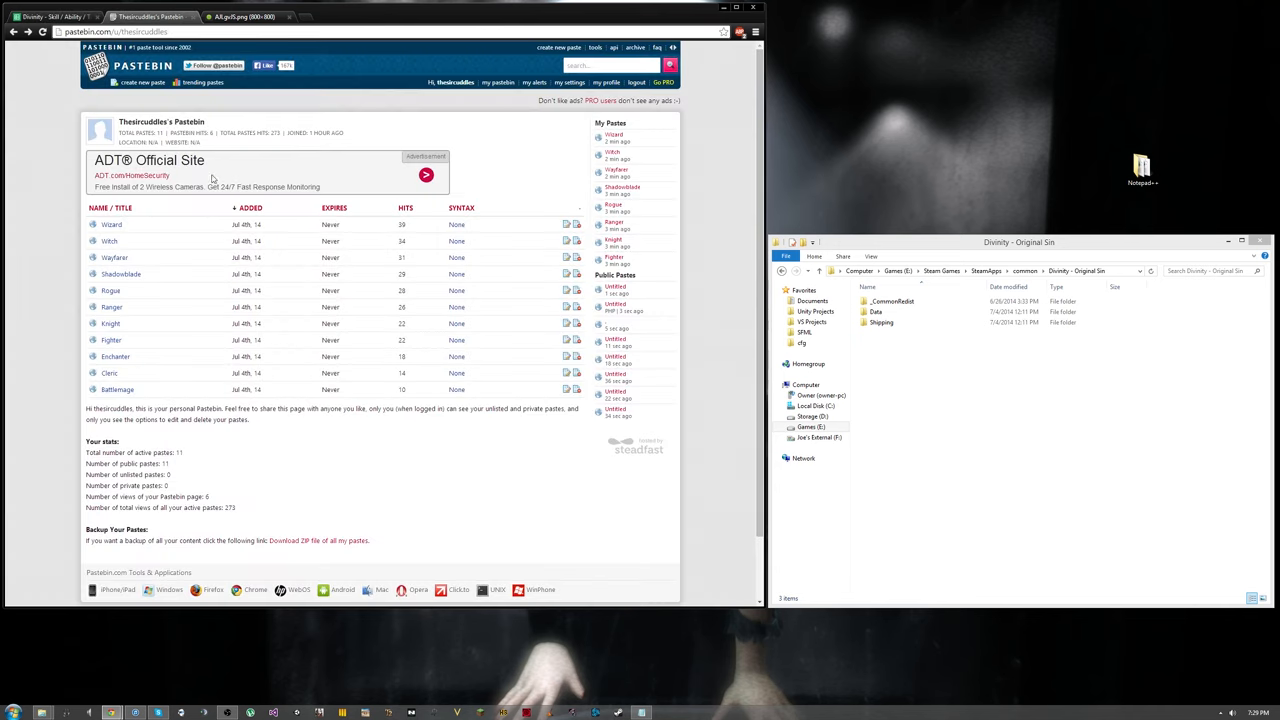
mouse_move(116, 399)
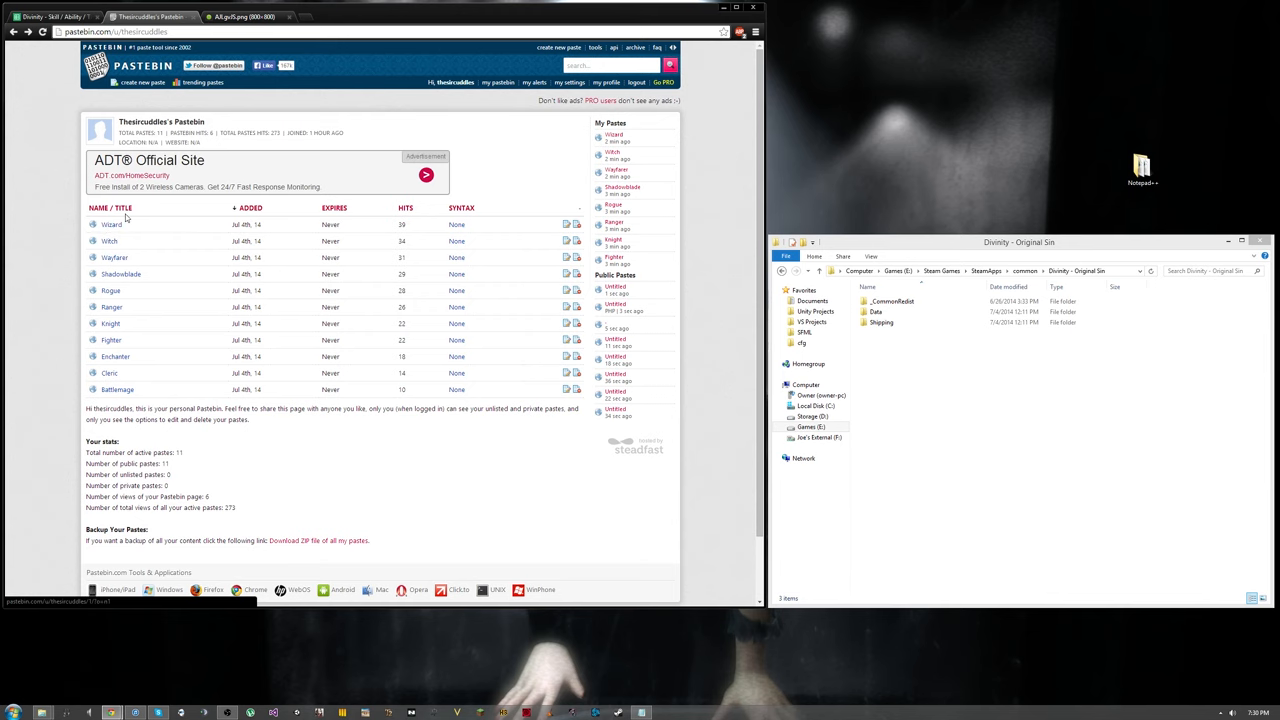
Step: Switch to the Imgur image listing head types, skin colours and hair options
left_click(243, 17)
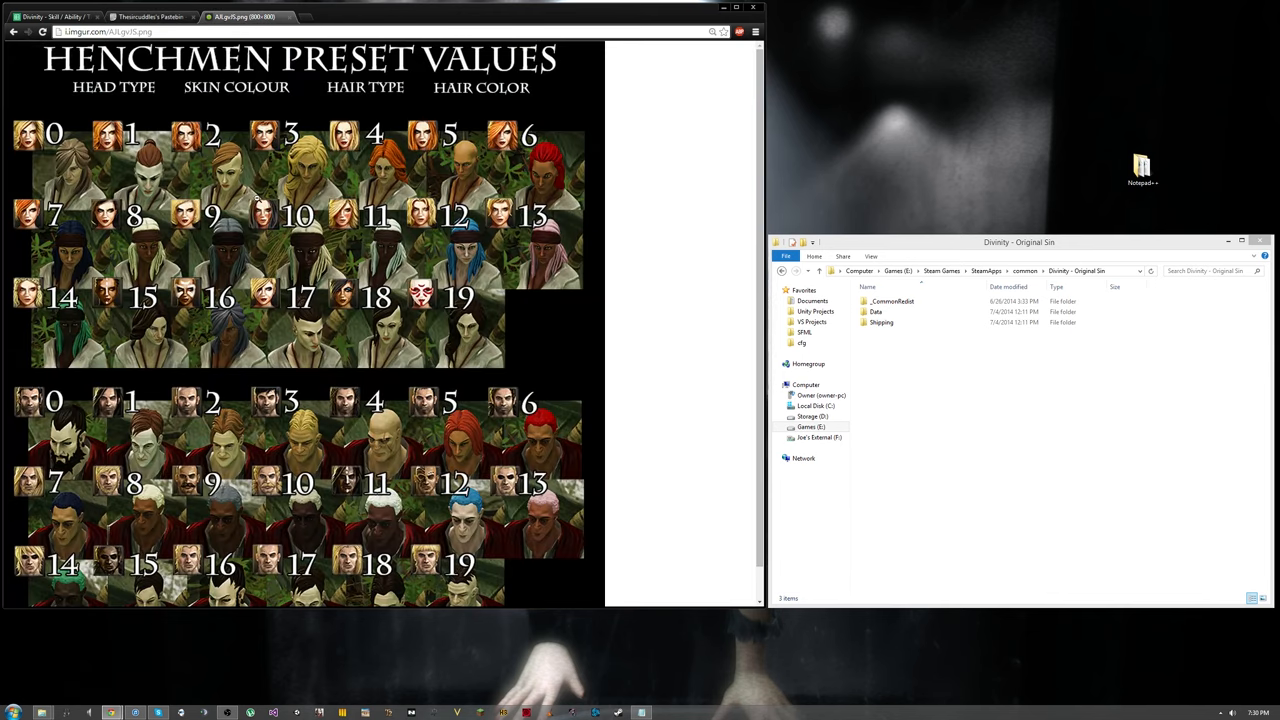
mouse_move(228, 152)
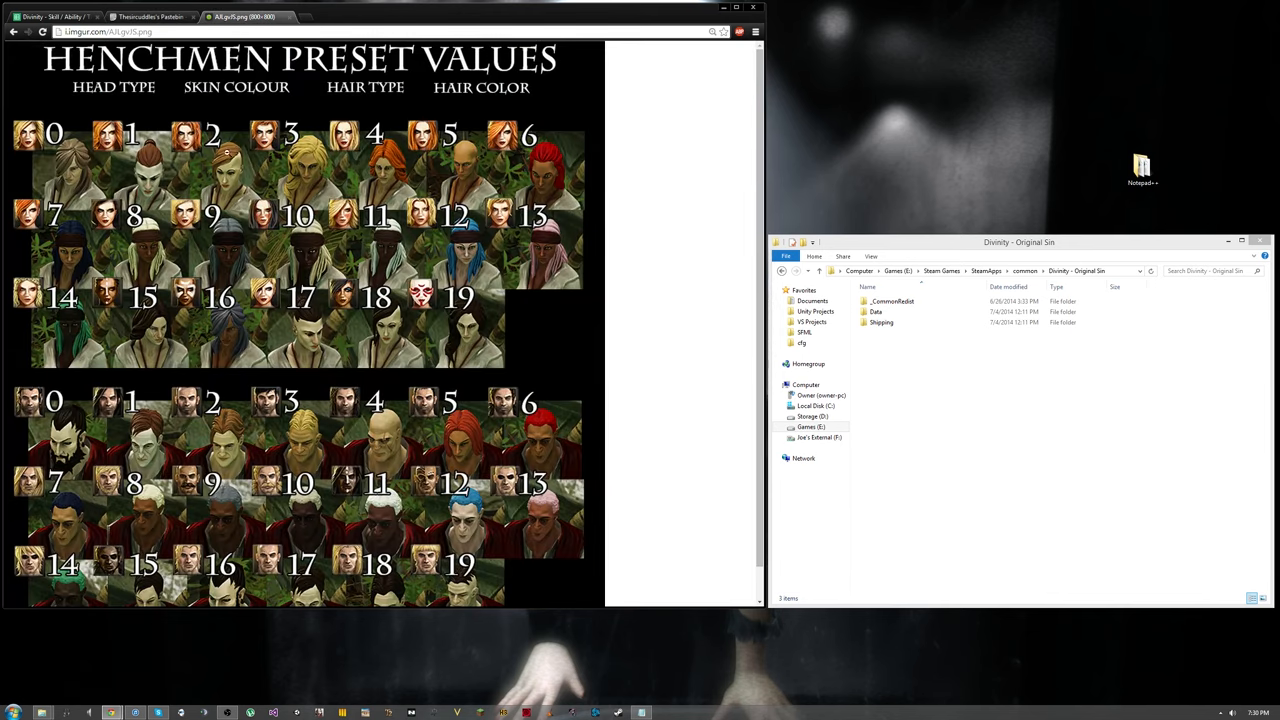
mouse_move(445, 272)
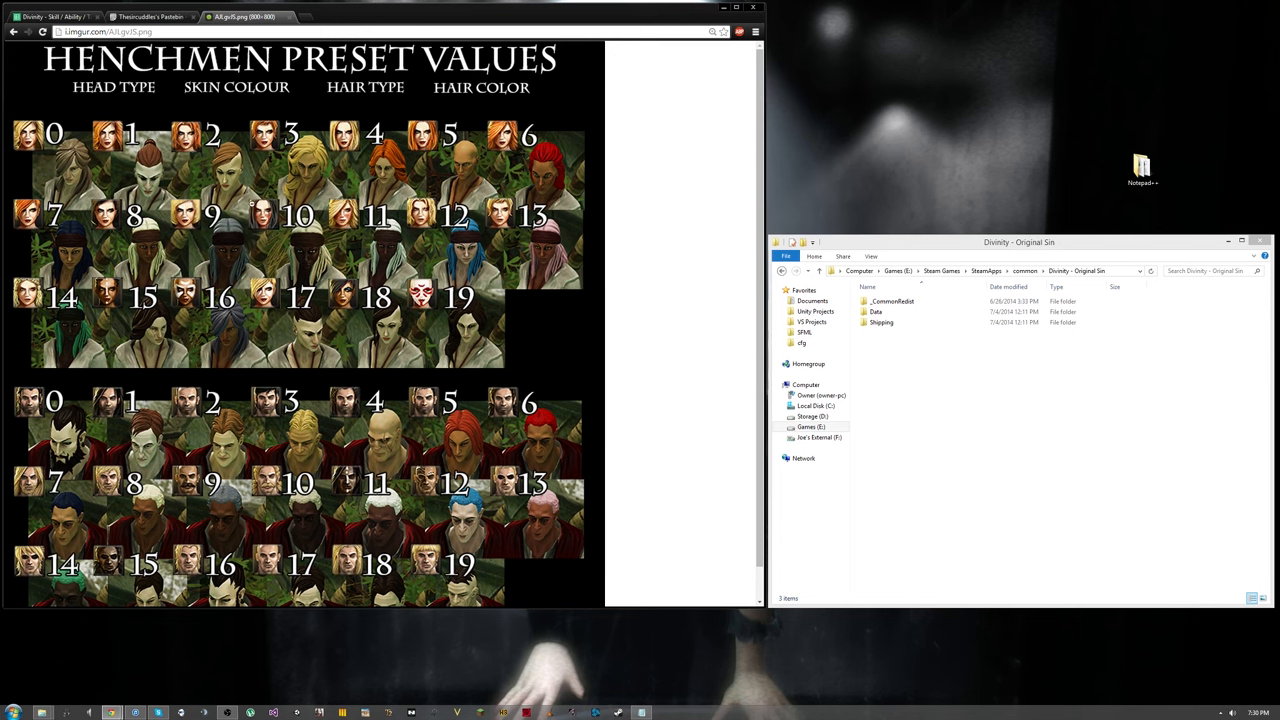
Step: Scroll through the henchman preset values image, then go back to Pastebin
scroll("down", 3)
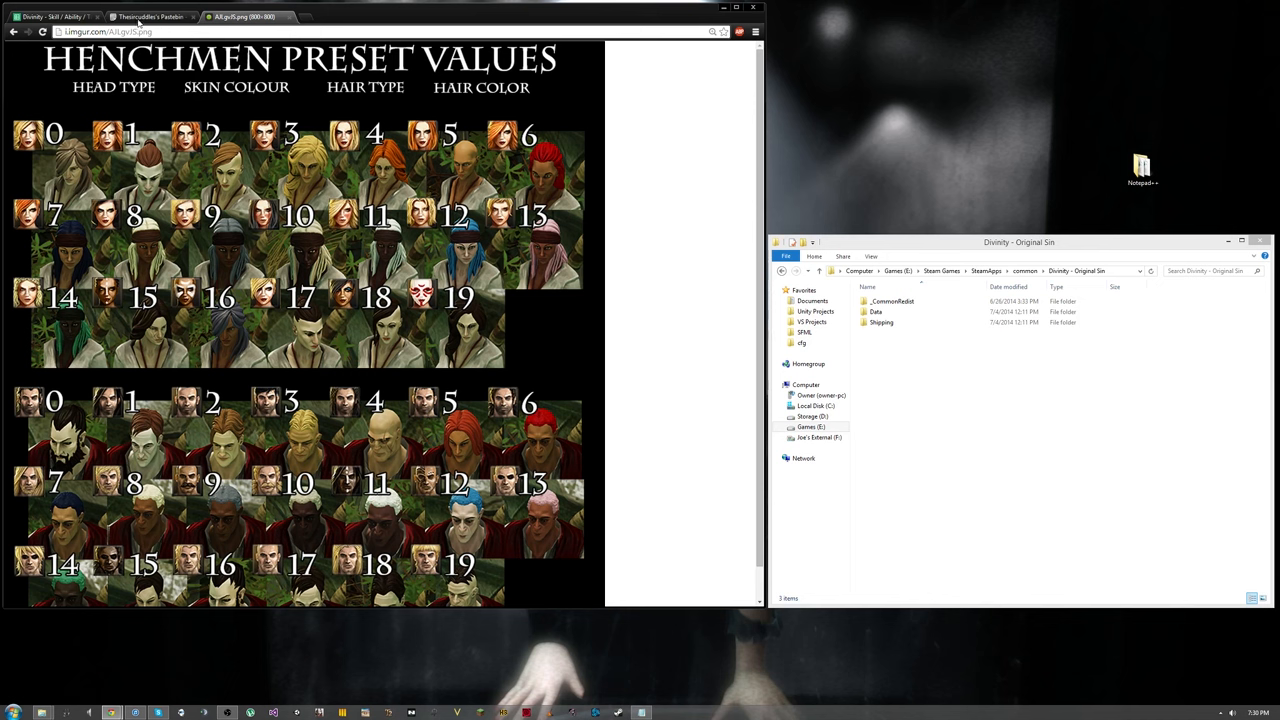
left_click(150, 16)
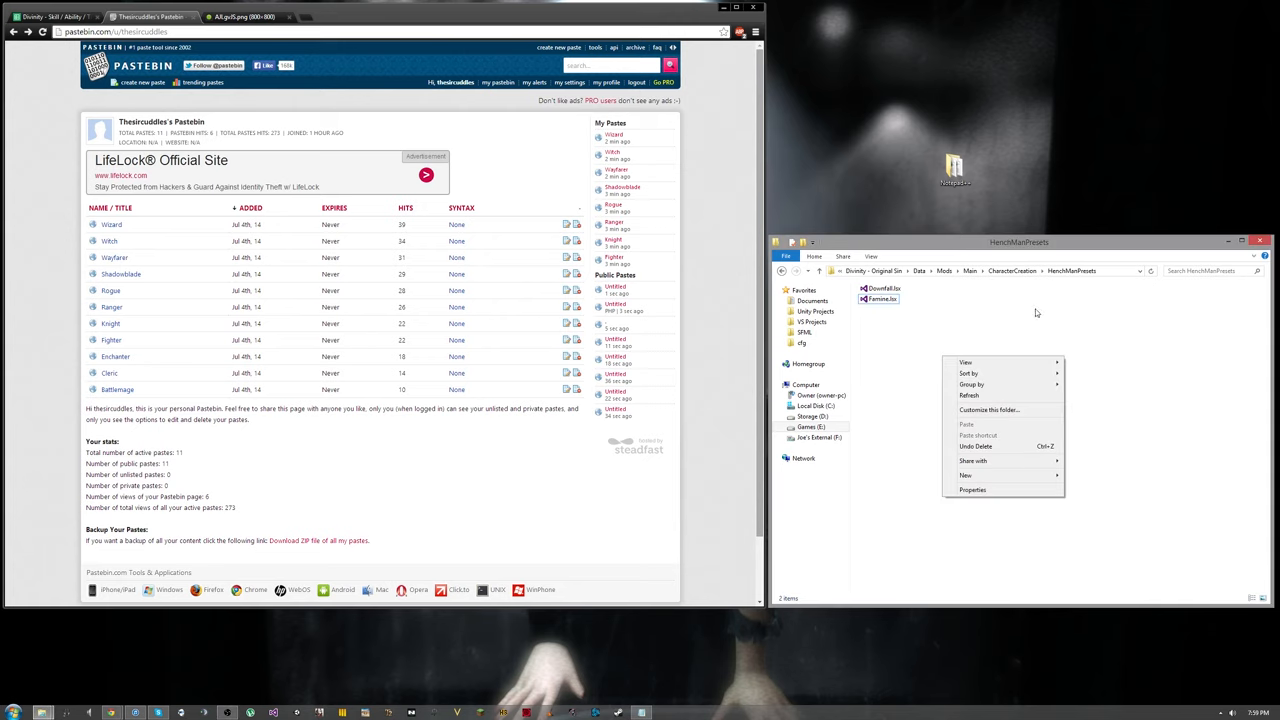
Step: Create a new text document renamed Test.lsx in HenchManPresets, accepting the extension change
left_click(1035, 305)
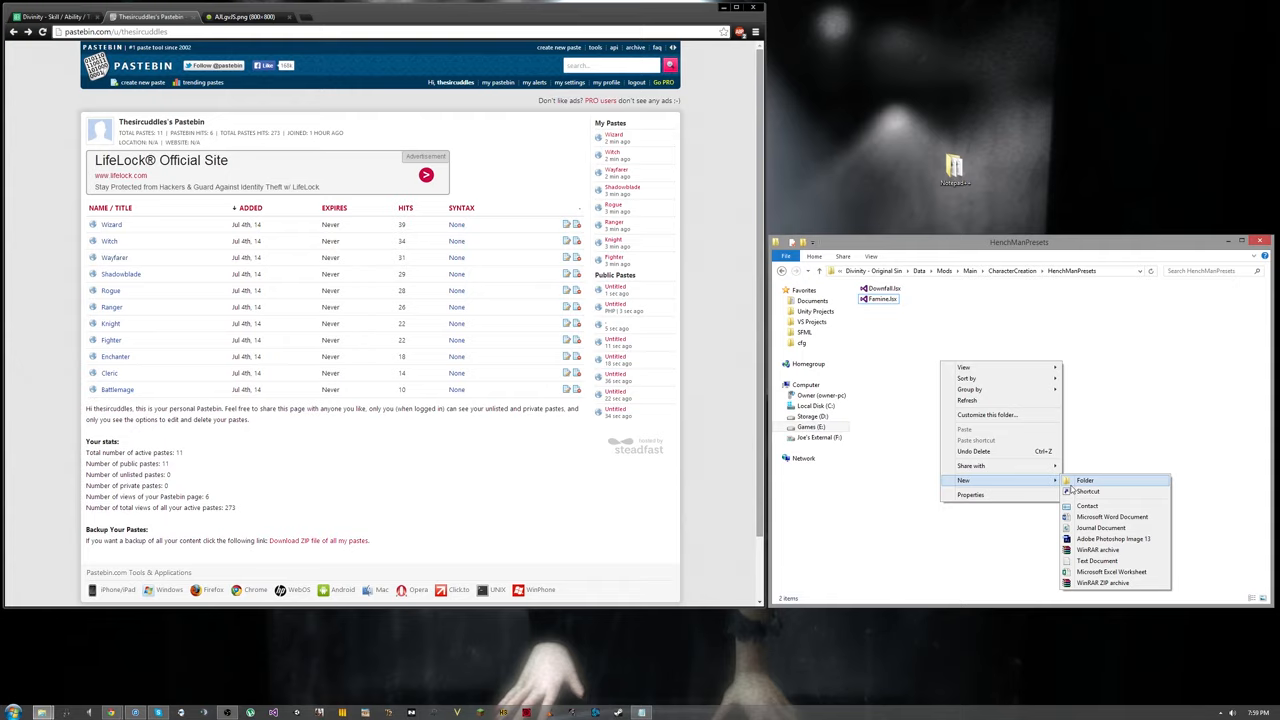
left_click(1096, 560)
type("Test.lsx")
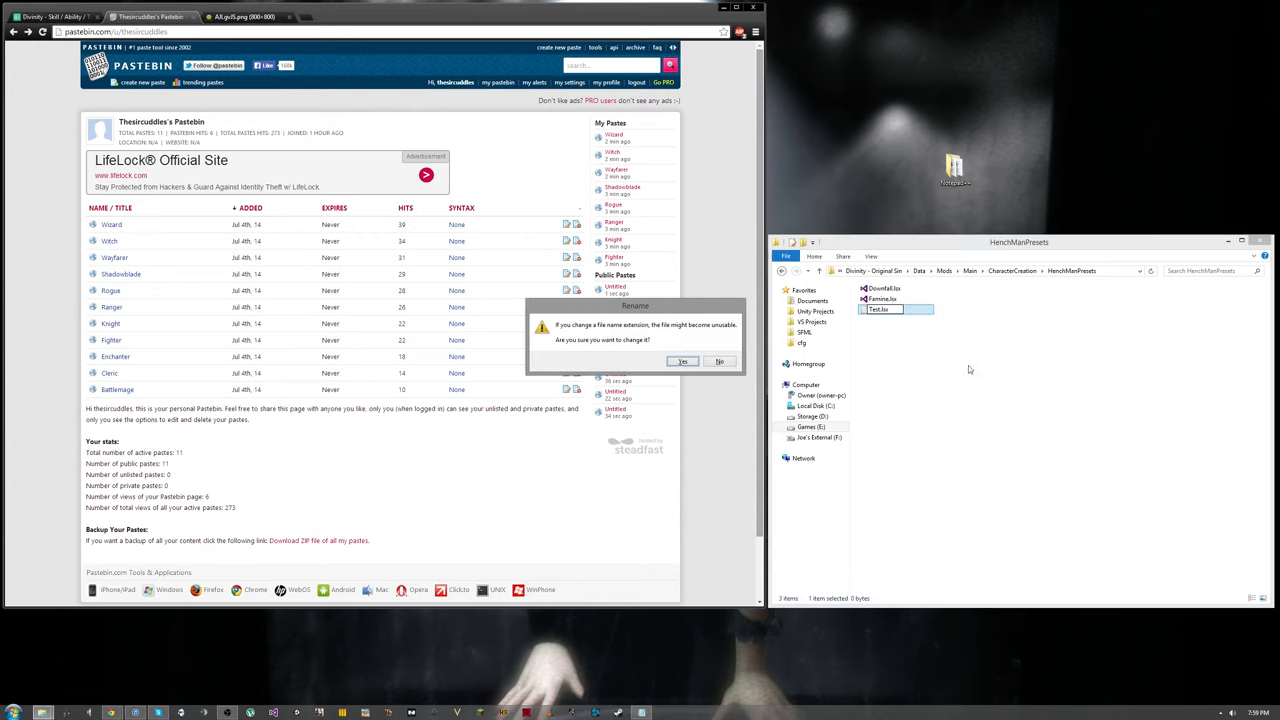
left_click(683, 361)
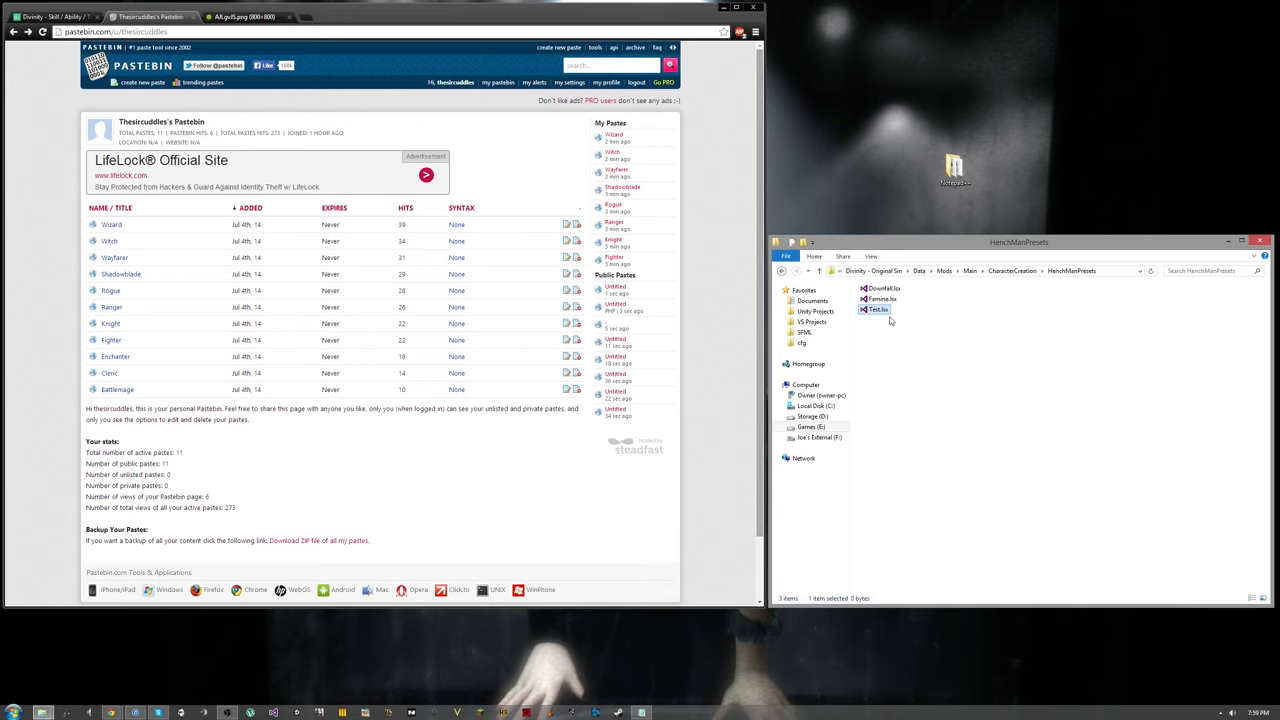
mouse_move(883, 310)
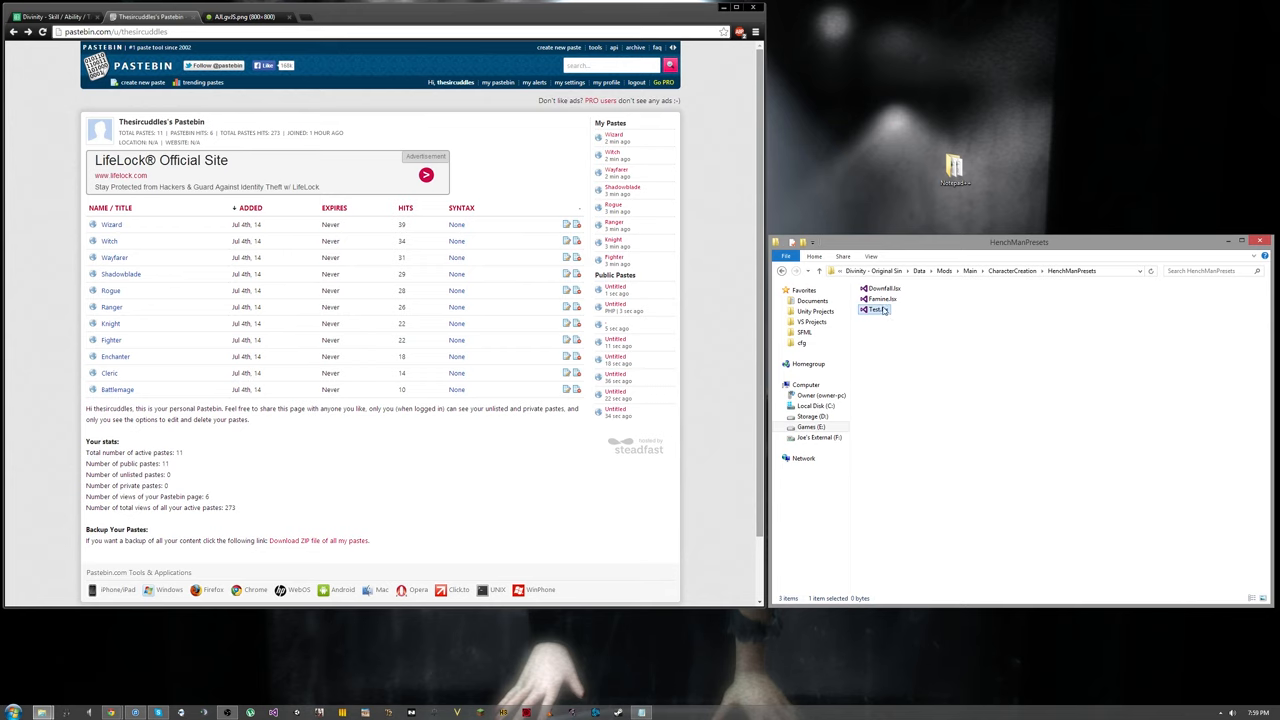
mouse_move(878, 309)
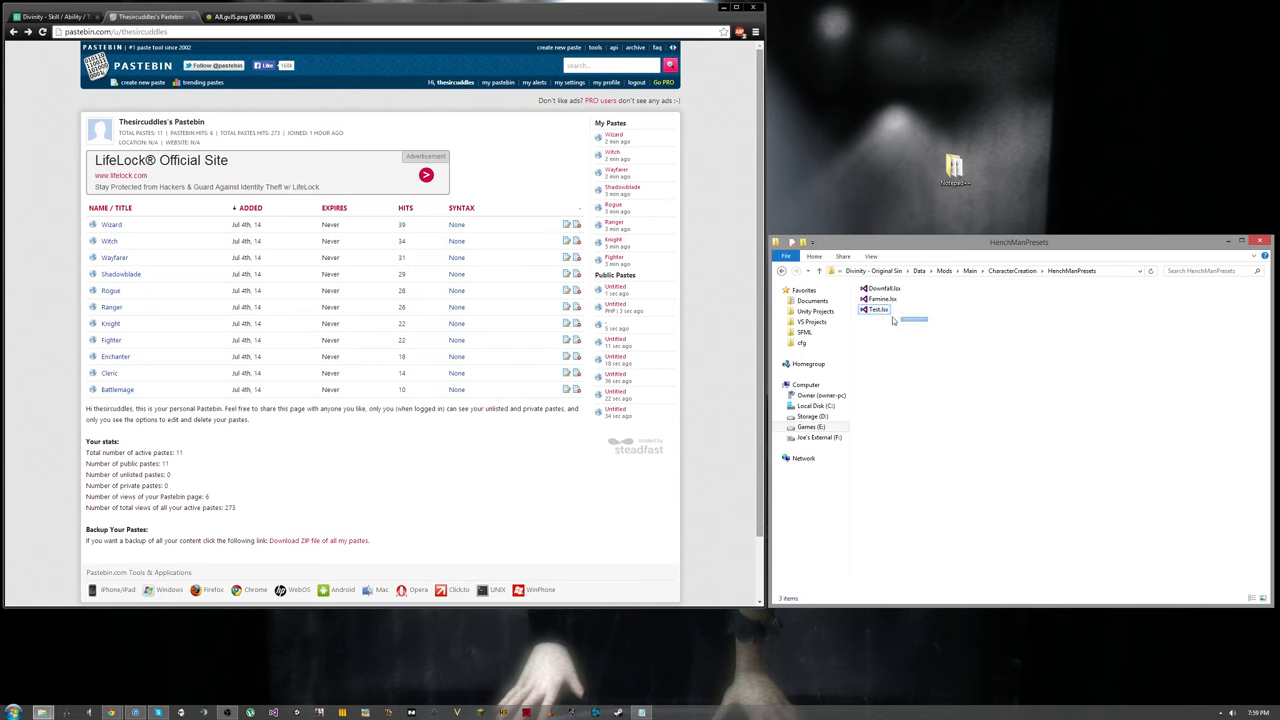
left_click(878, 309)
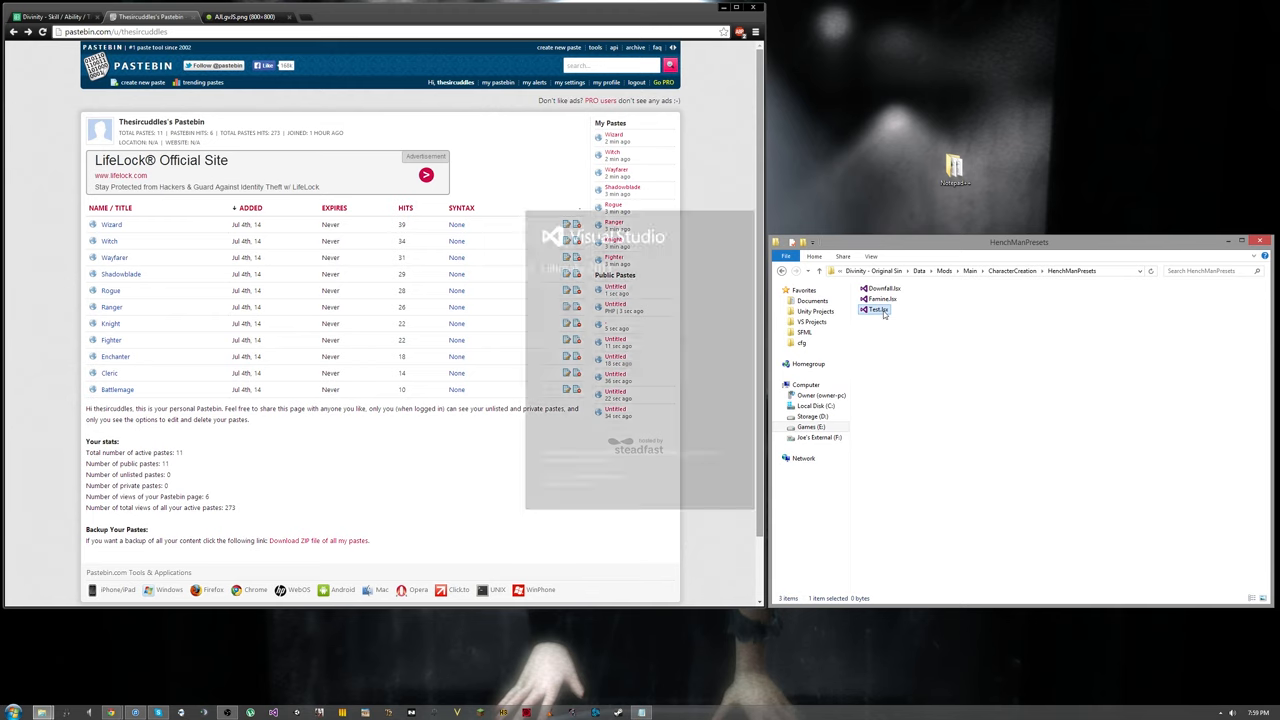
Step: Open Test.lsx in Visual Studio and bring up the Wizard preset paste
double_click(877, 309)
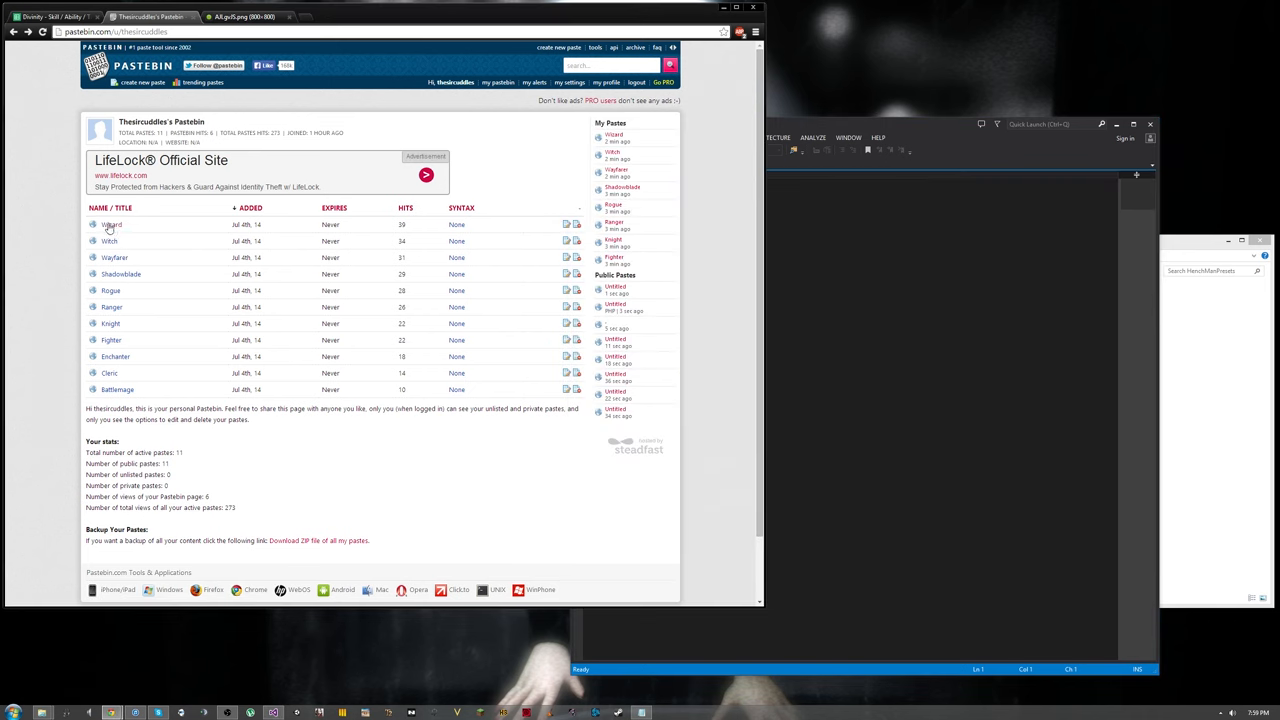
left_click(111, 224)
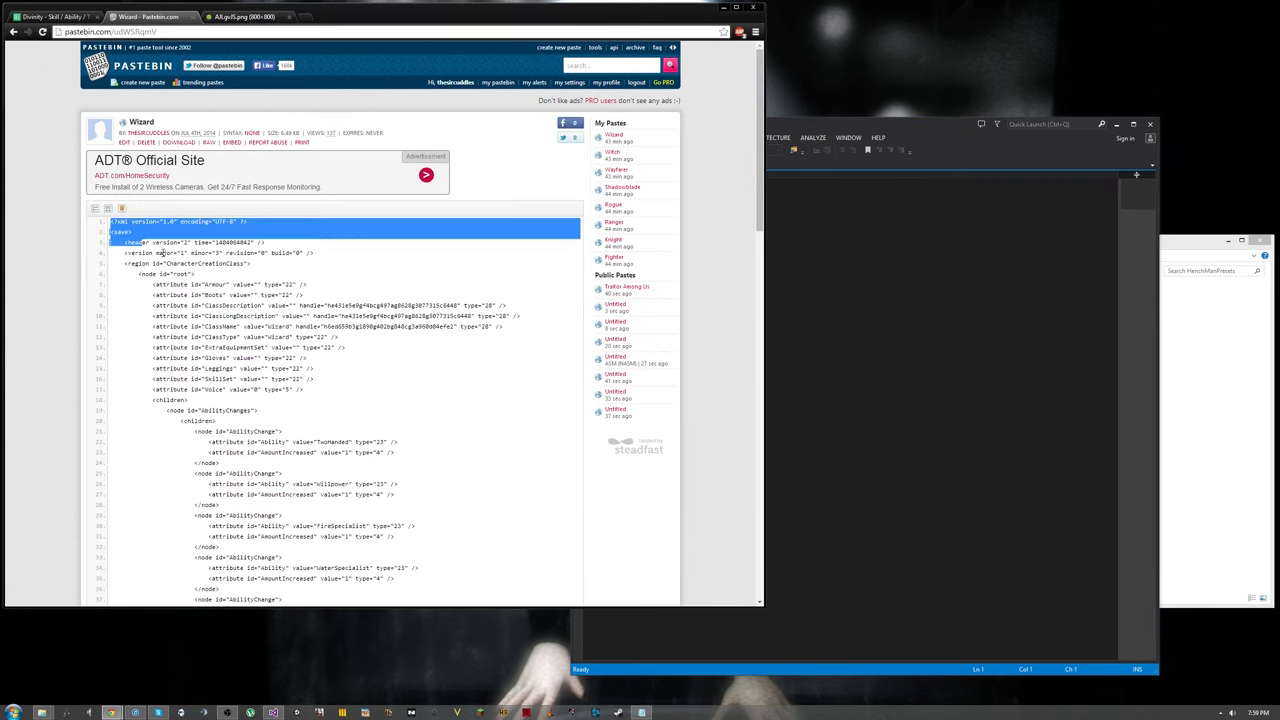
scroll("down", 3)
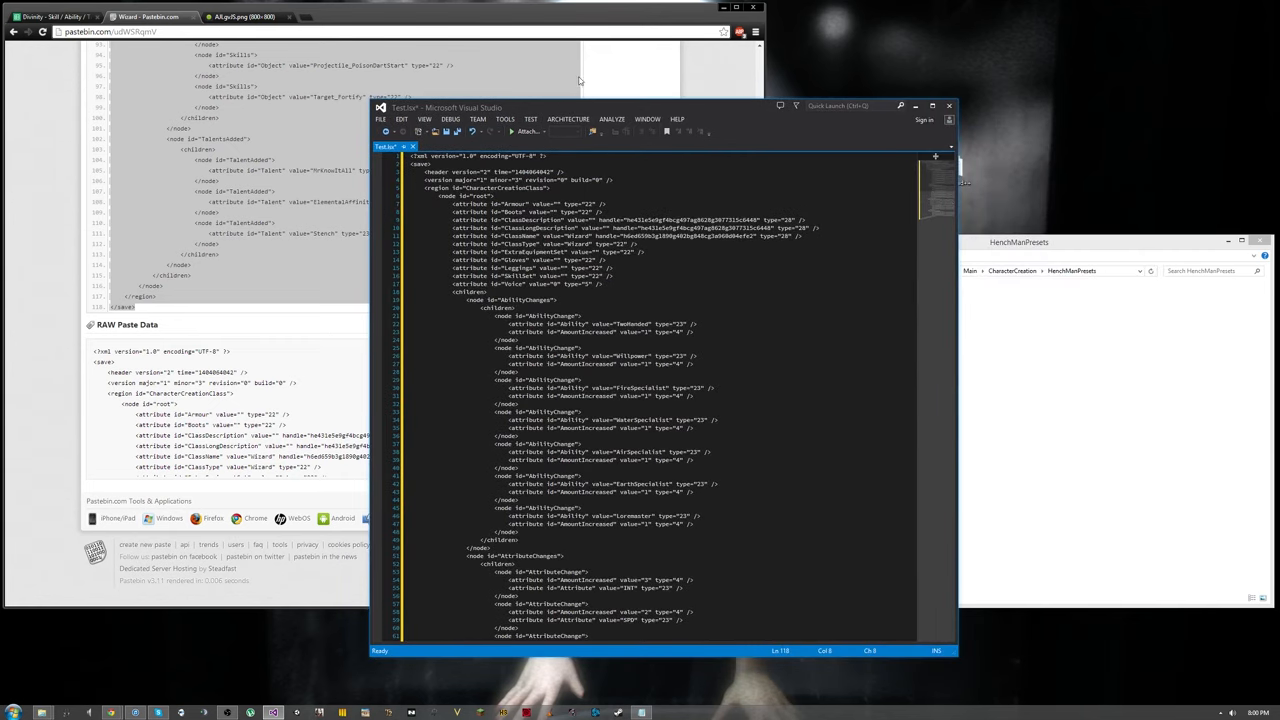
Step: Place Visual Studio beside the paste and inspect AbilityChanges, AttributeChanges and the TwoHanded block
left_click_drag(448, 107, 730, 134)
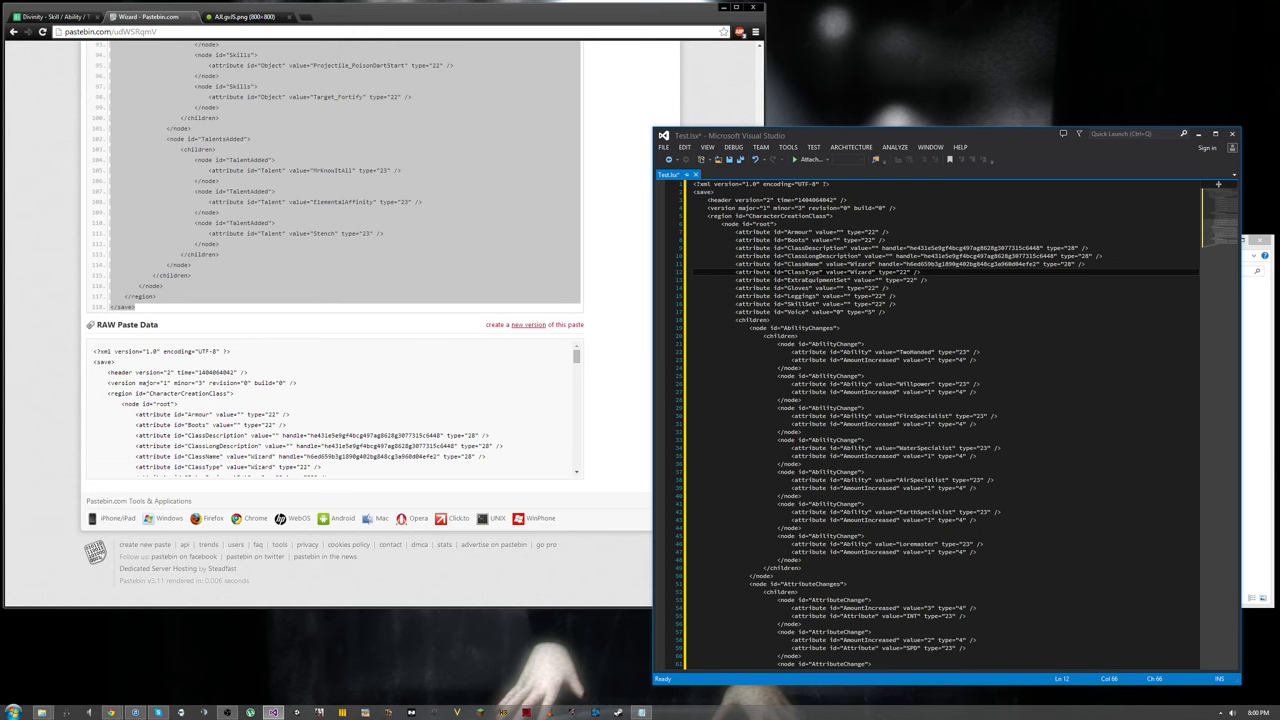
scroll("down", 3)
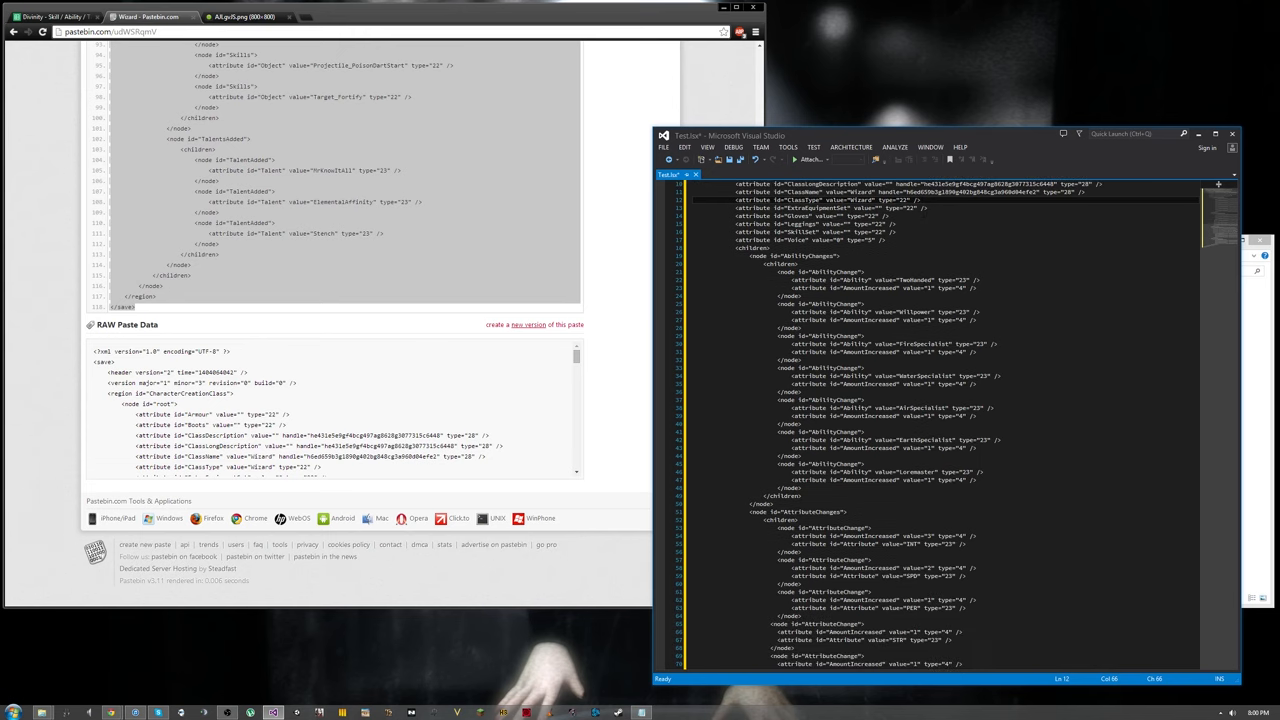
scroll("down", 3)
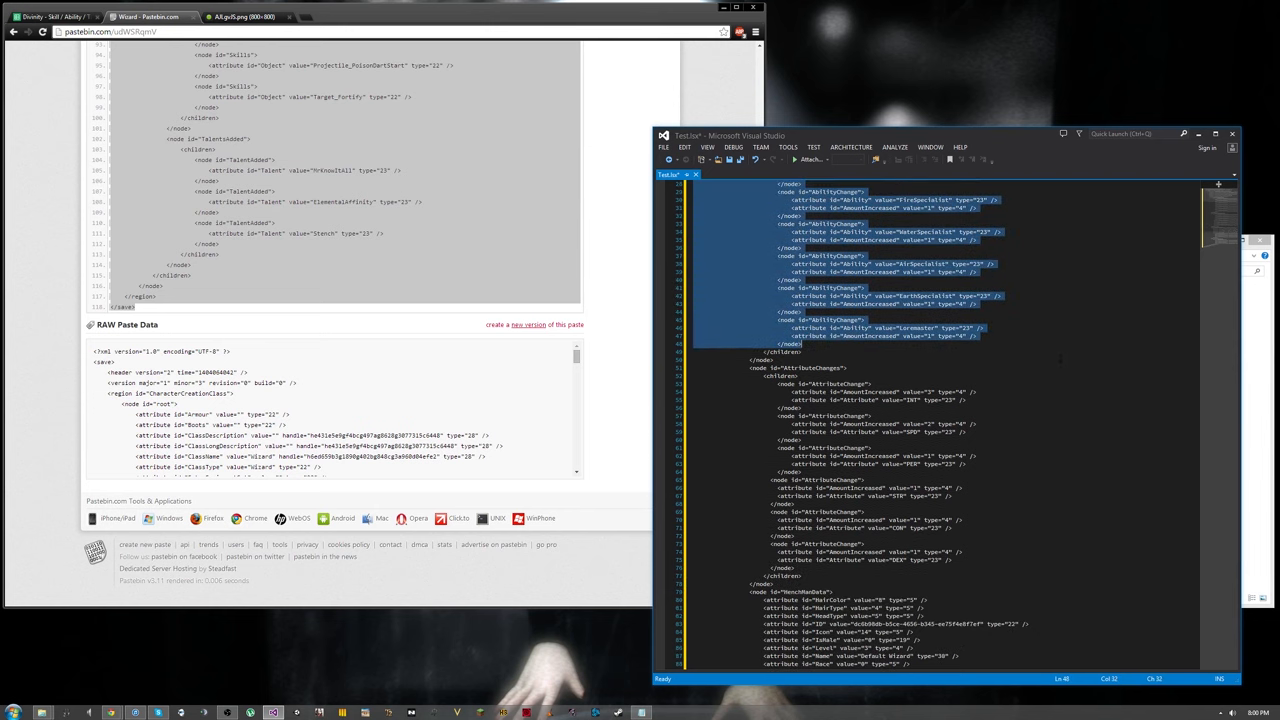
scroll("down", 3)
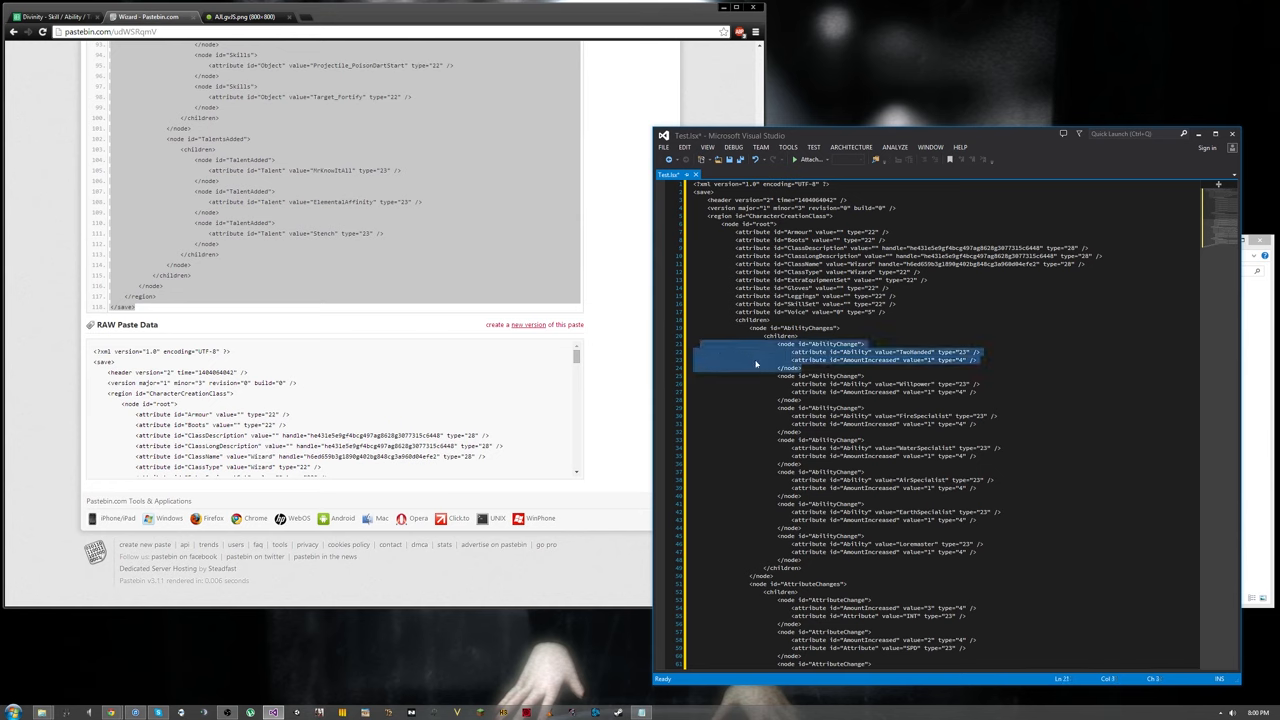
left_click(805, 344)
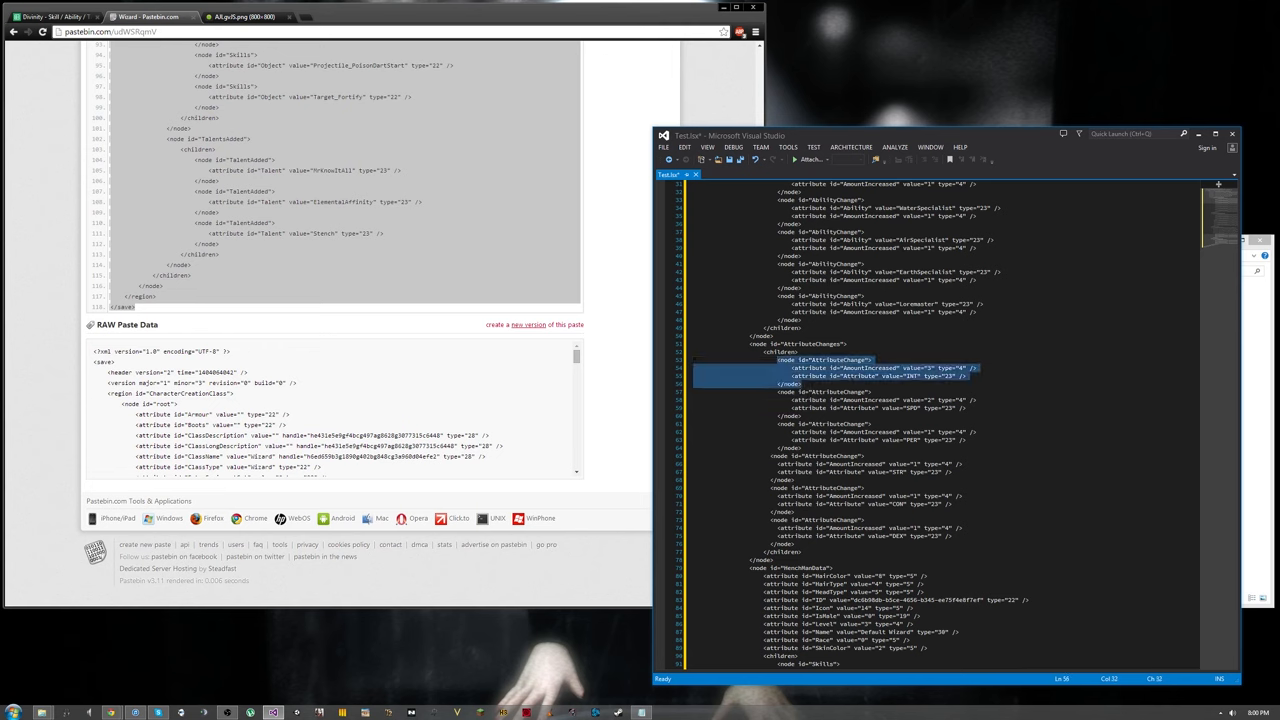
scroll("down", 3)
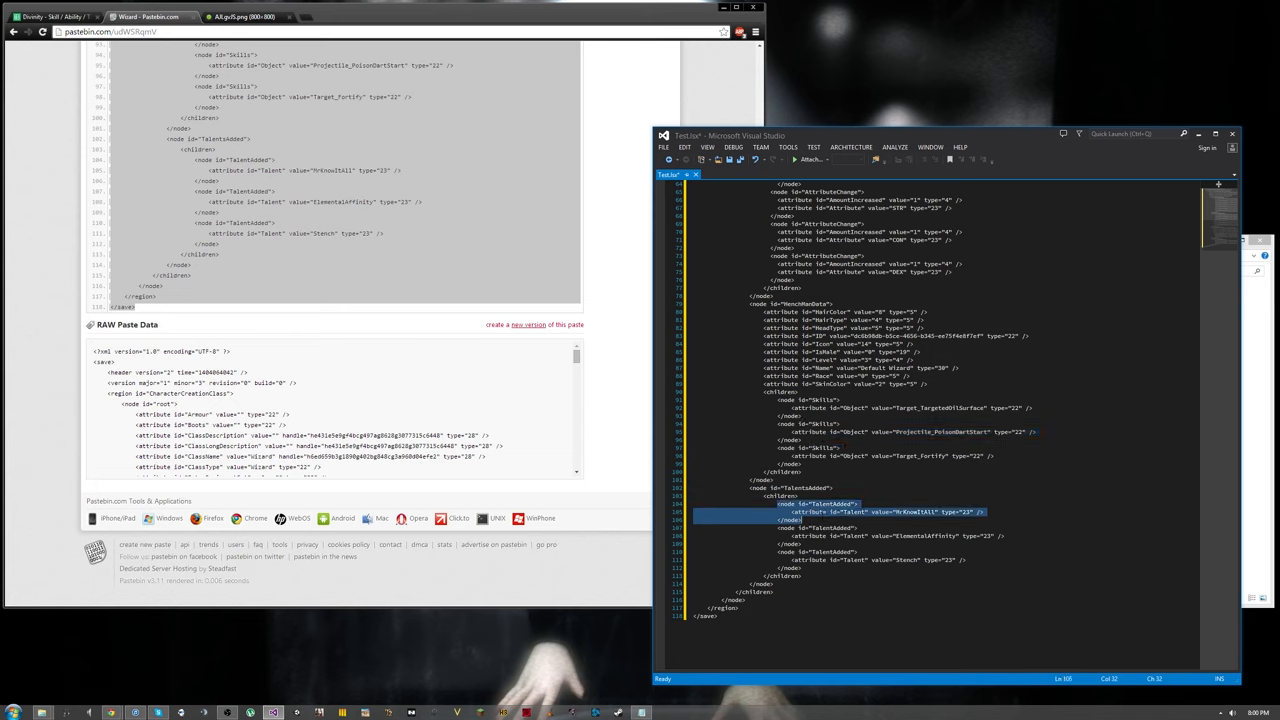
mouse_move(790, 507)
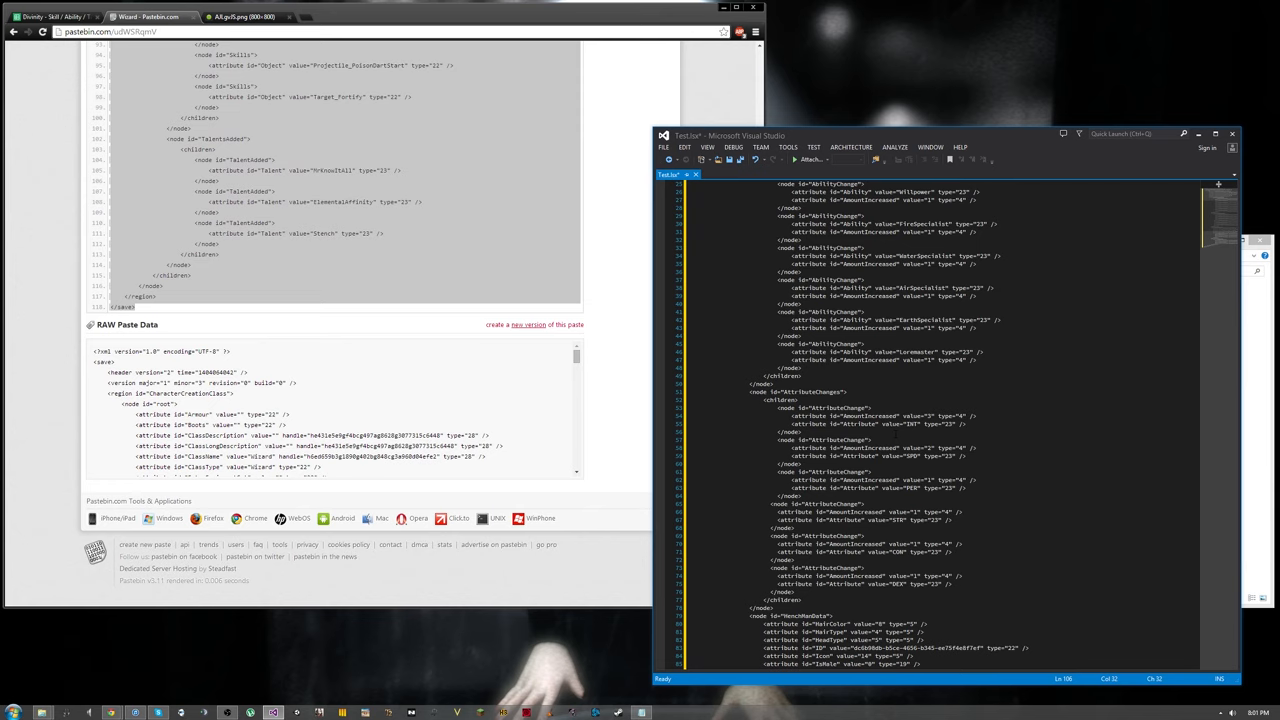
left_click_drag(780, 511, 960, 519)
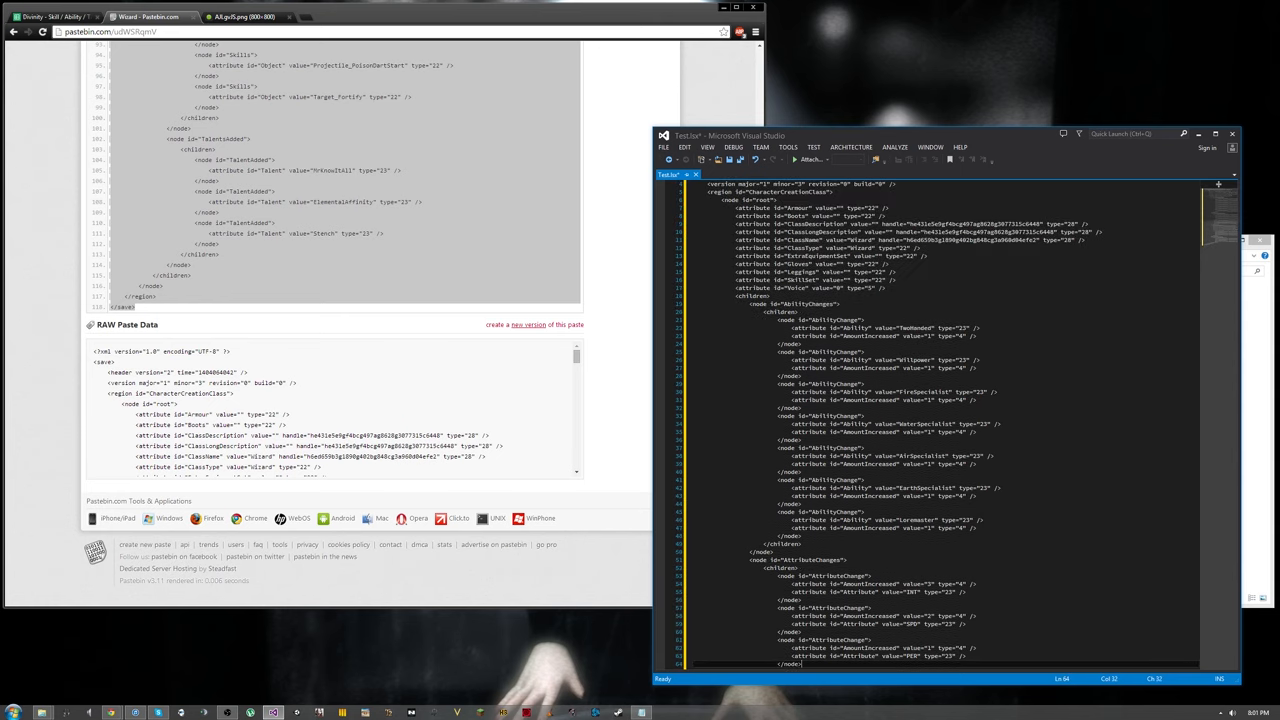
scroll("down", 3)
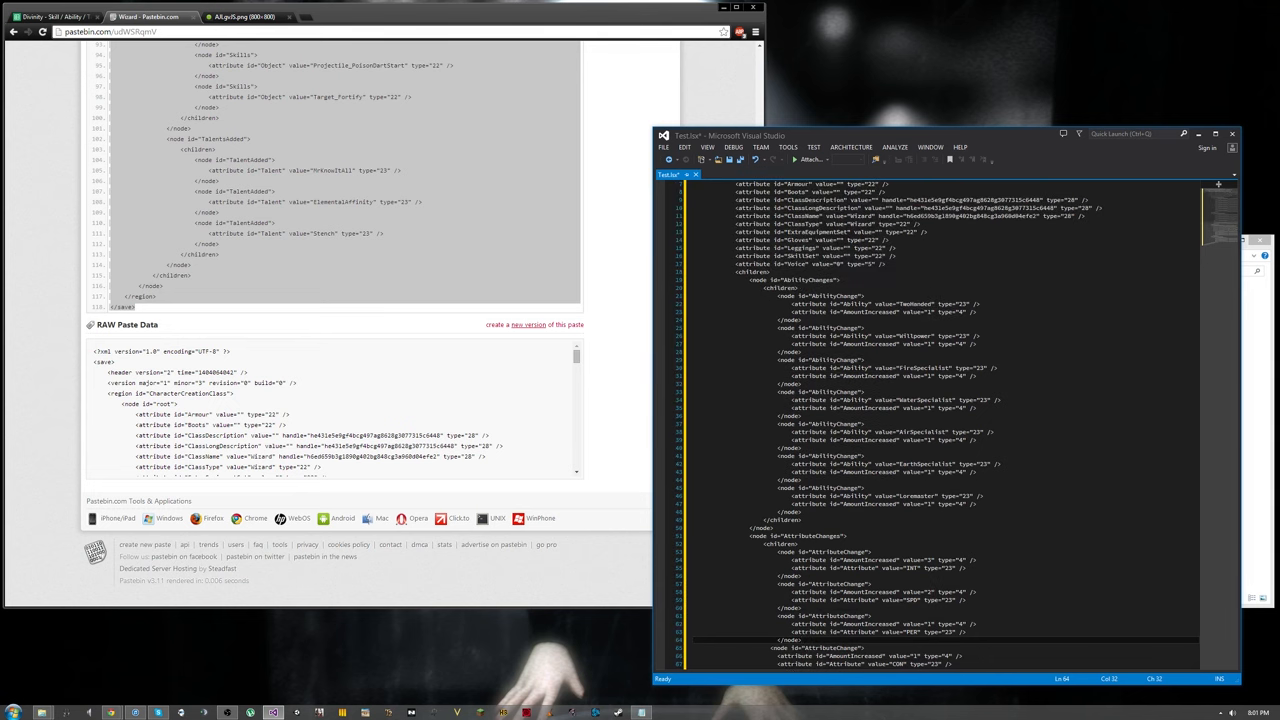
double_click(910, 304)
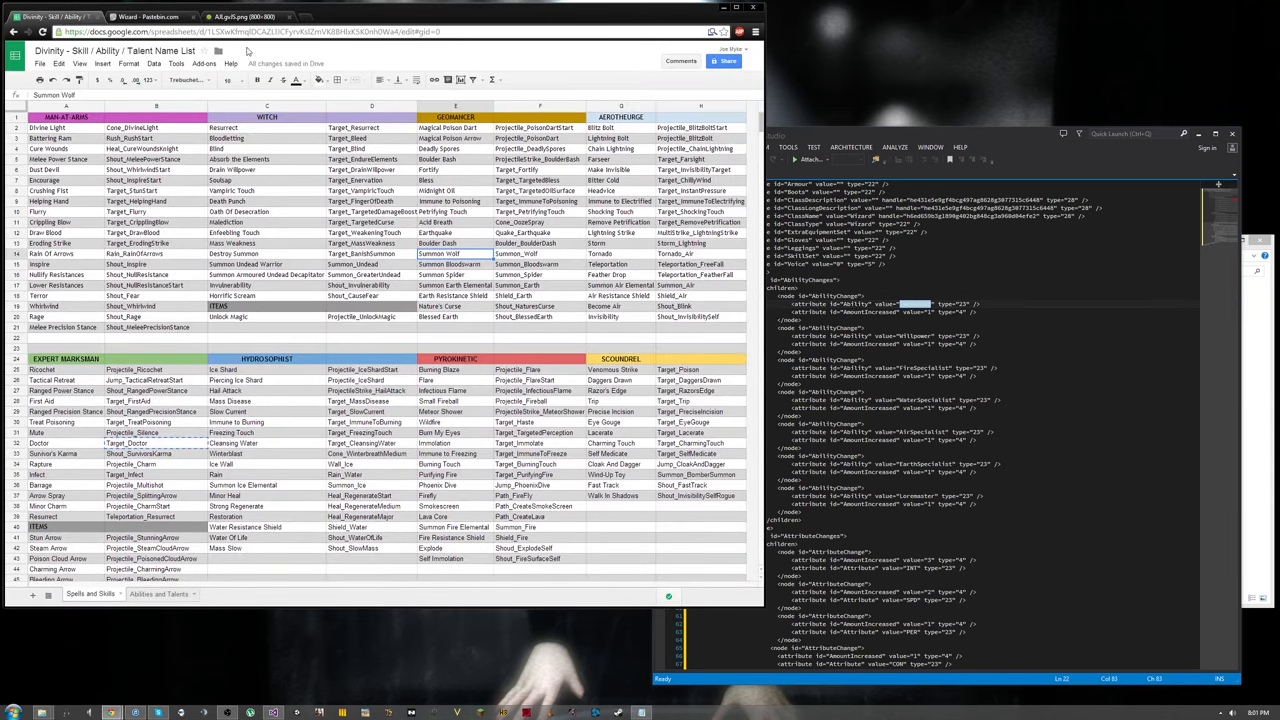
Step: Find RangerLore as Expert Marksman's internal name on the Abilities and Talents sheet
left_click(158, 593)
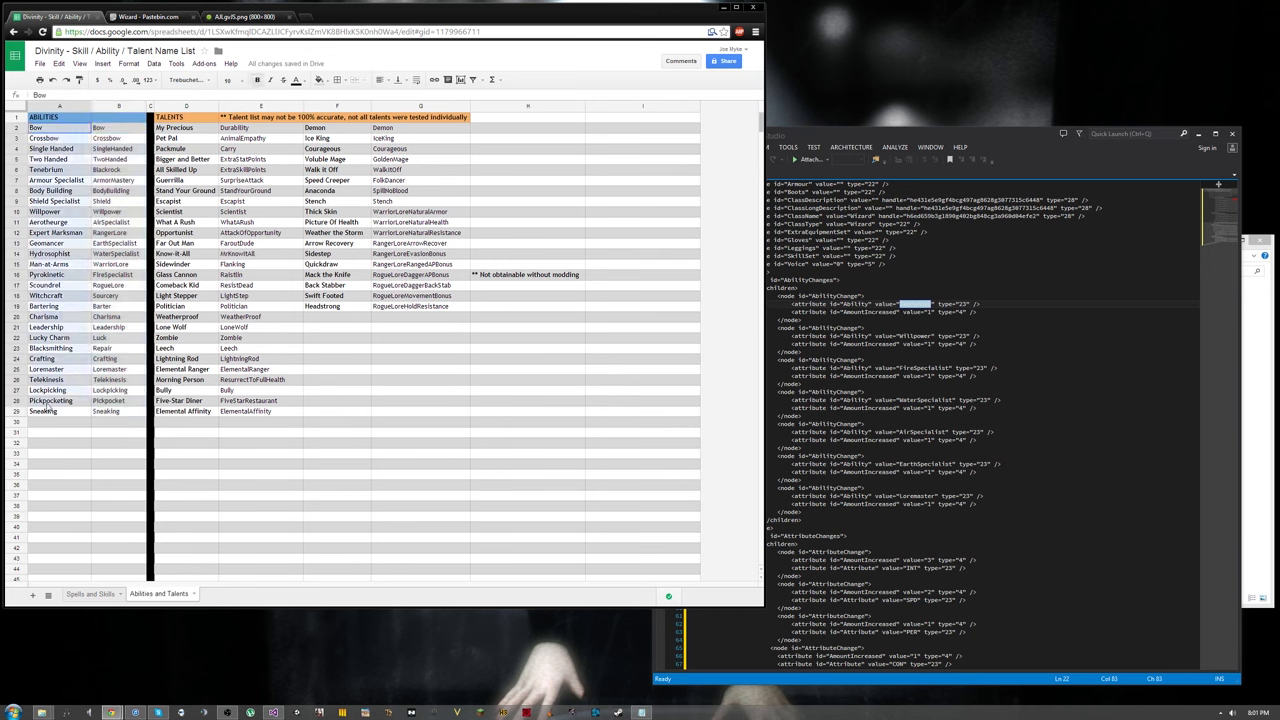
left_click(118, 127)
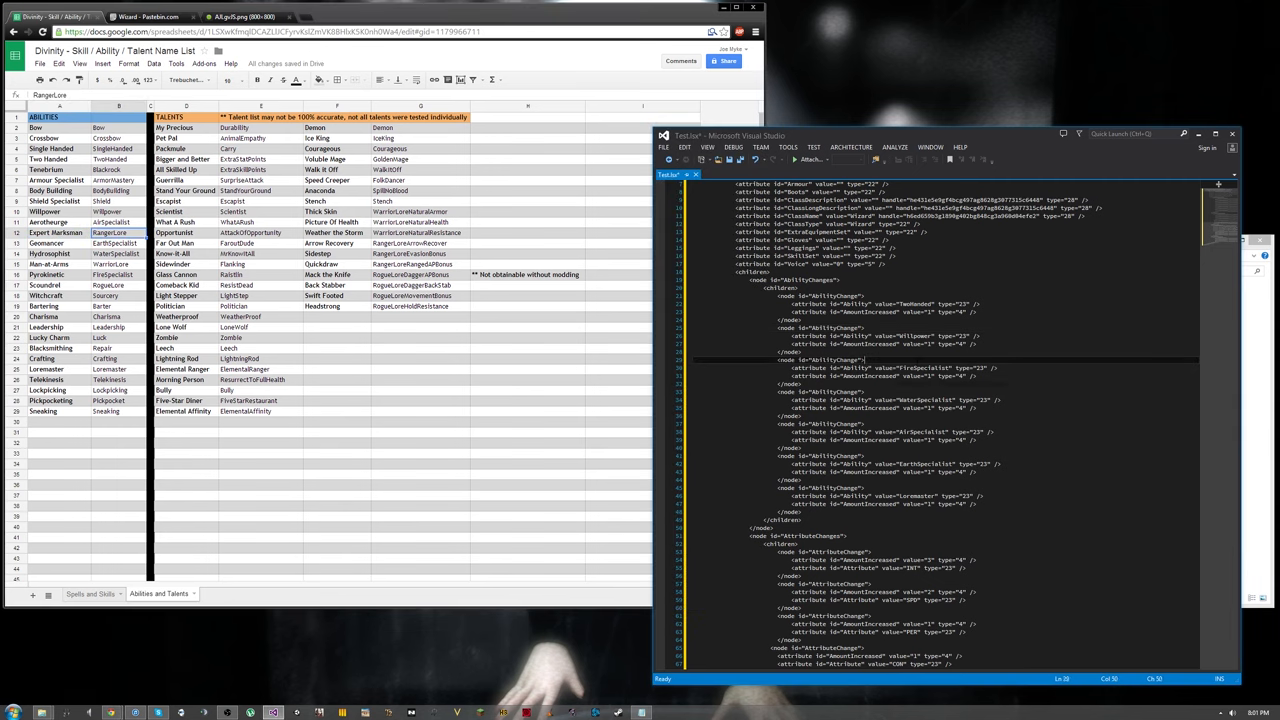
Step: Copy the FireSpecialist node into a RangerLore entry with amount 5, then enter 999
left_click_drag(870, 359, 790, 384)
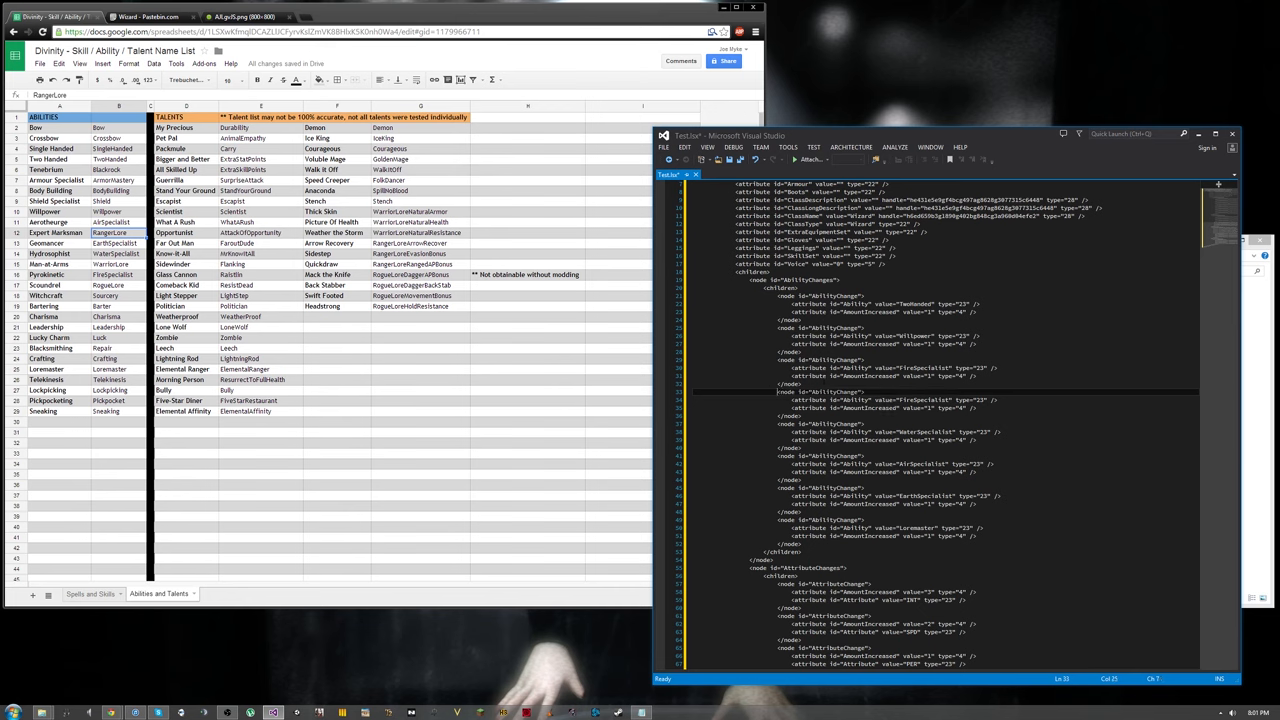
double_click(920, 400)
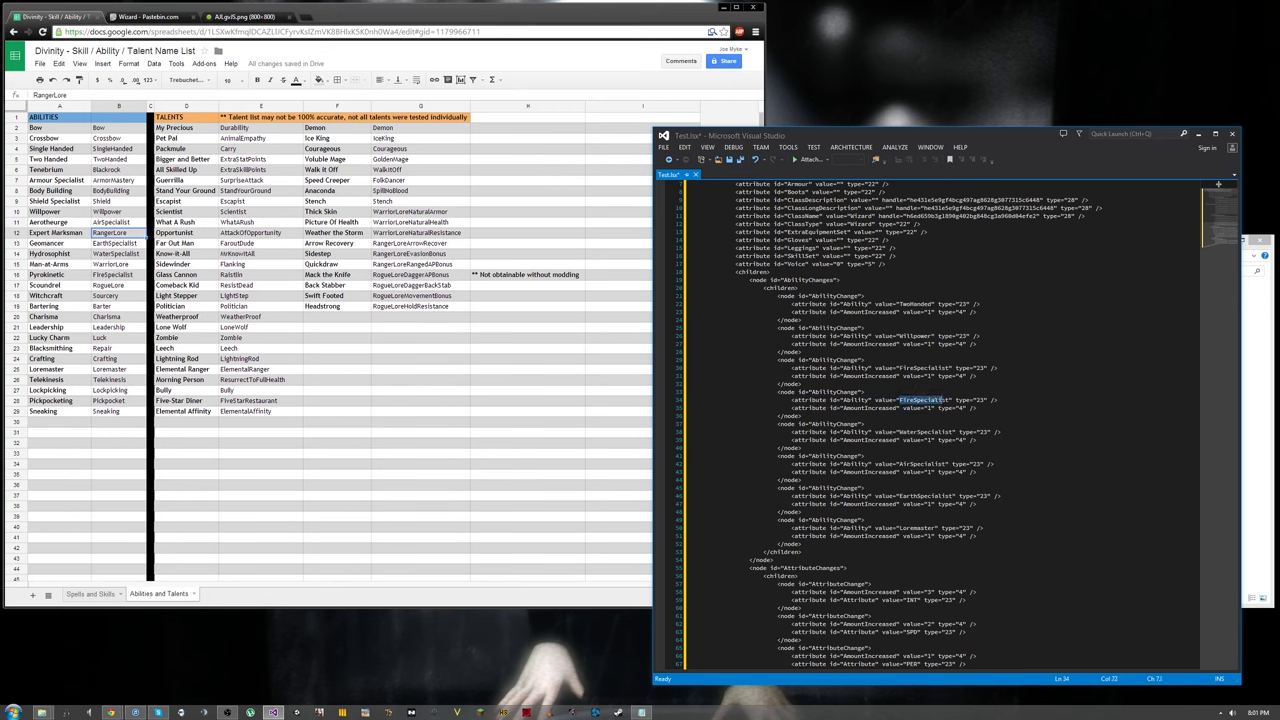
type("RangerLo")
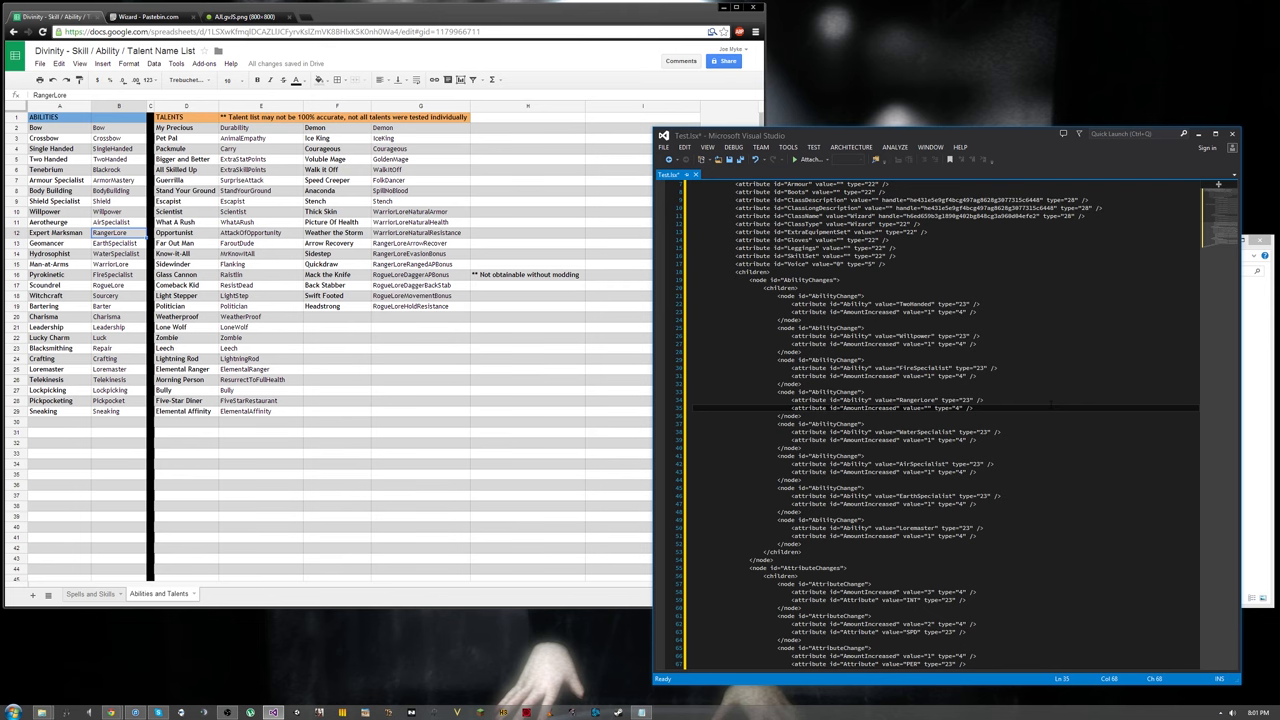
type("5")
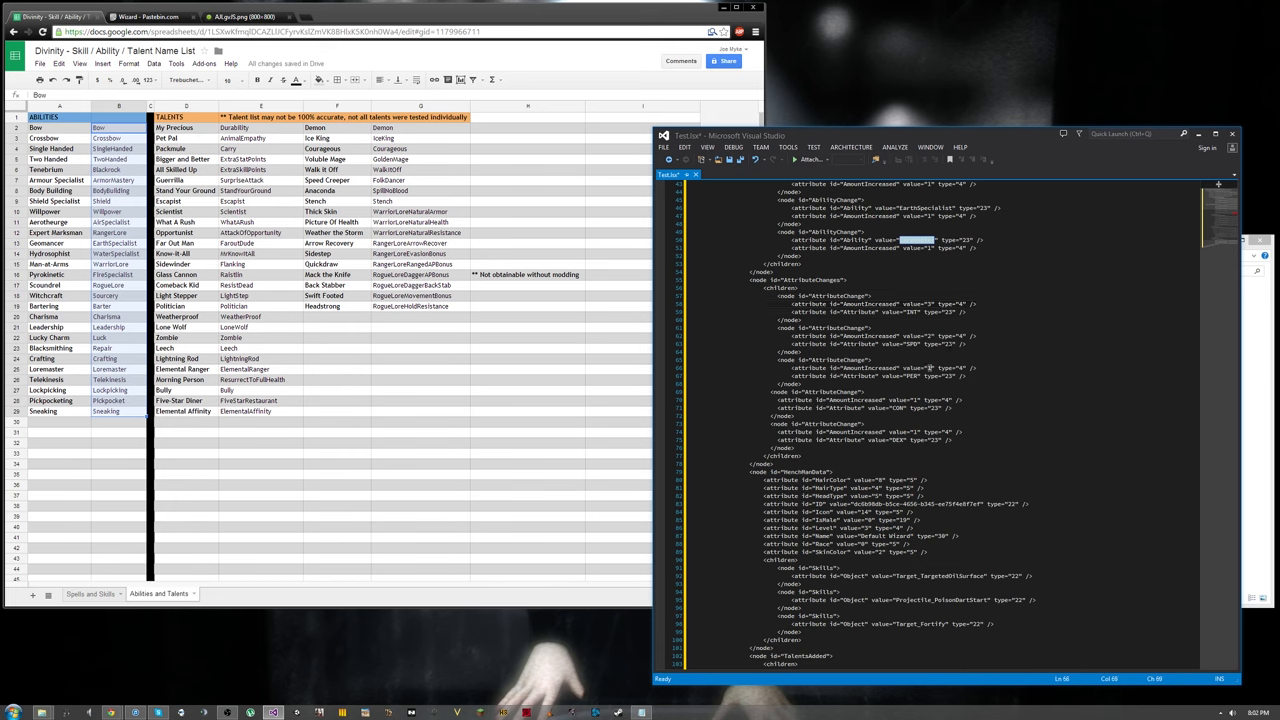
mouse_move(930, 369)
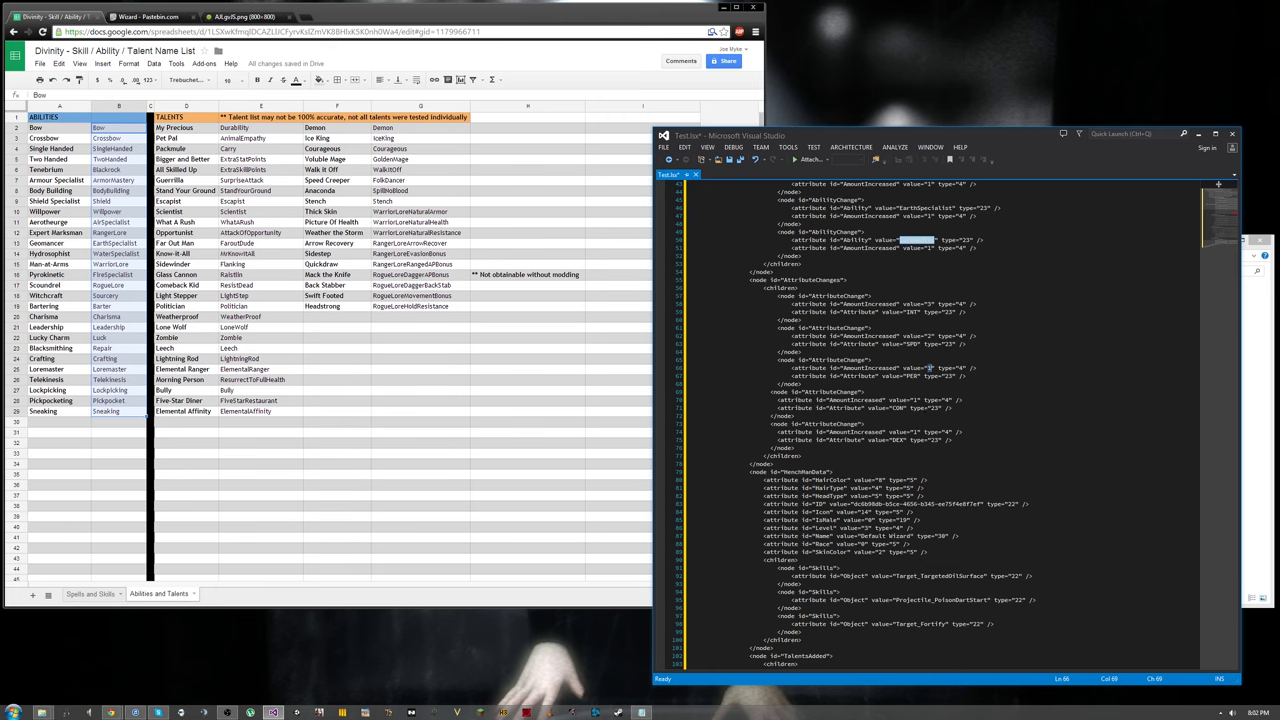
type("999")
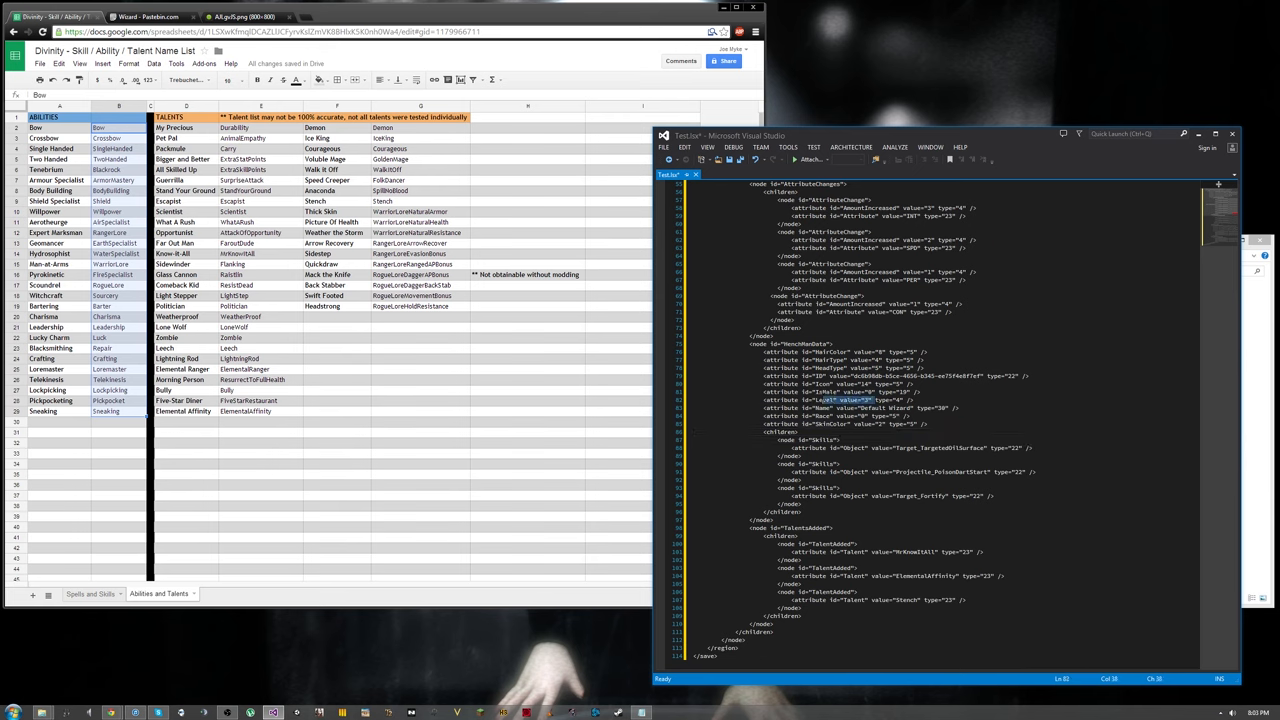
Step: Set the henchman to level 3, rename Default Wizard to 'Awesome dude', and show the preset chart
double_click(820, 400)
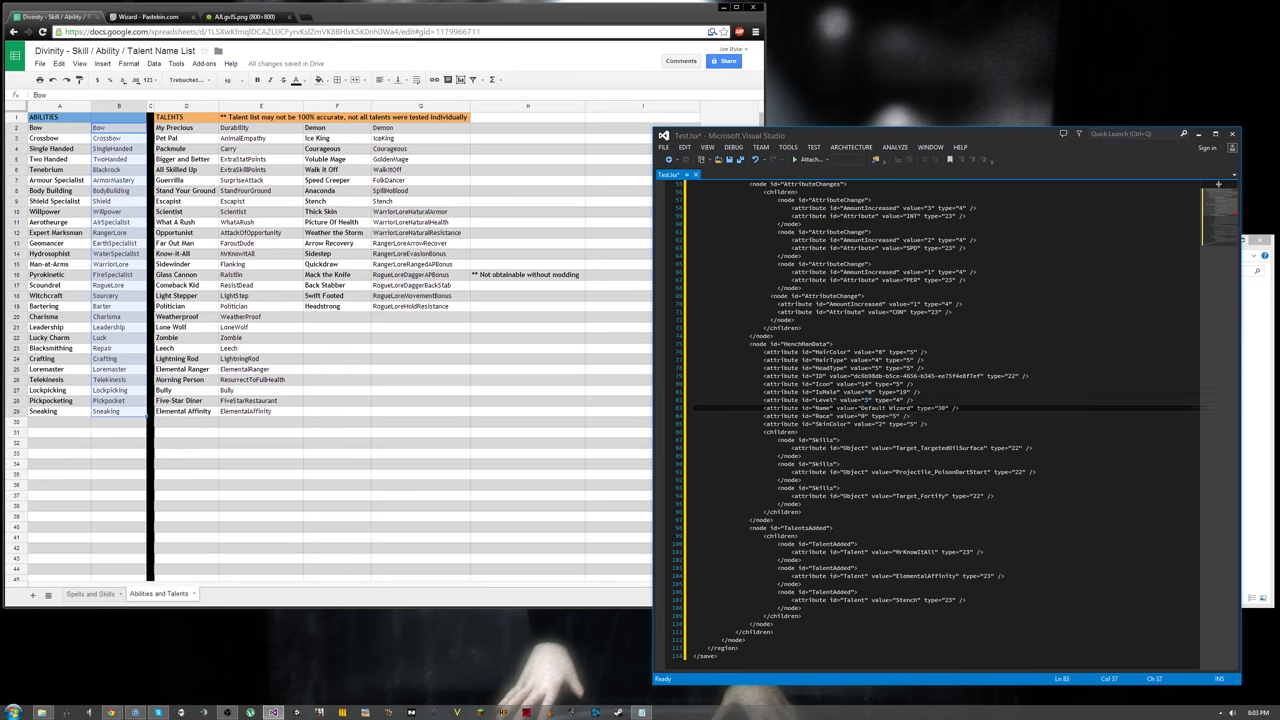
double_click(884, 408)
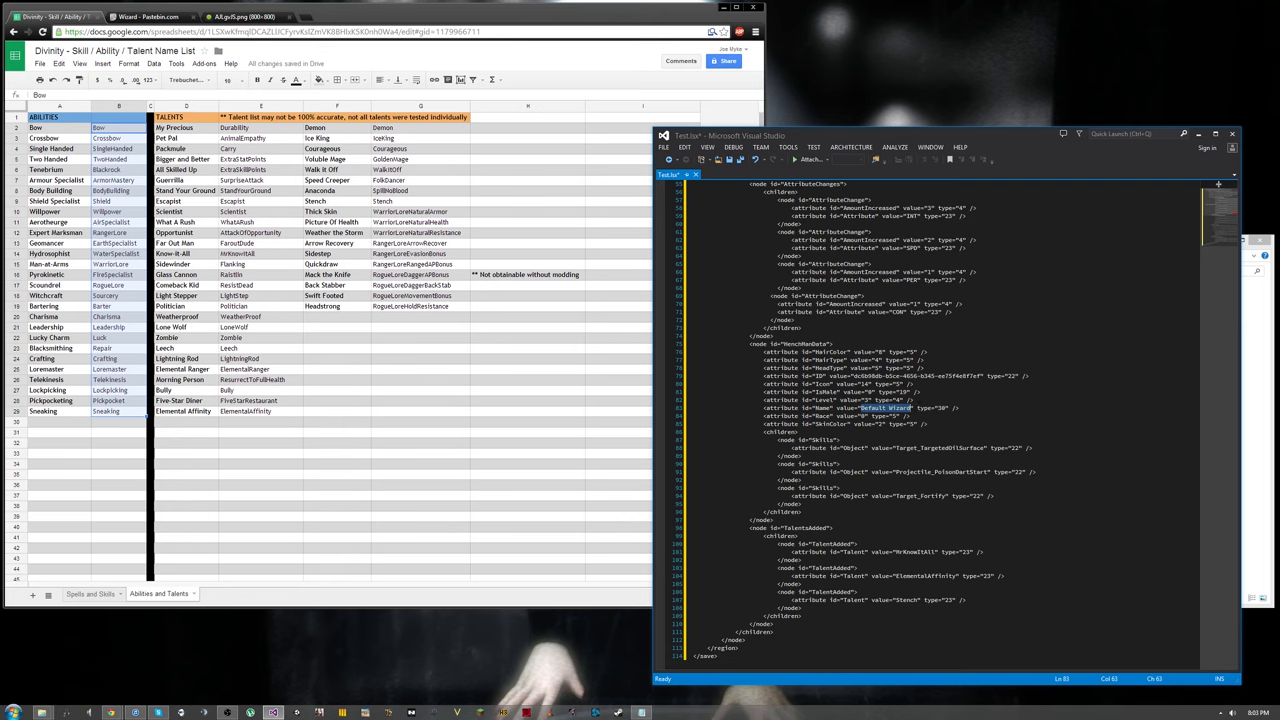
type("Awesome dude")
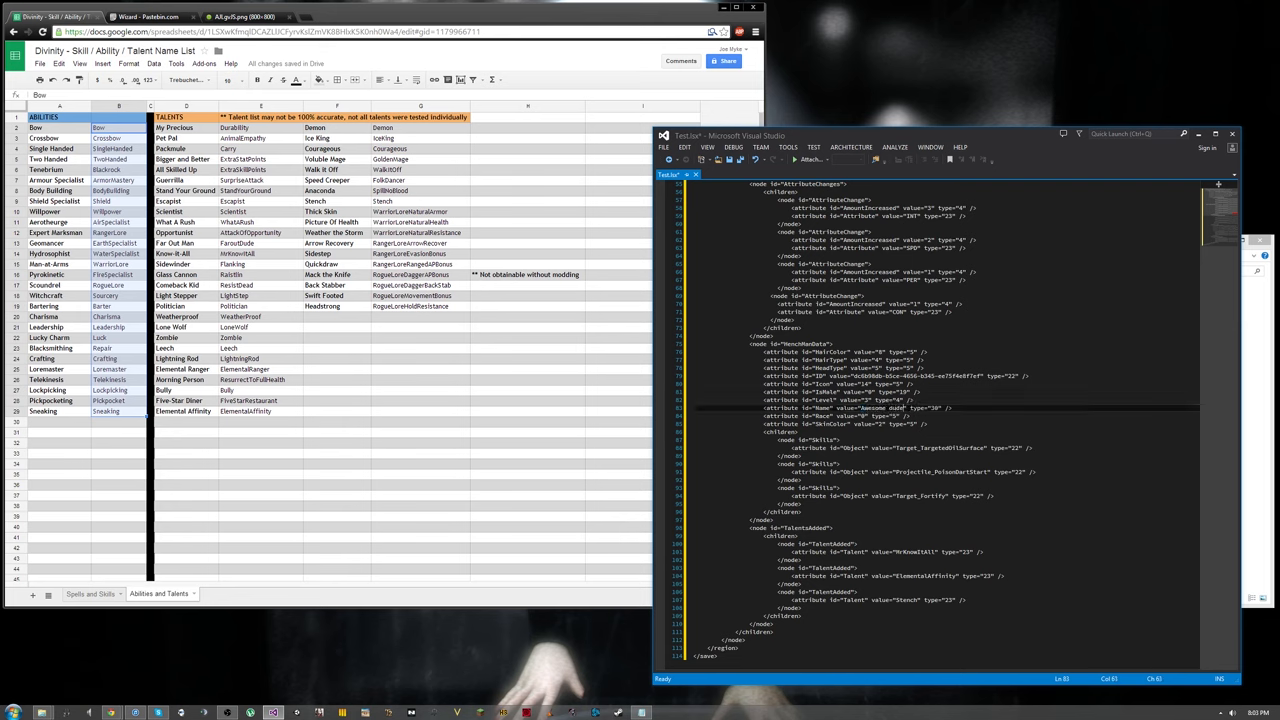
double_click(827, 352)
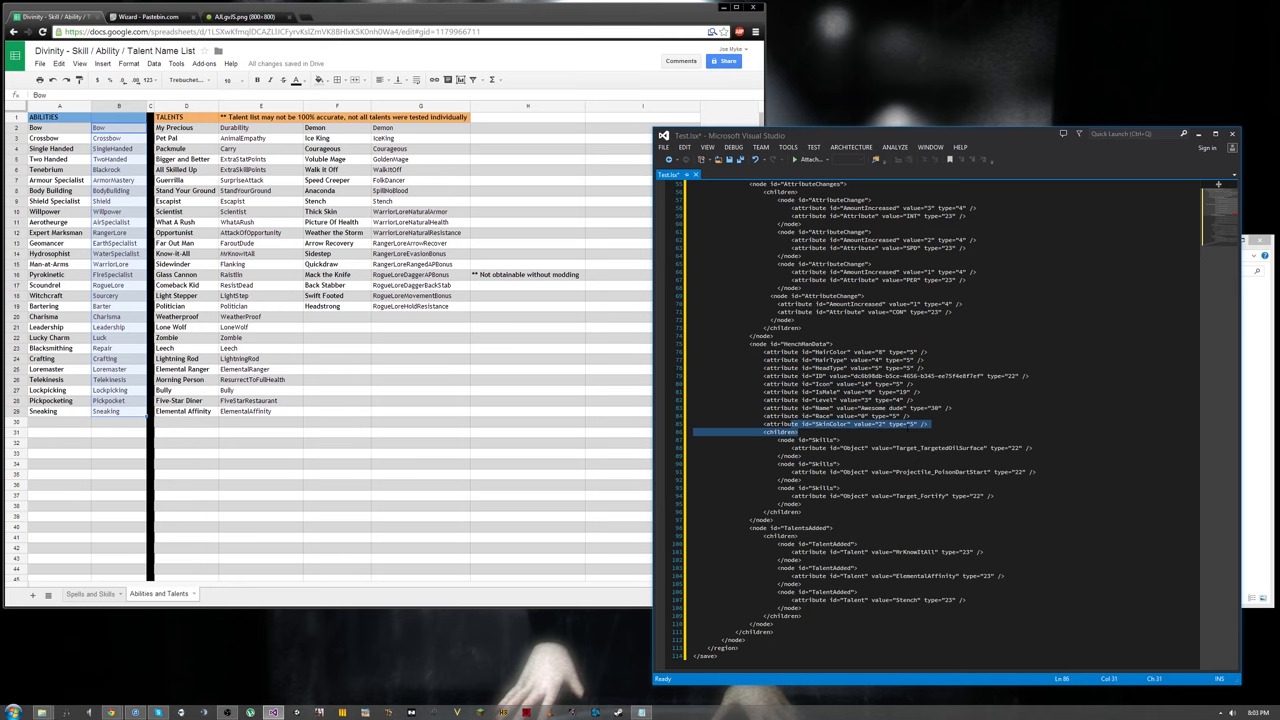
left_click(240, 17)
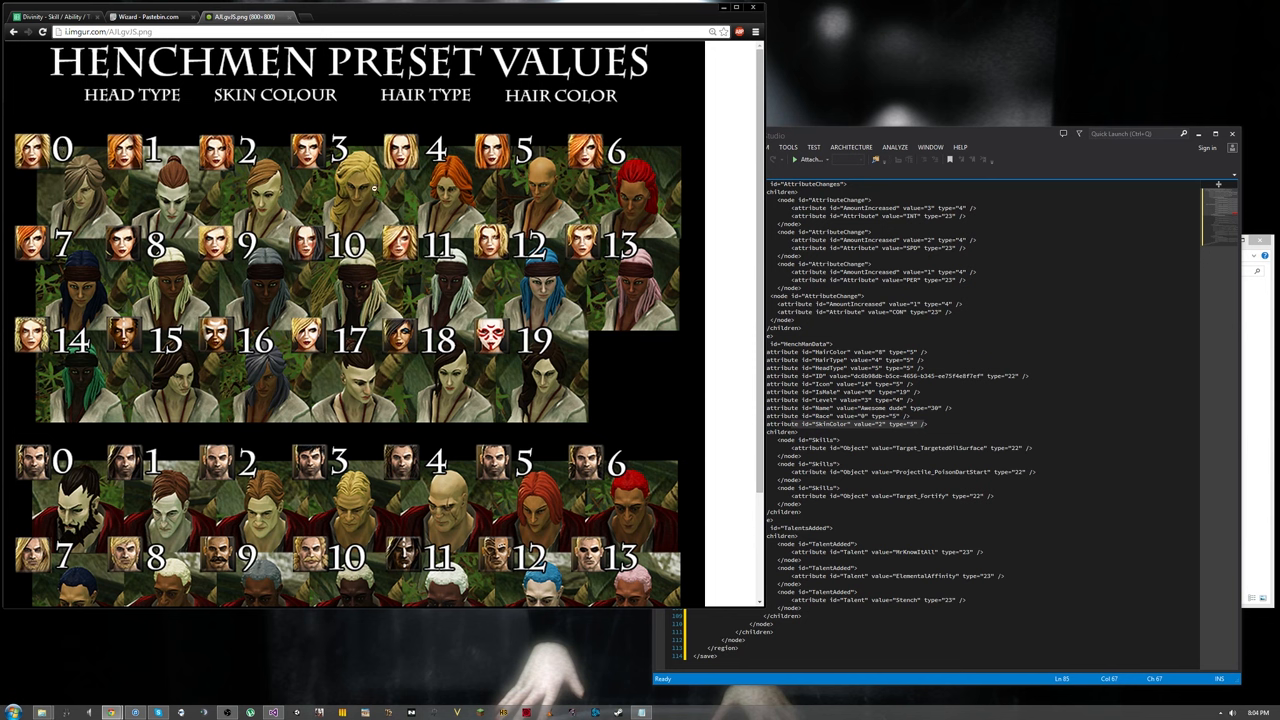
mouse_move(337, 123)
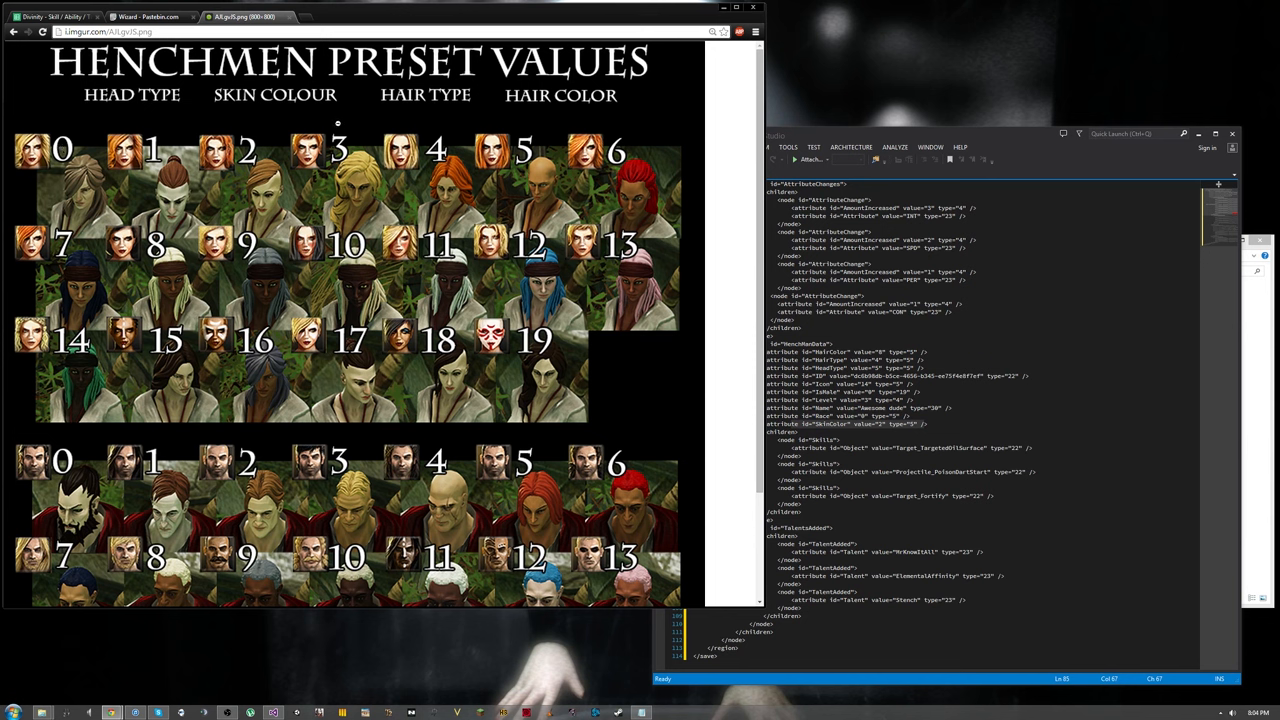
mouse_move(415, 95)
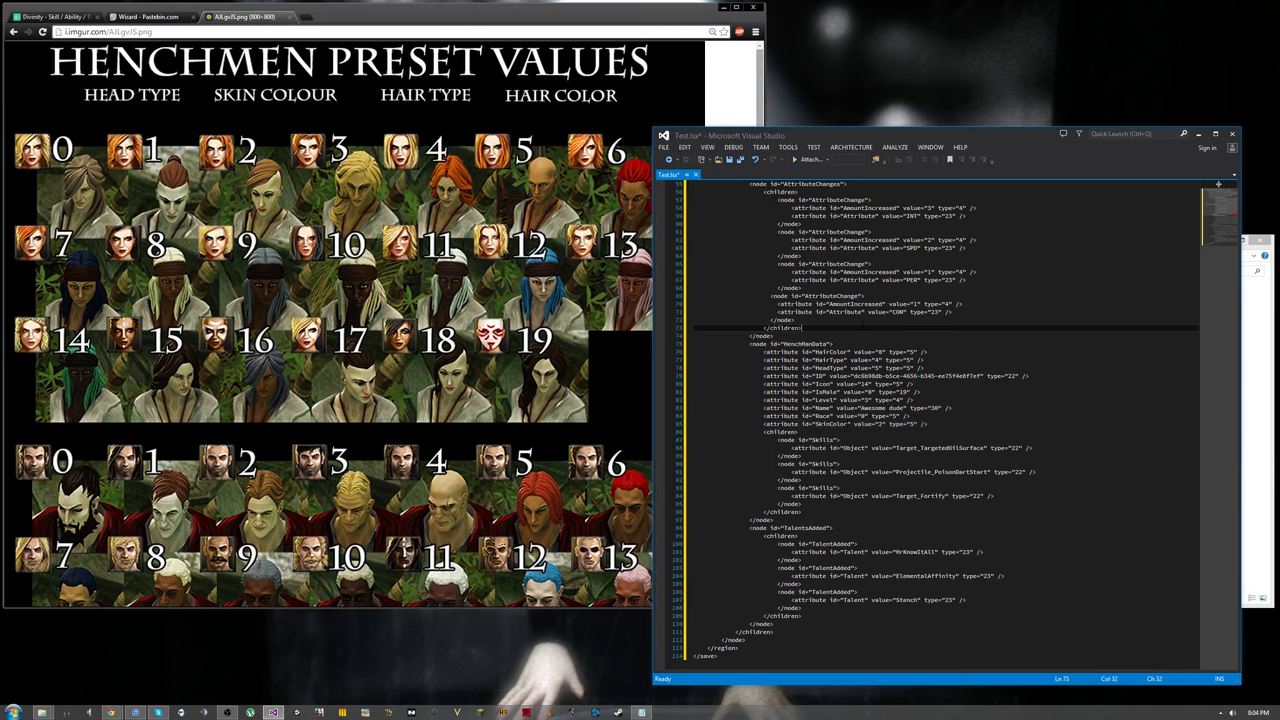
Step: Enter HairColor 11, HairType 2, HeadType 7, Icon 17 and IsMale 1 in HenchManData
double_click(850, 384)
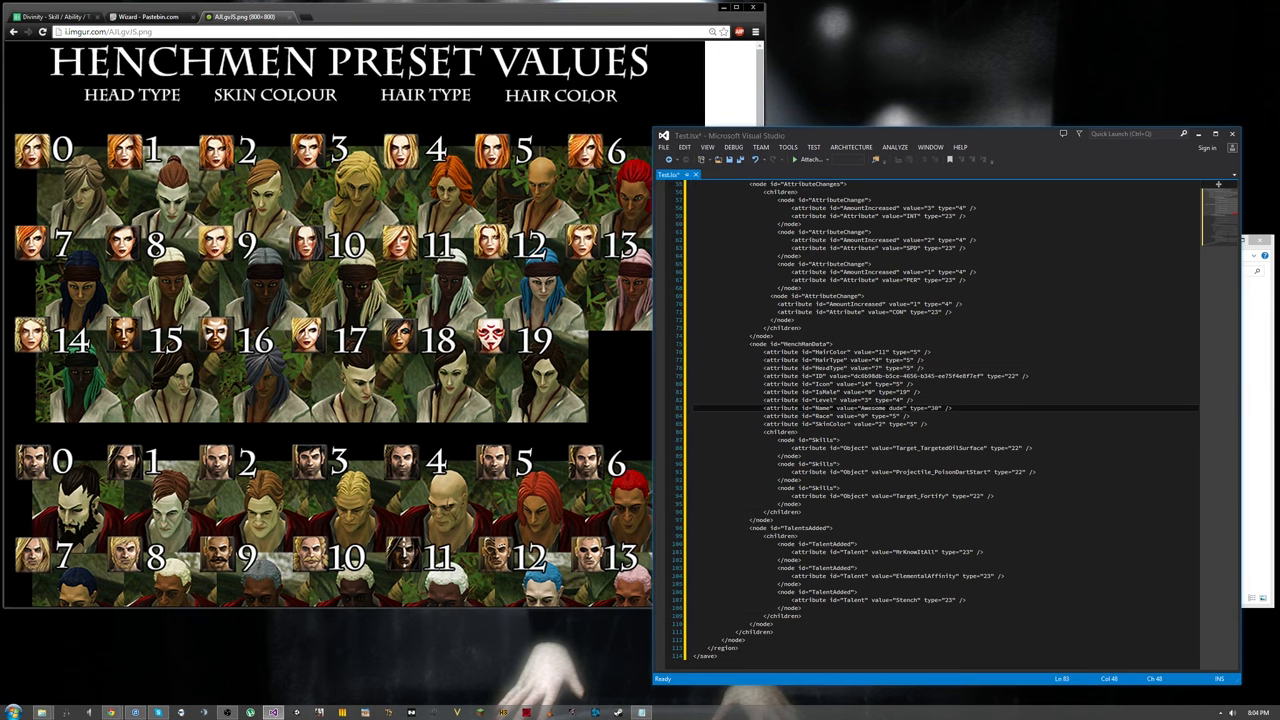
left_click(872, 359)
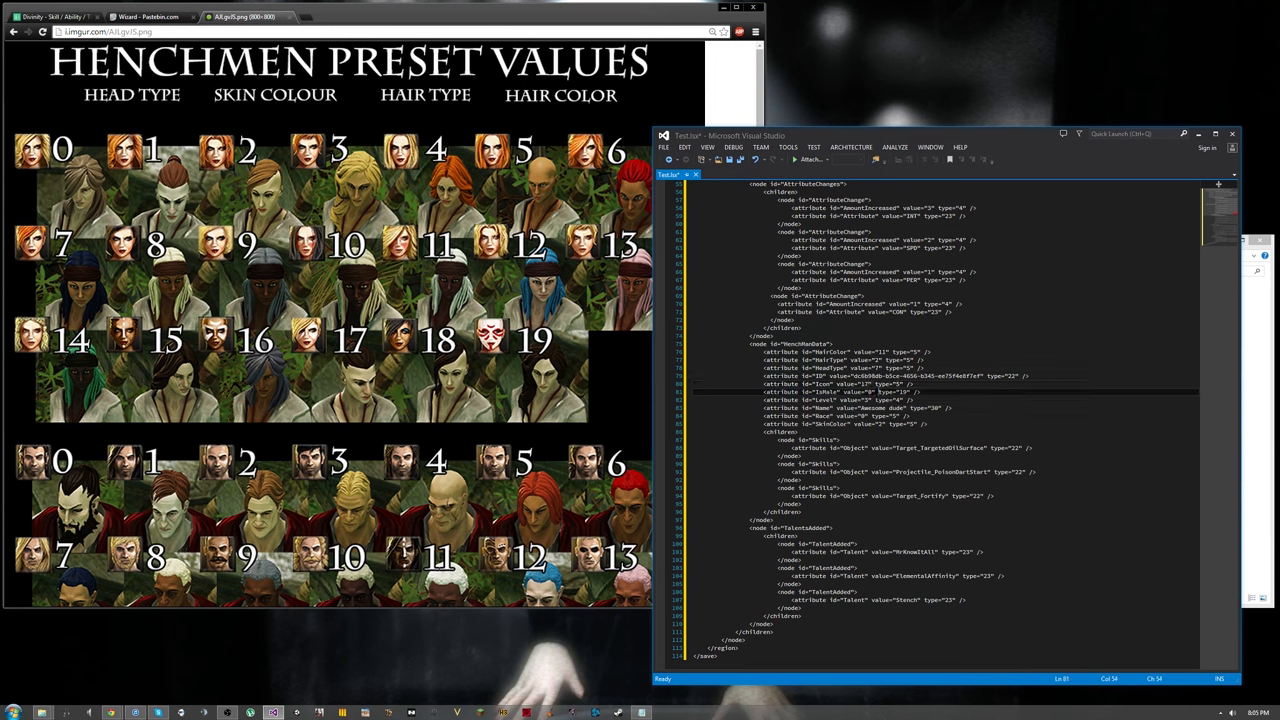
double_click(825, 391)
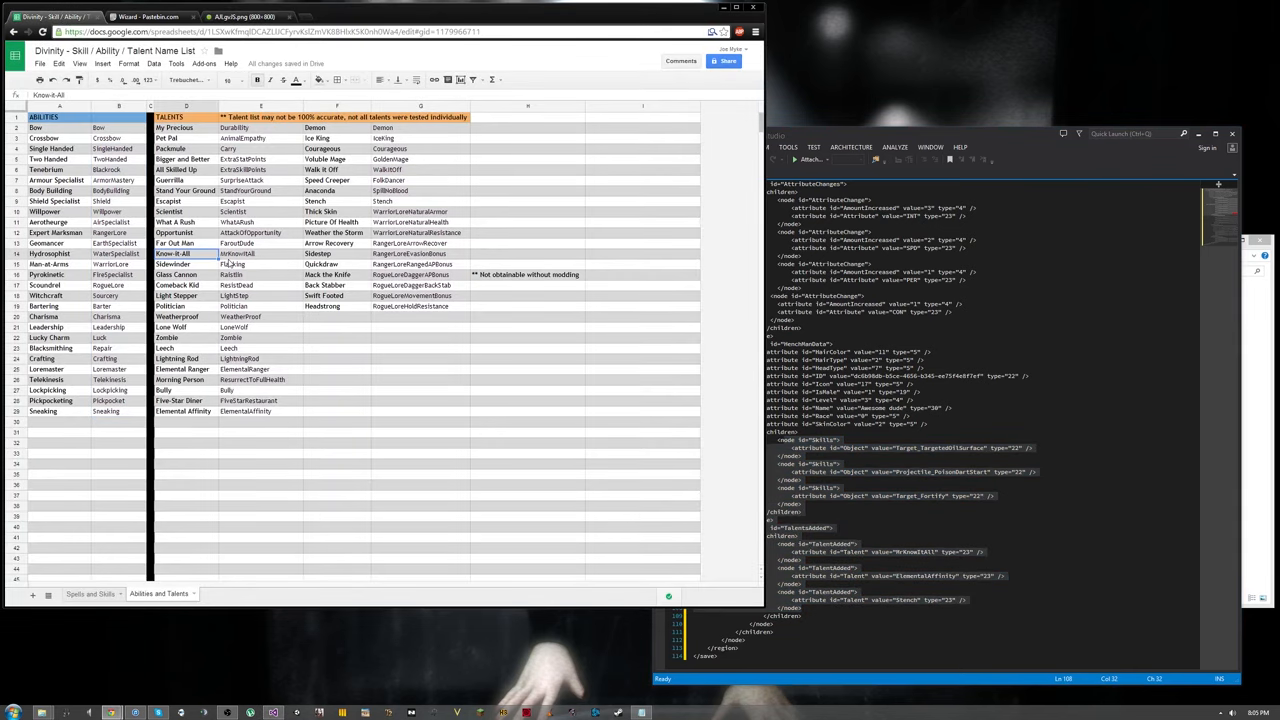
Step: Browse the Spells and Skills sheet, selecting Stun Arrow and copying the Ooze Spray skill ID
left_click(88, 593)
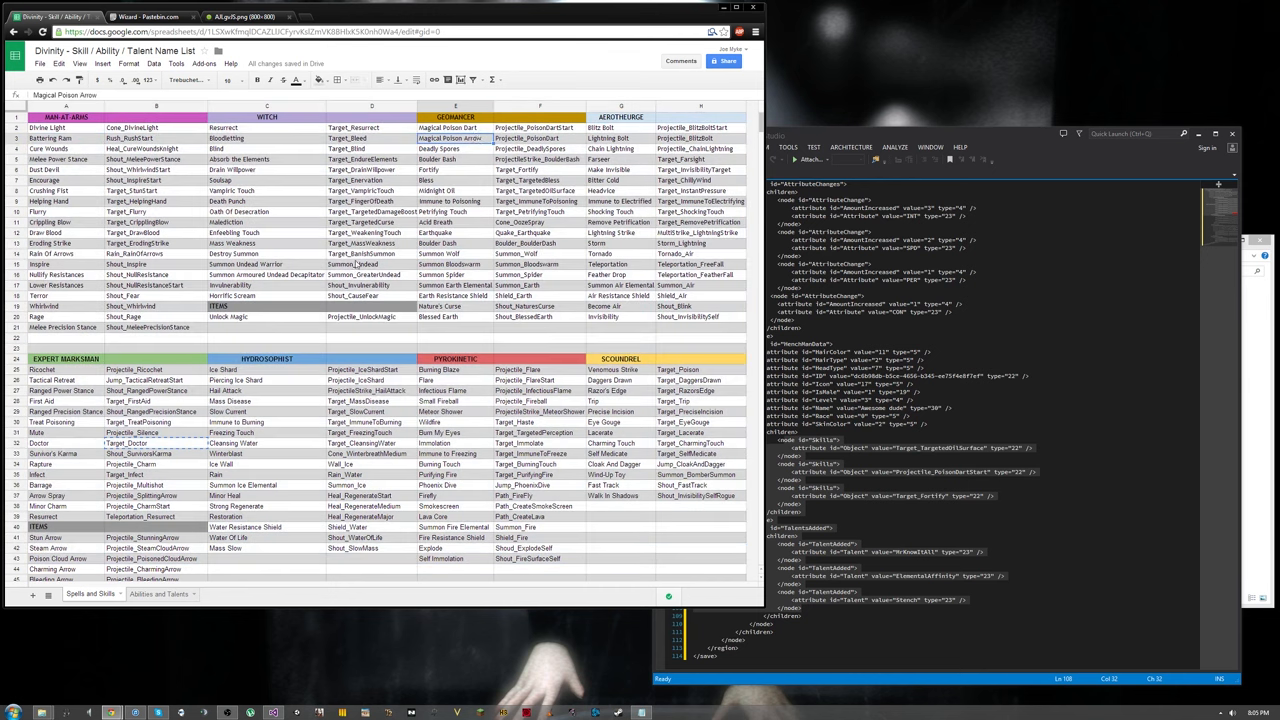
scroll("down", 3)
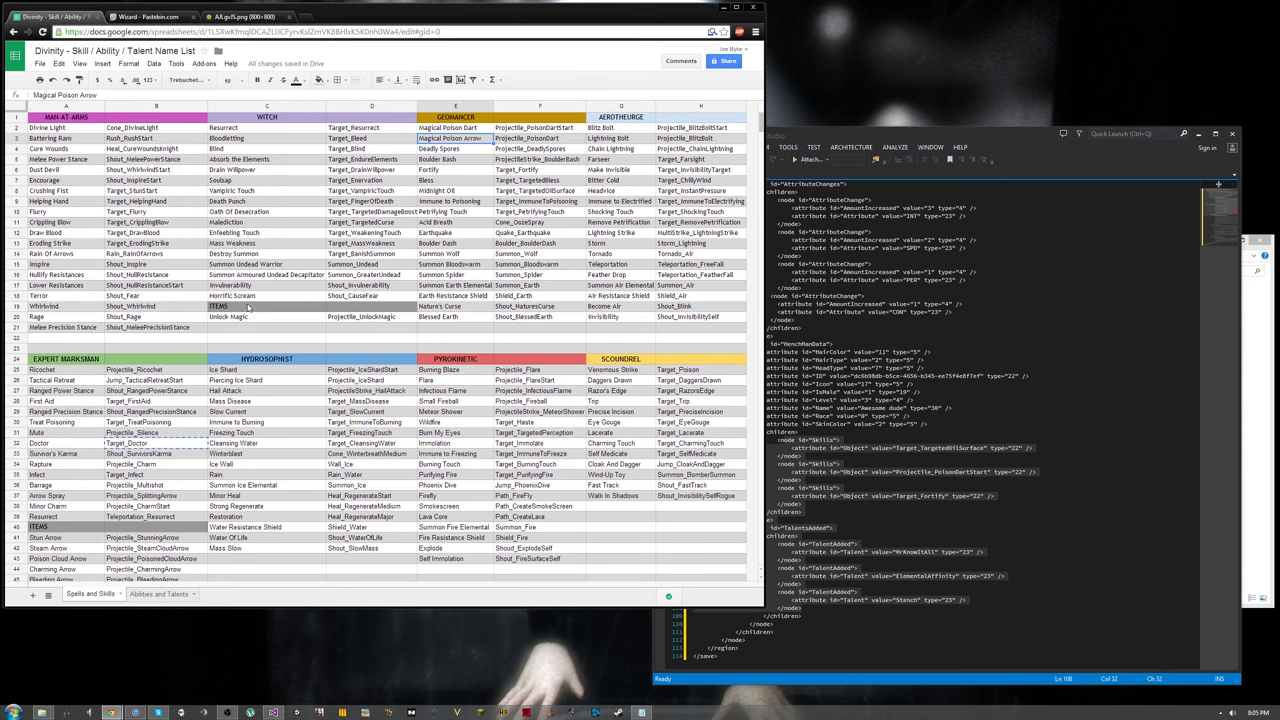
scroll("down", 3)
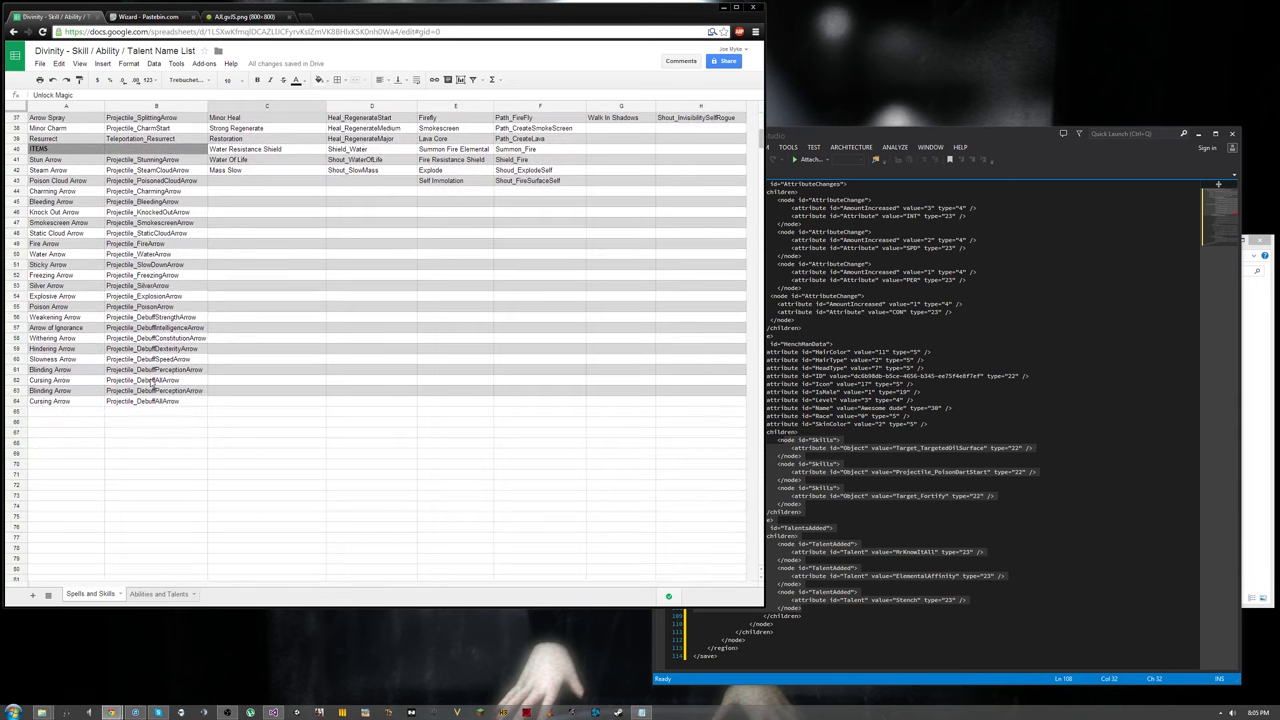
left_click(45, 159)
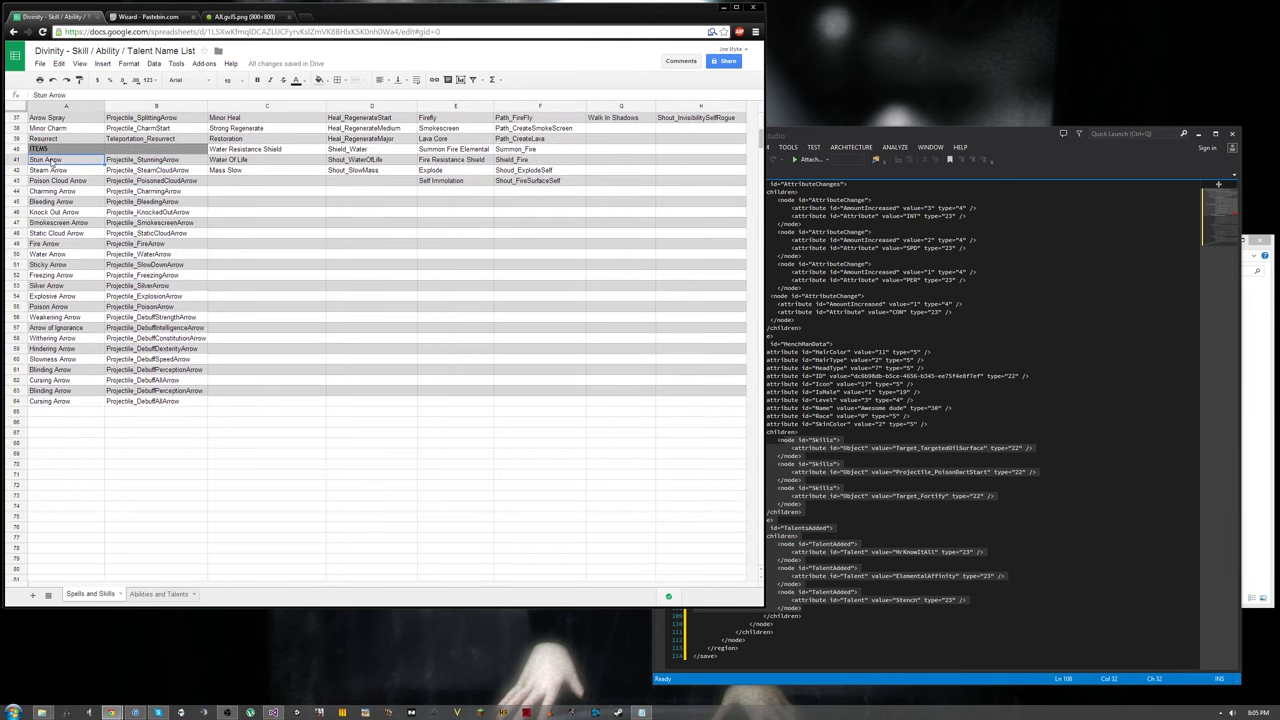
scroll("down", 3)
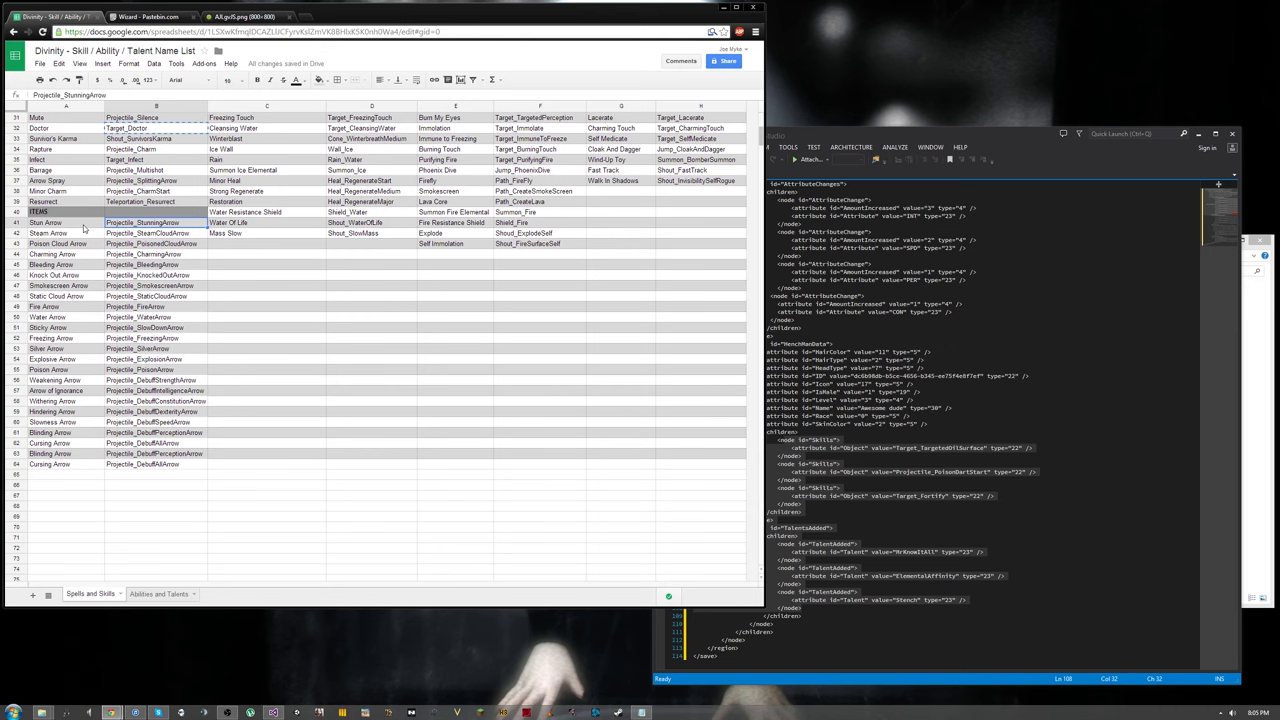
mouse_move(148, 236)
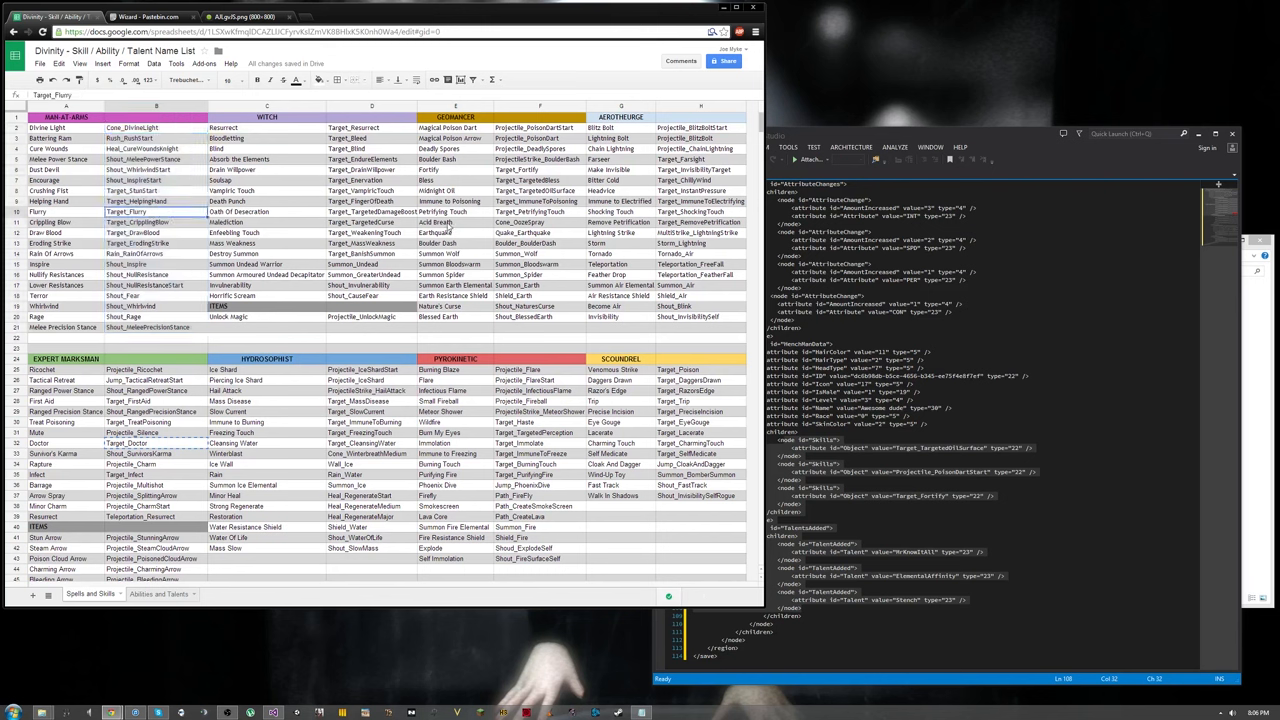
left_click(435, 222)
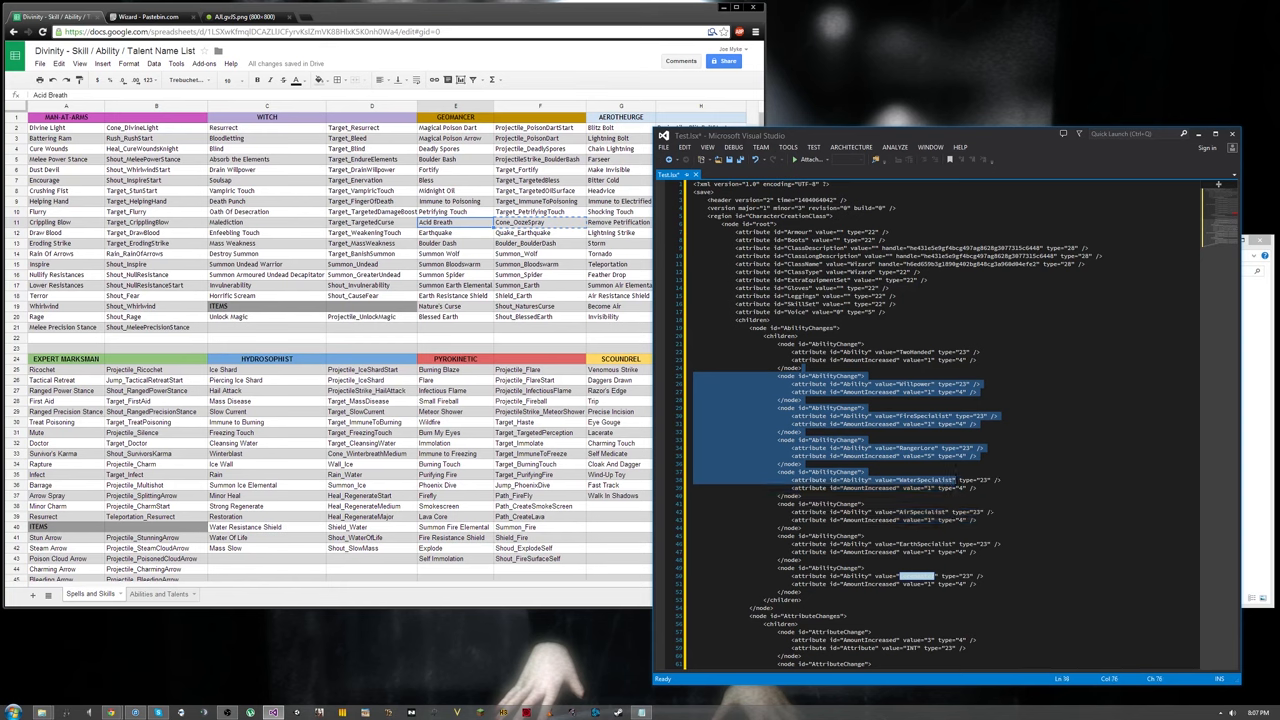
scroll("down", 3)
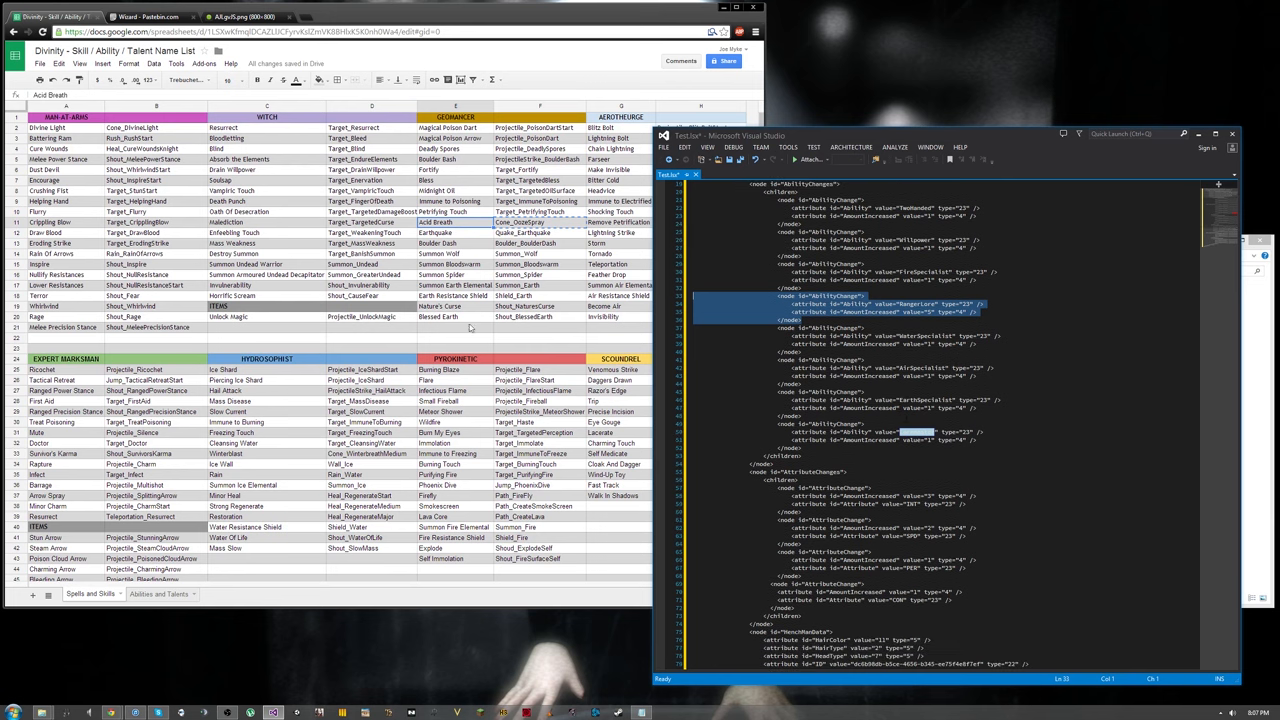
Step: Scroll down, then return to the Abilities and Talents sheet tab
scroll("down", 3)
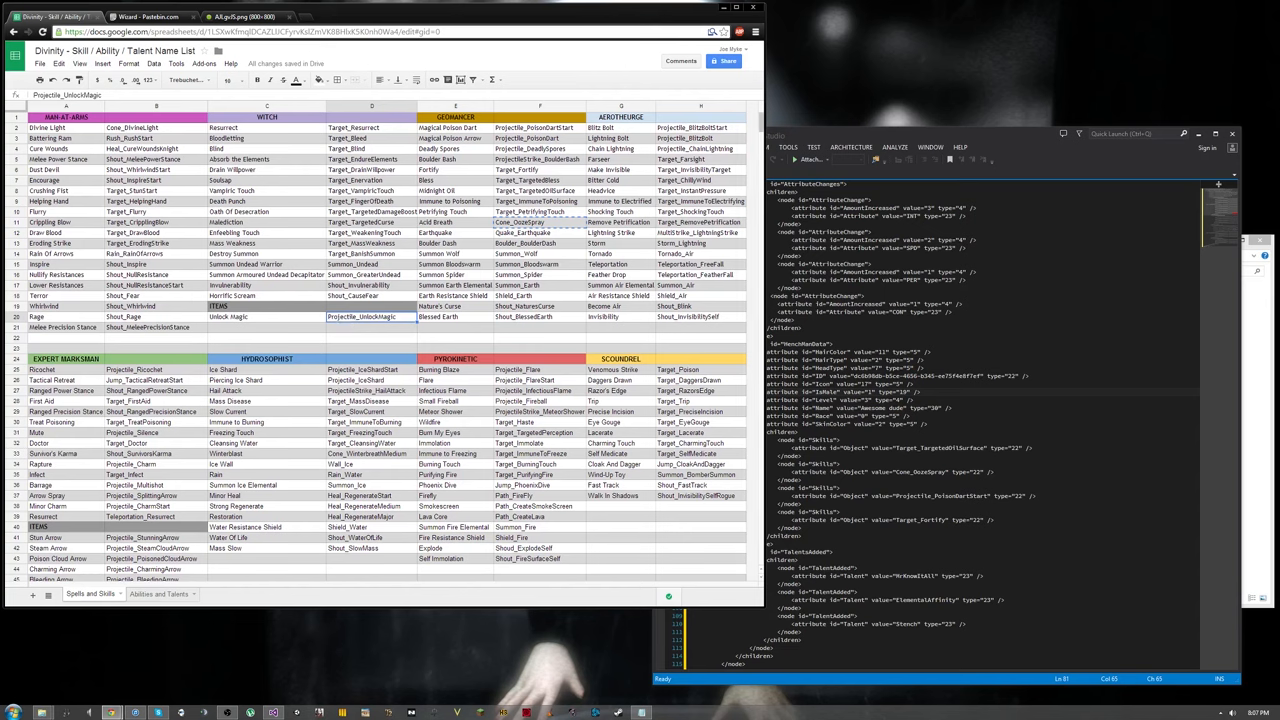
left_click(158, 593)
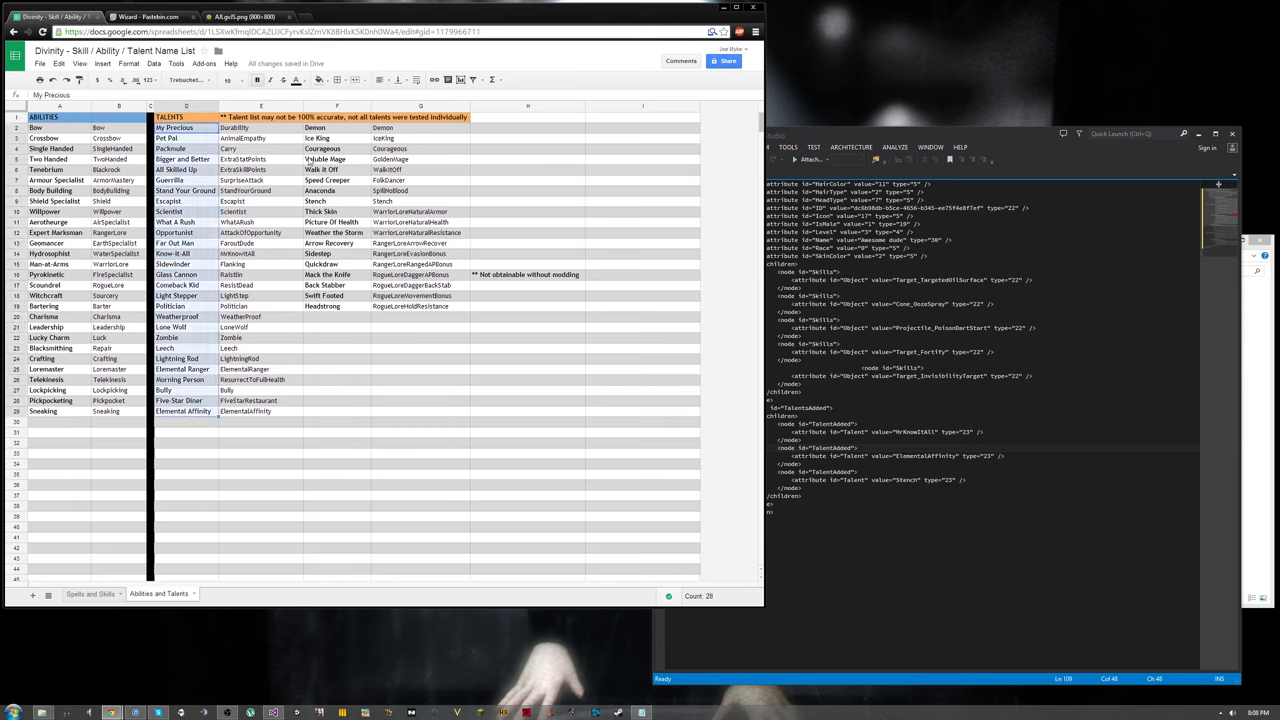
left_click(420, 127)
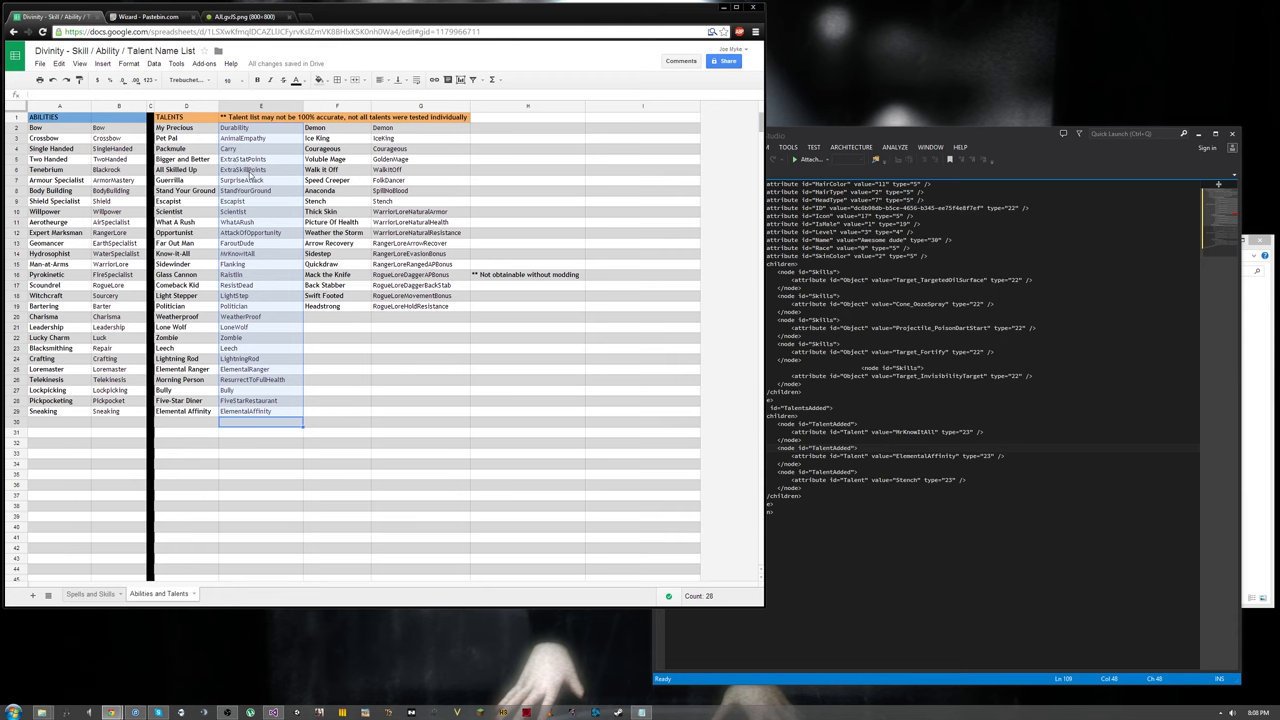
left_click(420, 169)
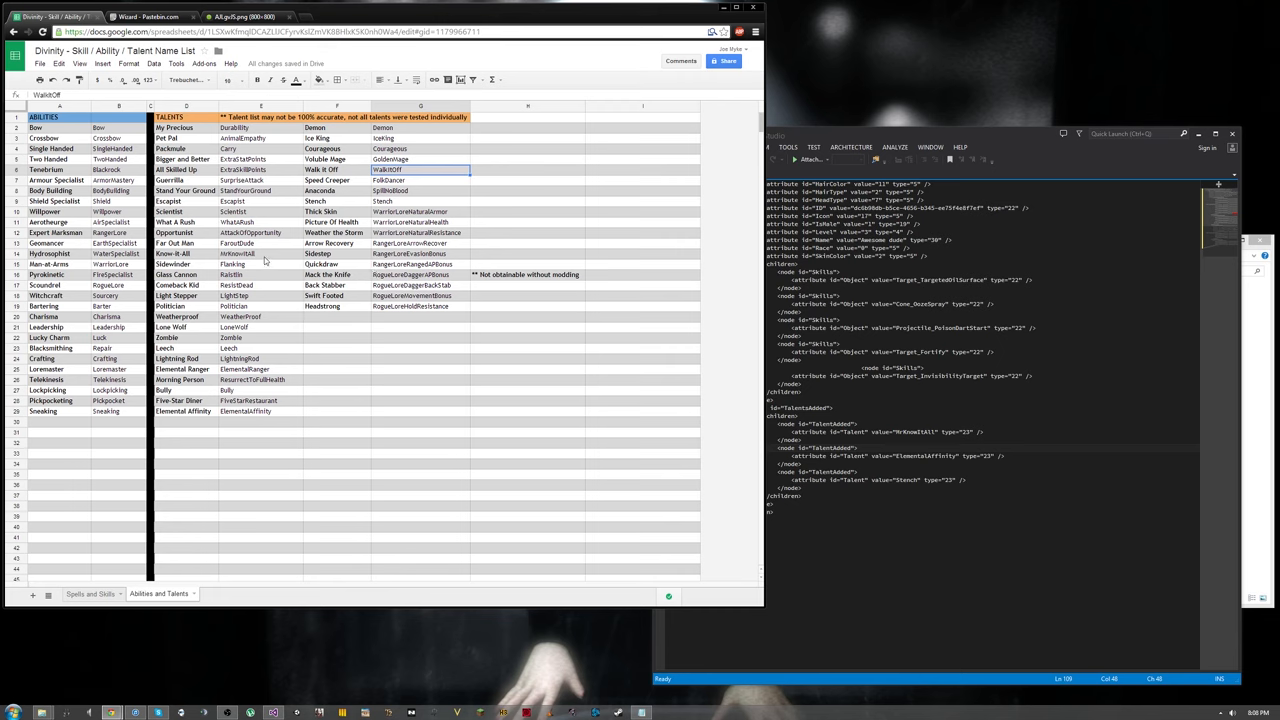
left_click(260, 274)
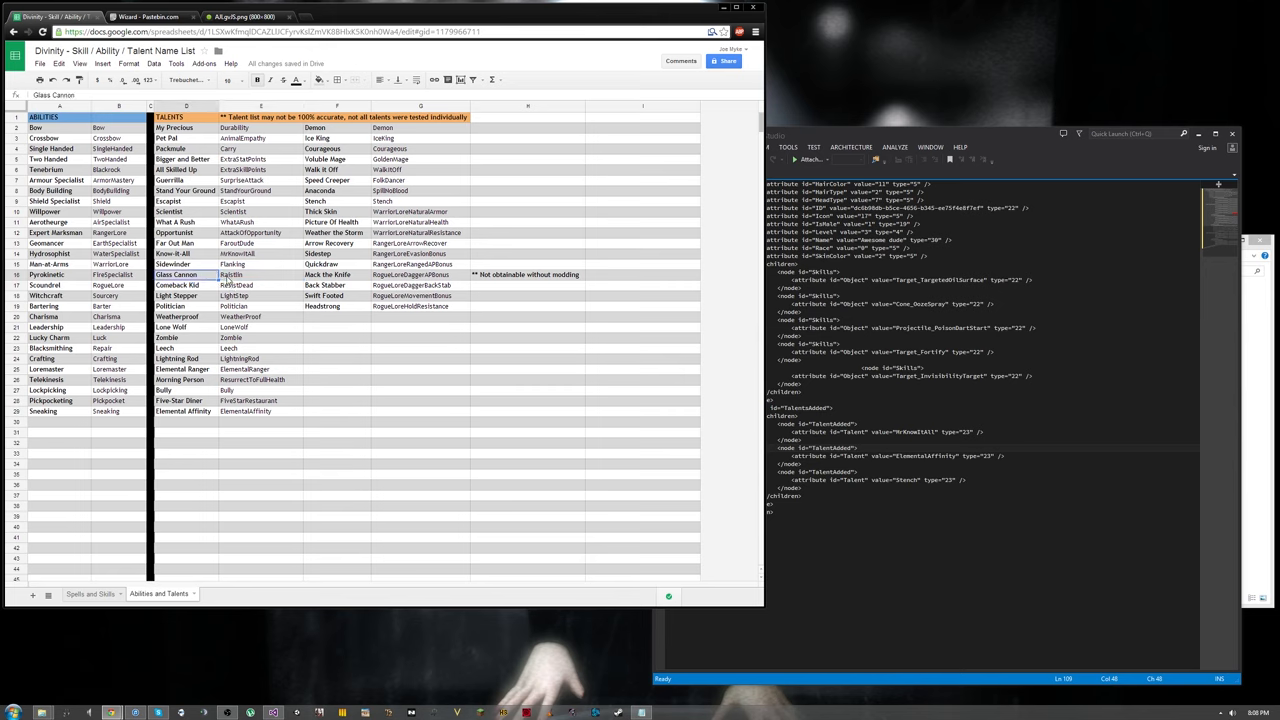
left_click(231, 274)
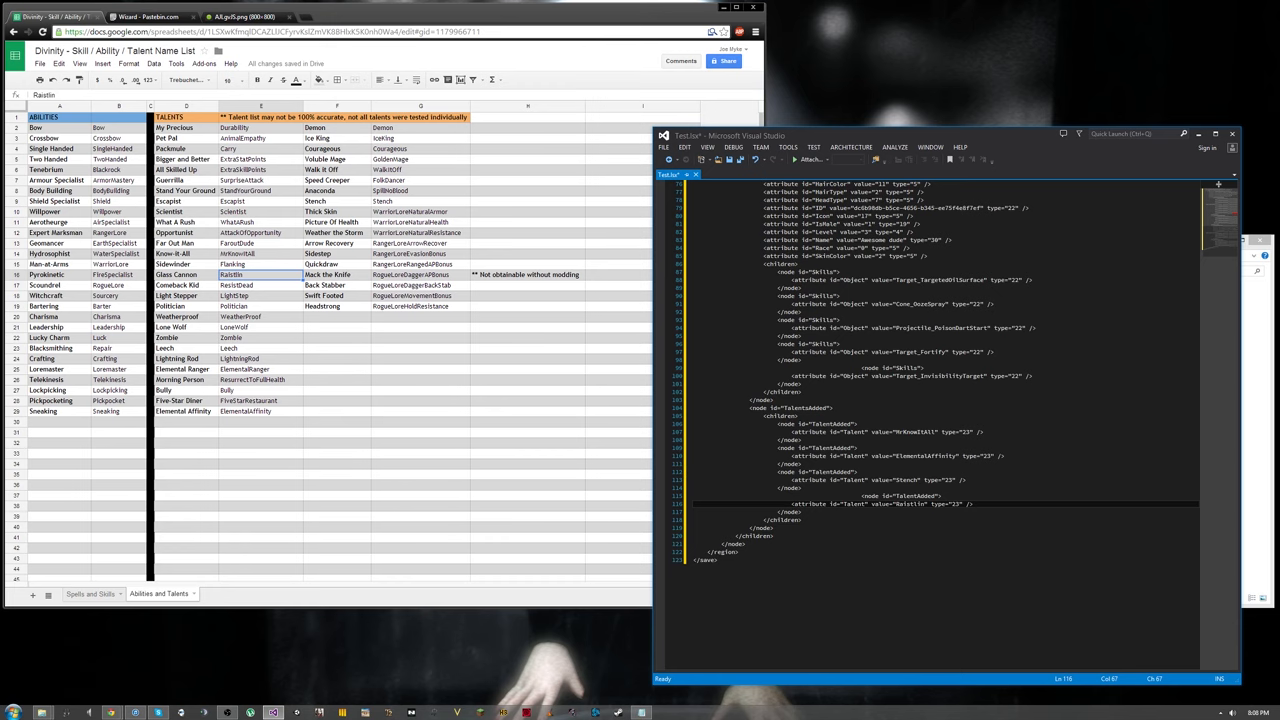
mouse_move(505, 470)
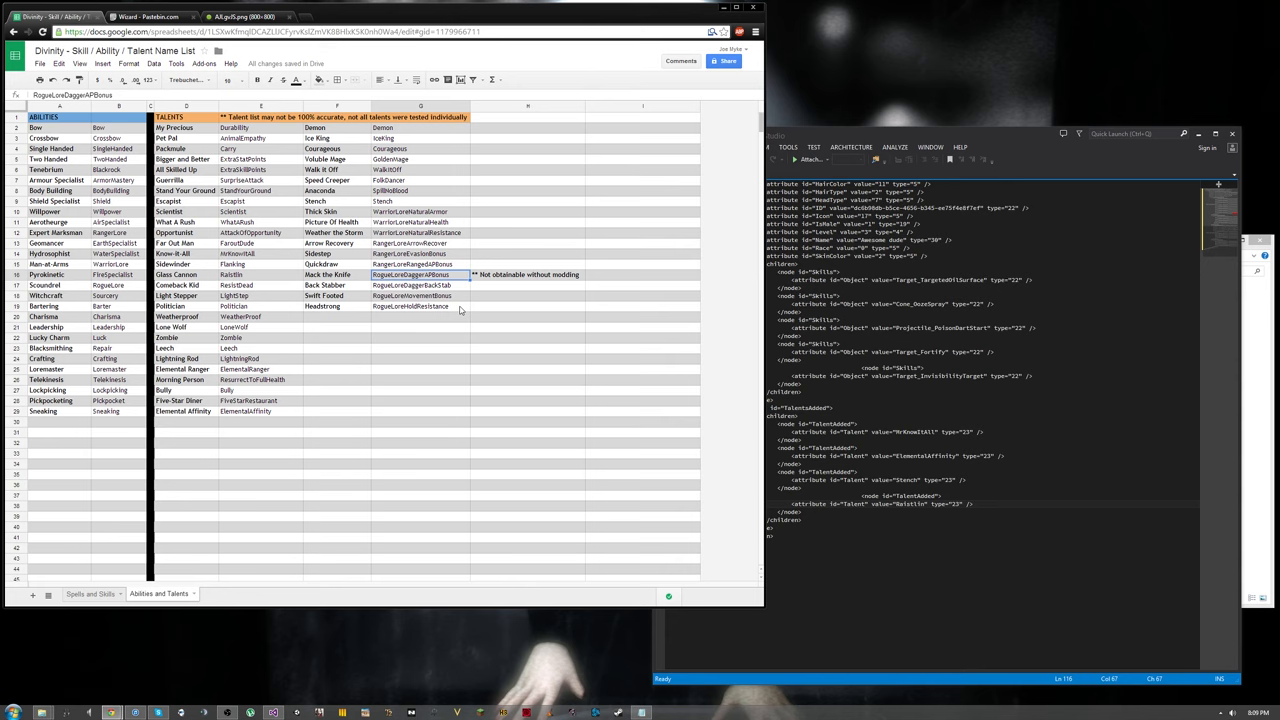
Step: Select Hack the Knife, then scroll the list to find Make Invisible's Target_InvisibilityTarget ID
left_click(527, 274)
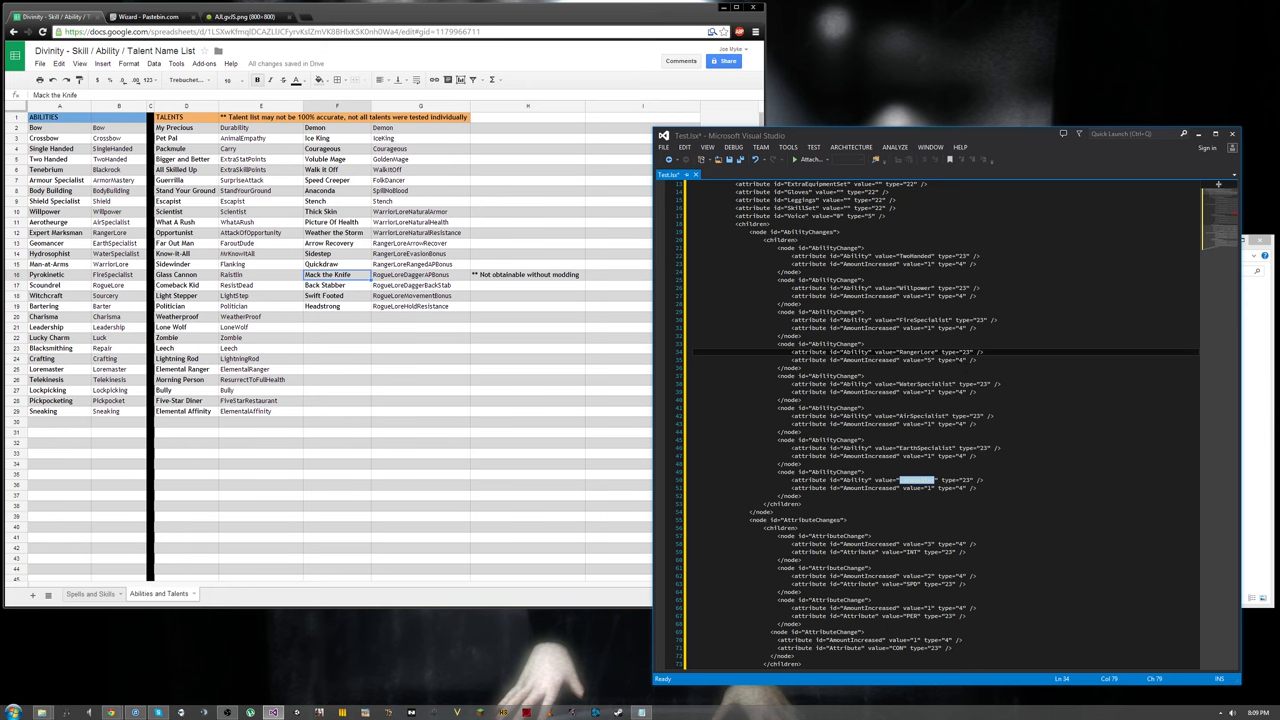
scroll("down", 3)
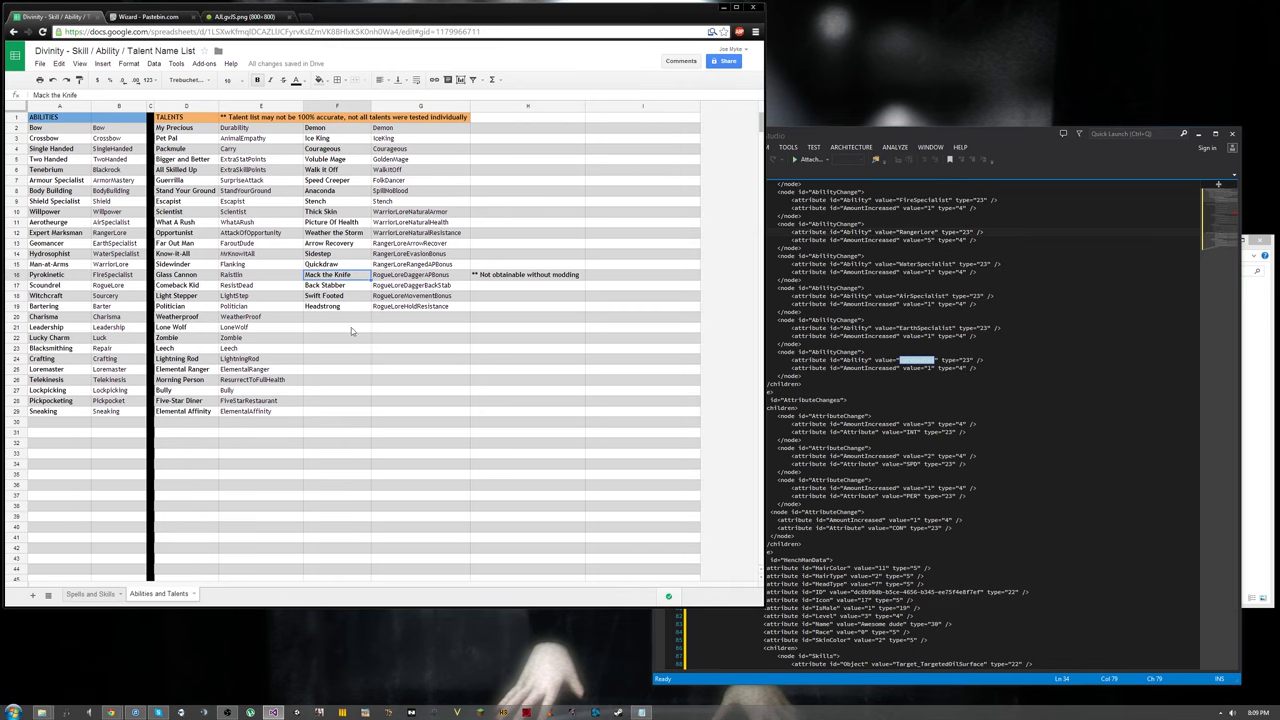
left_click(337, 327)
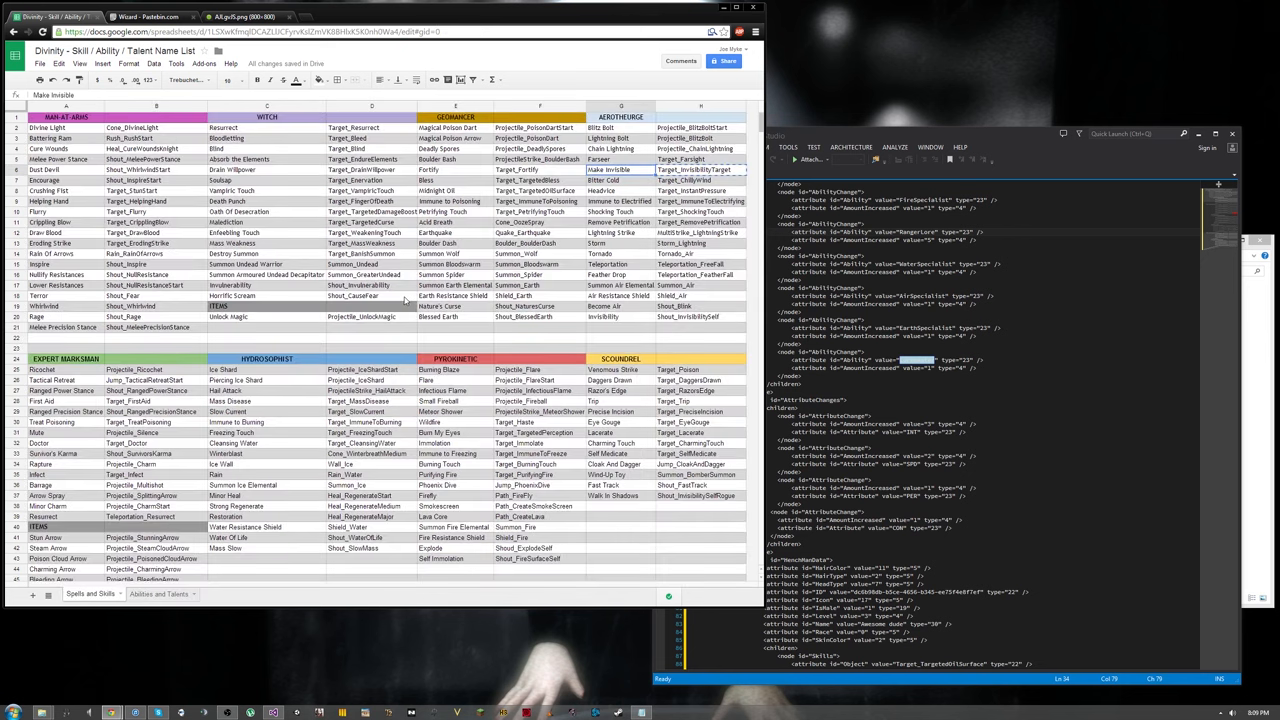
scroll("down", 3)
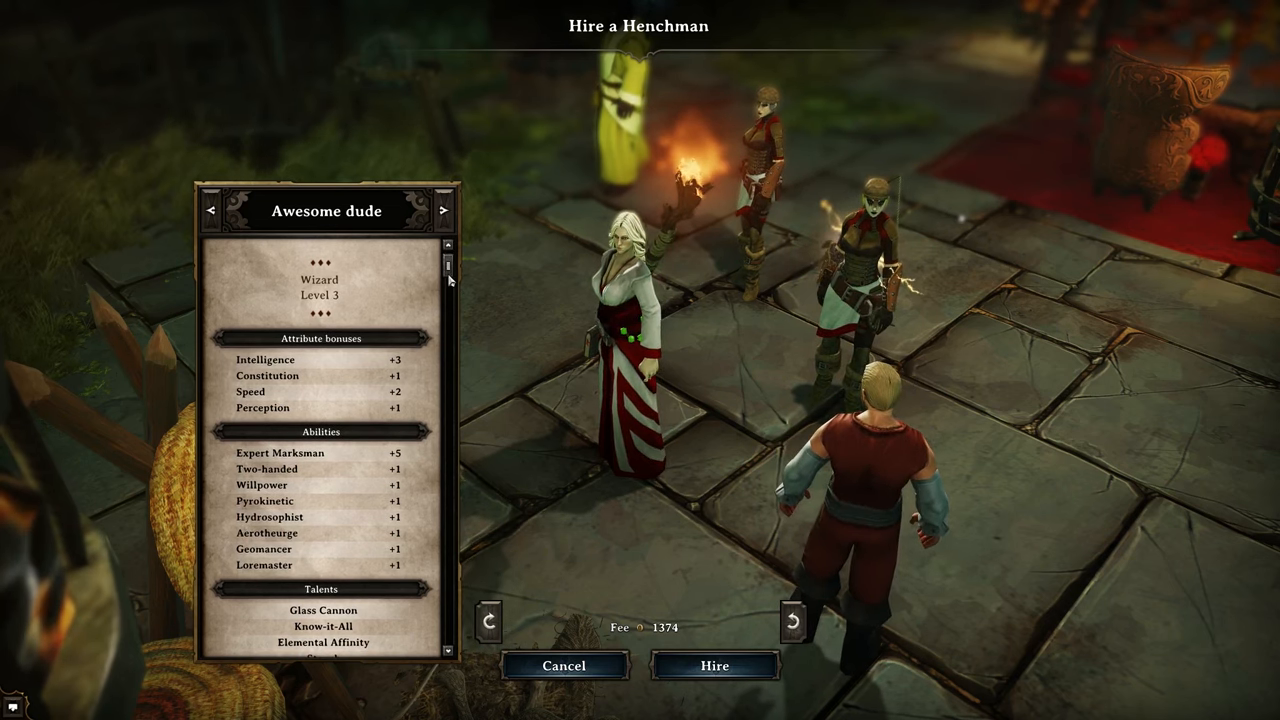
Step: Scroll Awesome dude's hire panel to reveal the Stench talent and five starting skills
scroll("down", 3)
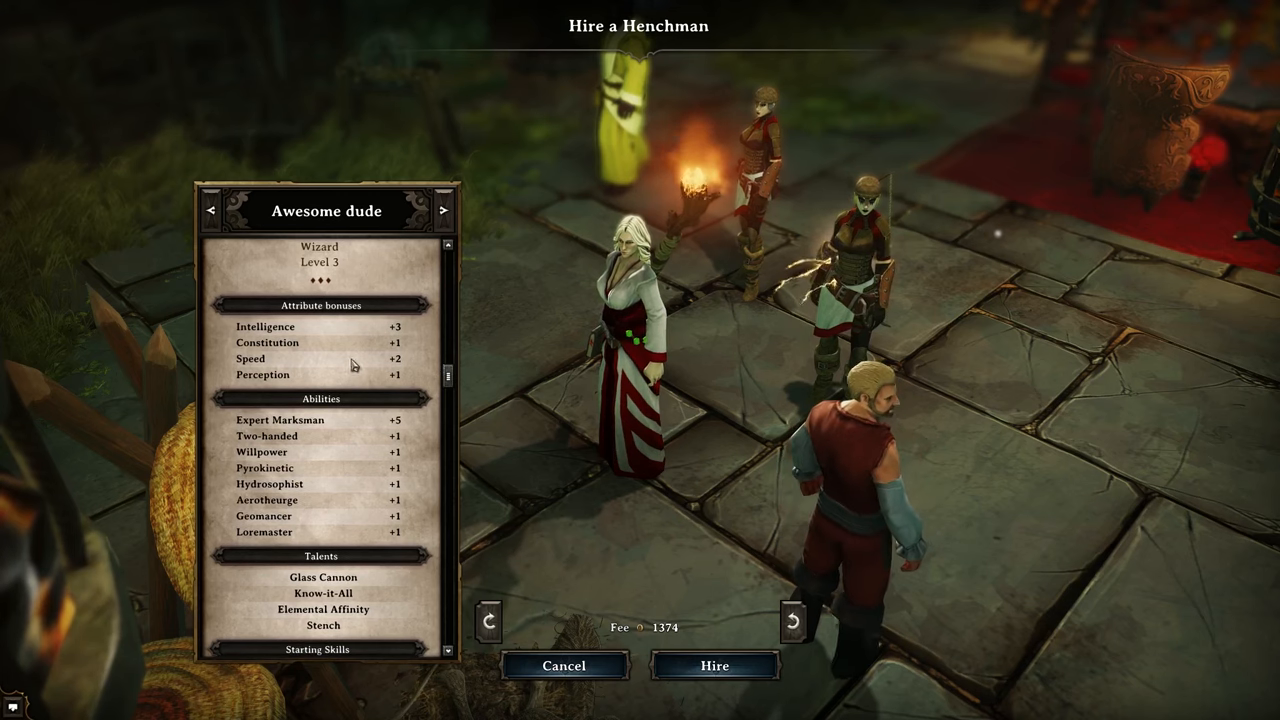
scroll("down", 3)
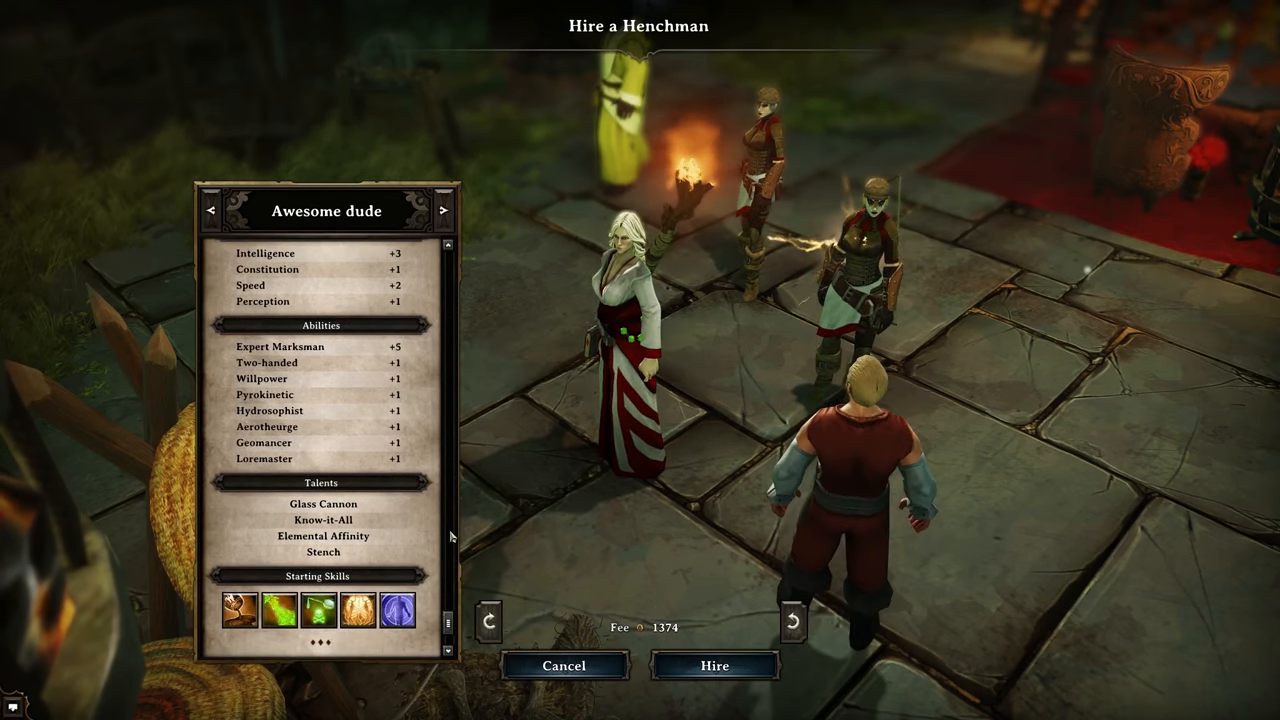
mouse_move(323, 503)
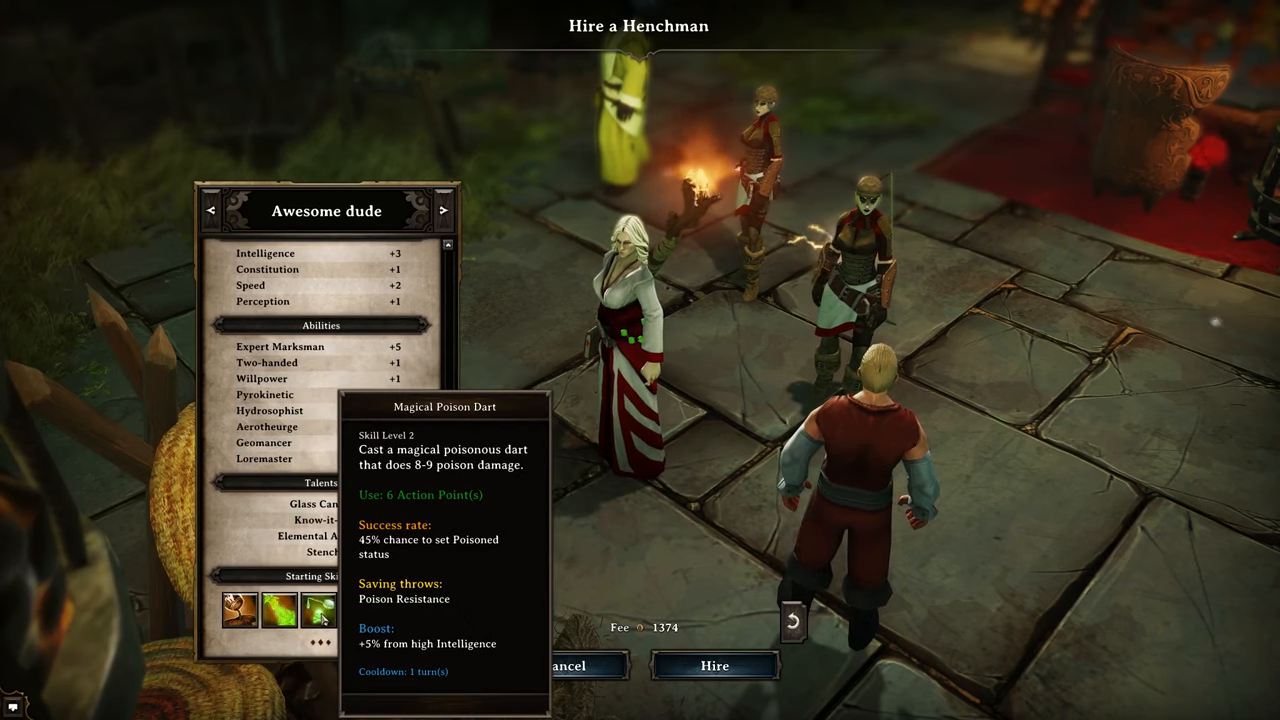
mouse_move(396, 610)
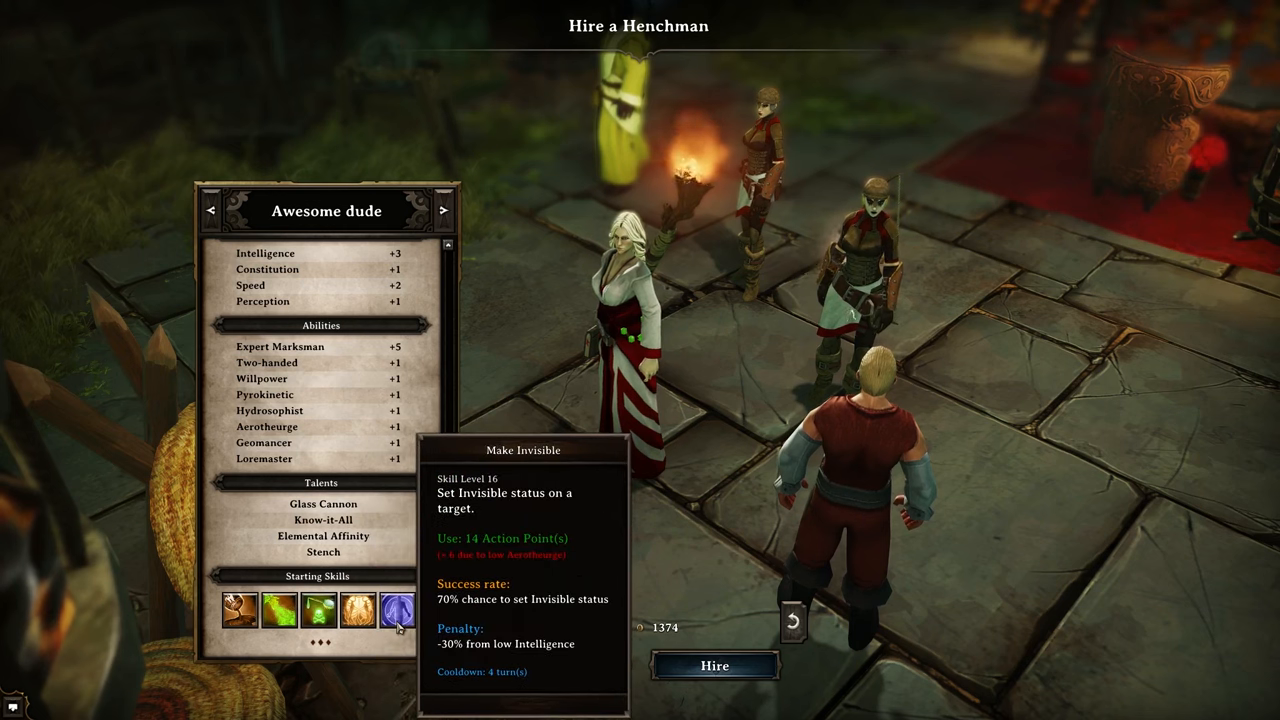
mouse_move(477, 448)
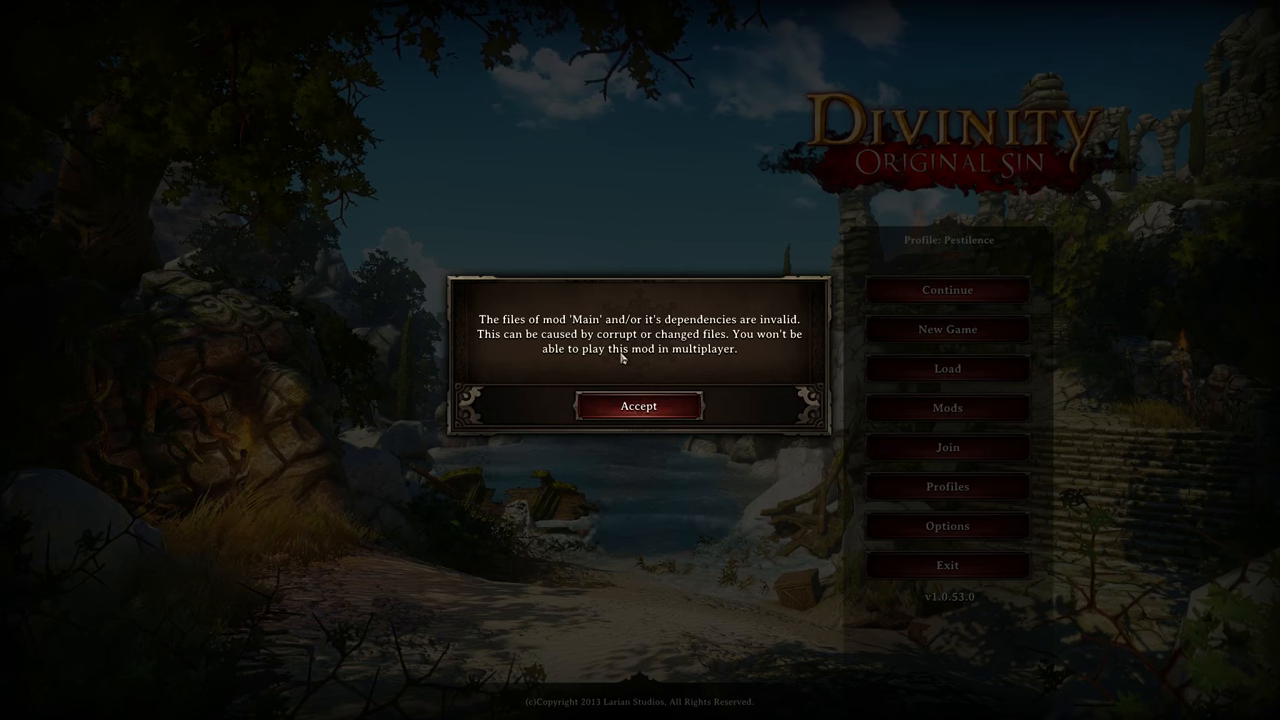
mouse_move(617, 362)
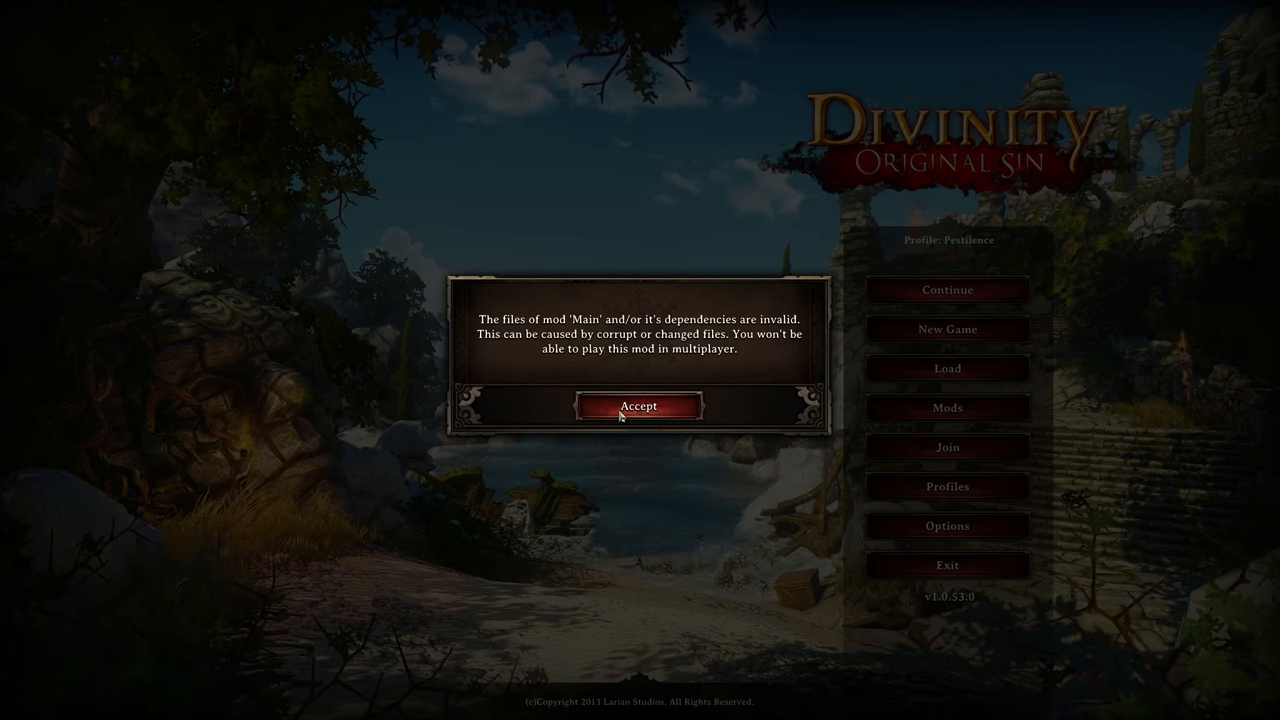
Step: Accept the invalid mod files popup on the main menu
left_click(639, 405)
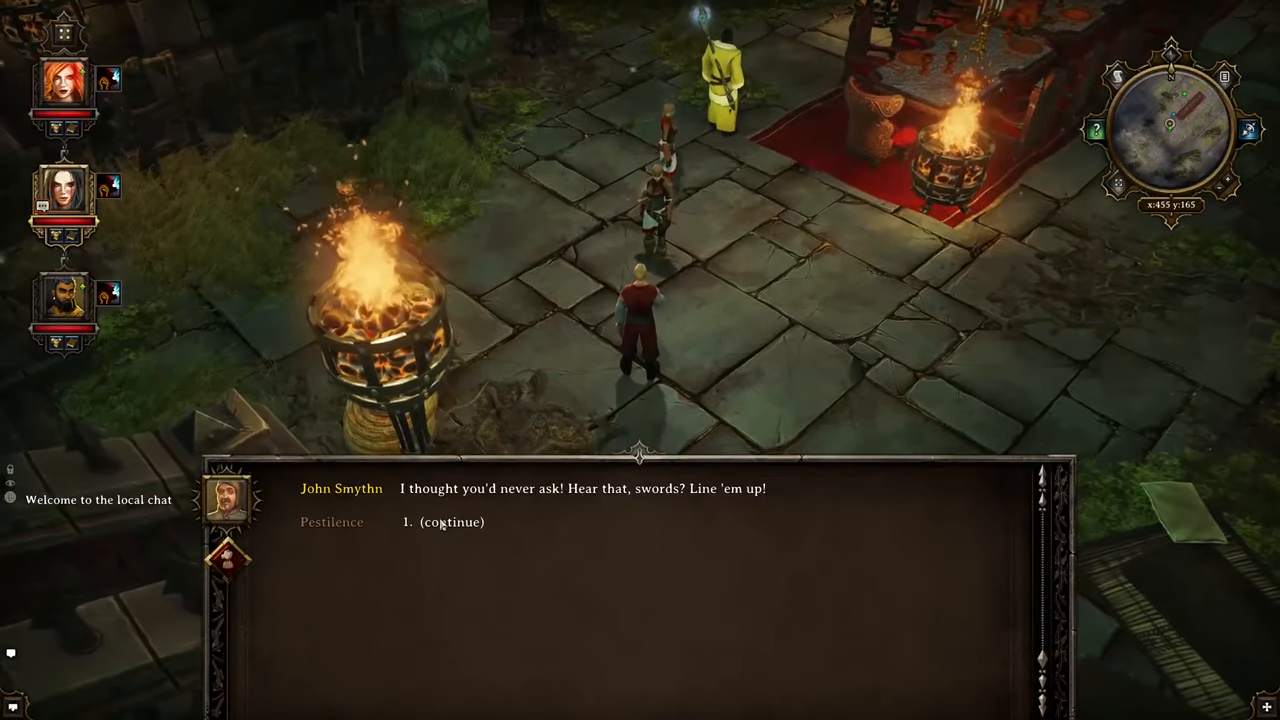
Step: Continue the recruiter's dialogue and browse to Tristan, Chaistlinia, Salastor and Arya Southgard
left_click(452, 521)
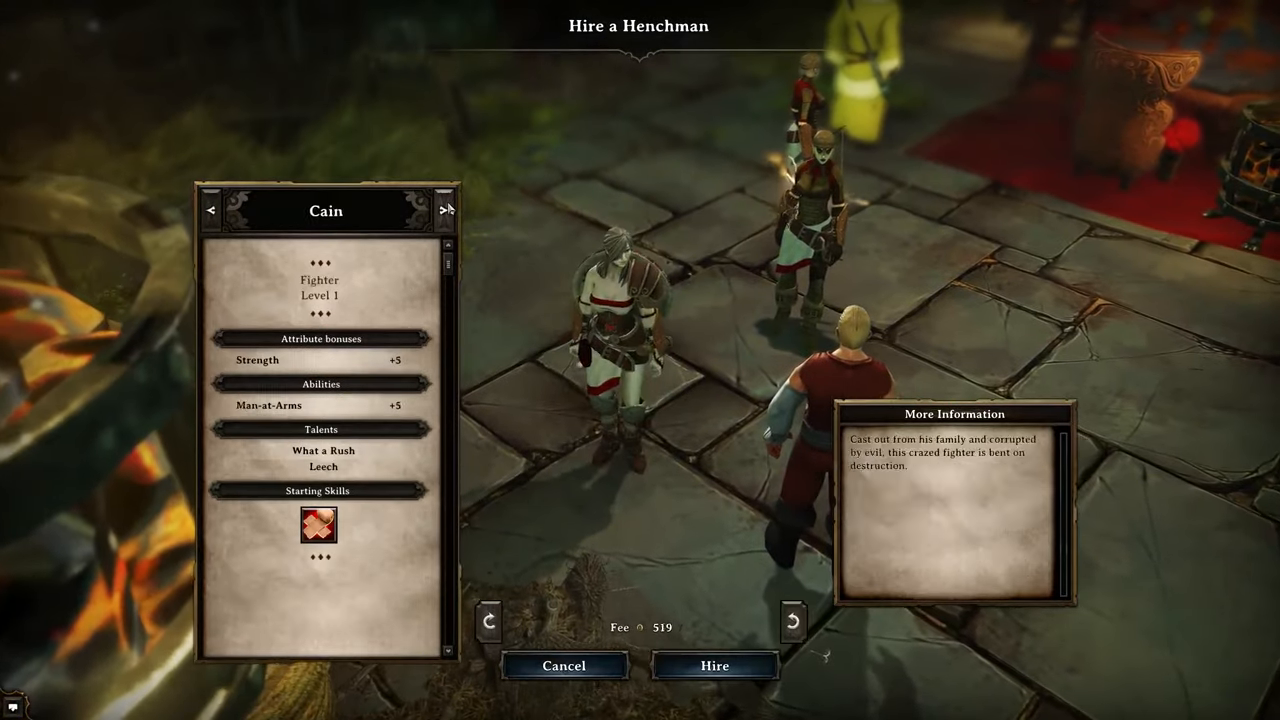
left_click(446, 210)
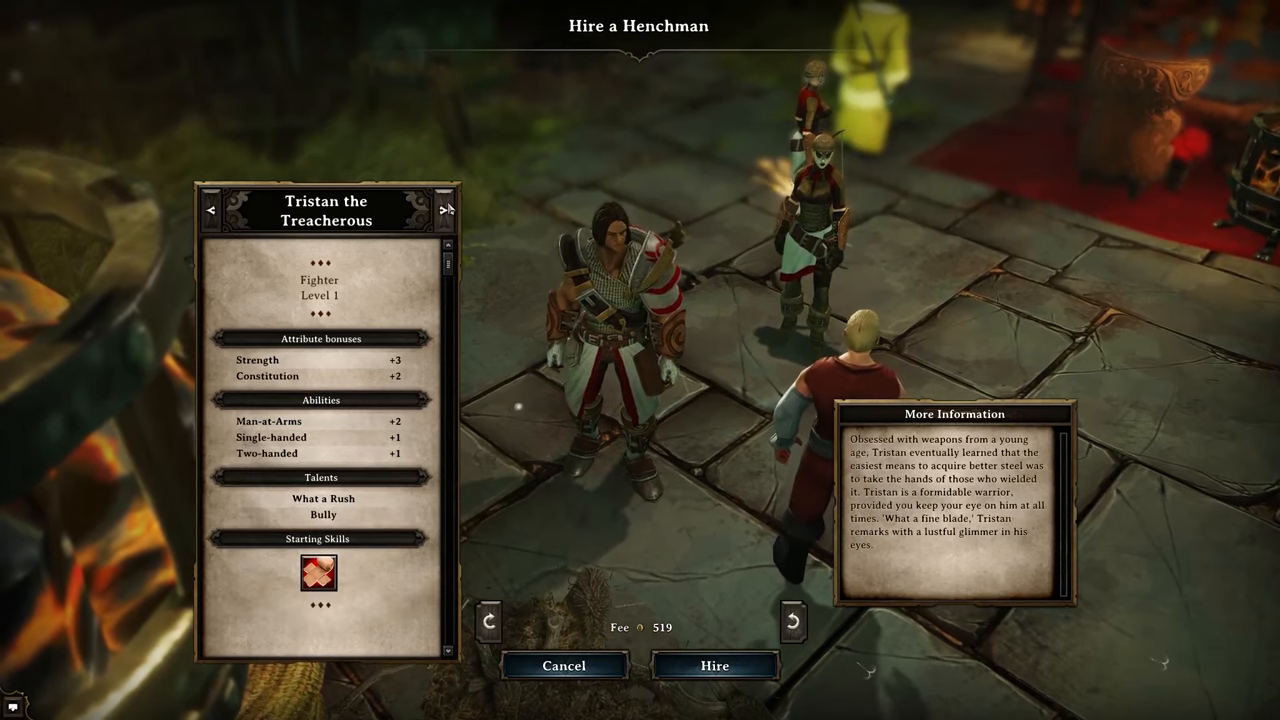
left_click(446, 210)
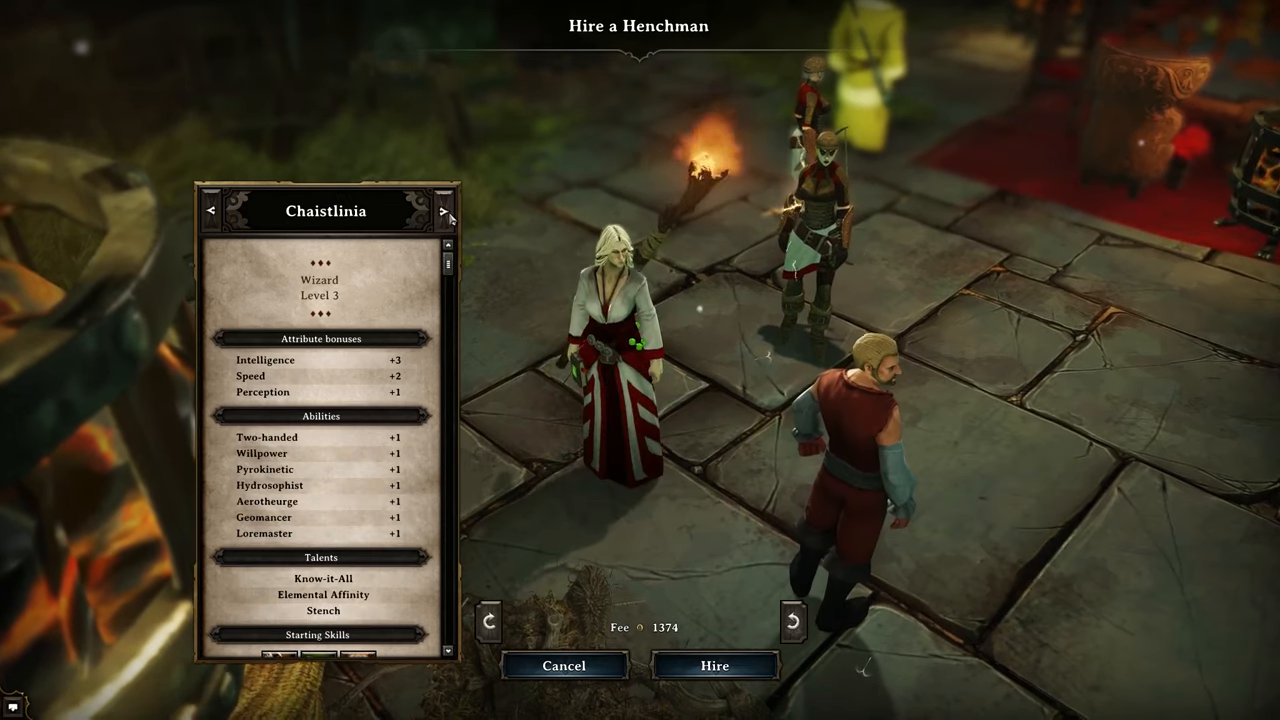
left_click(444, 211)
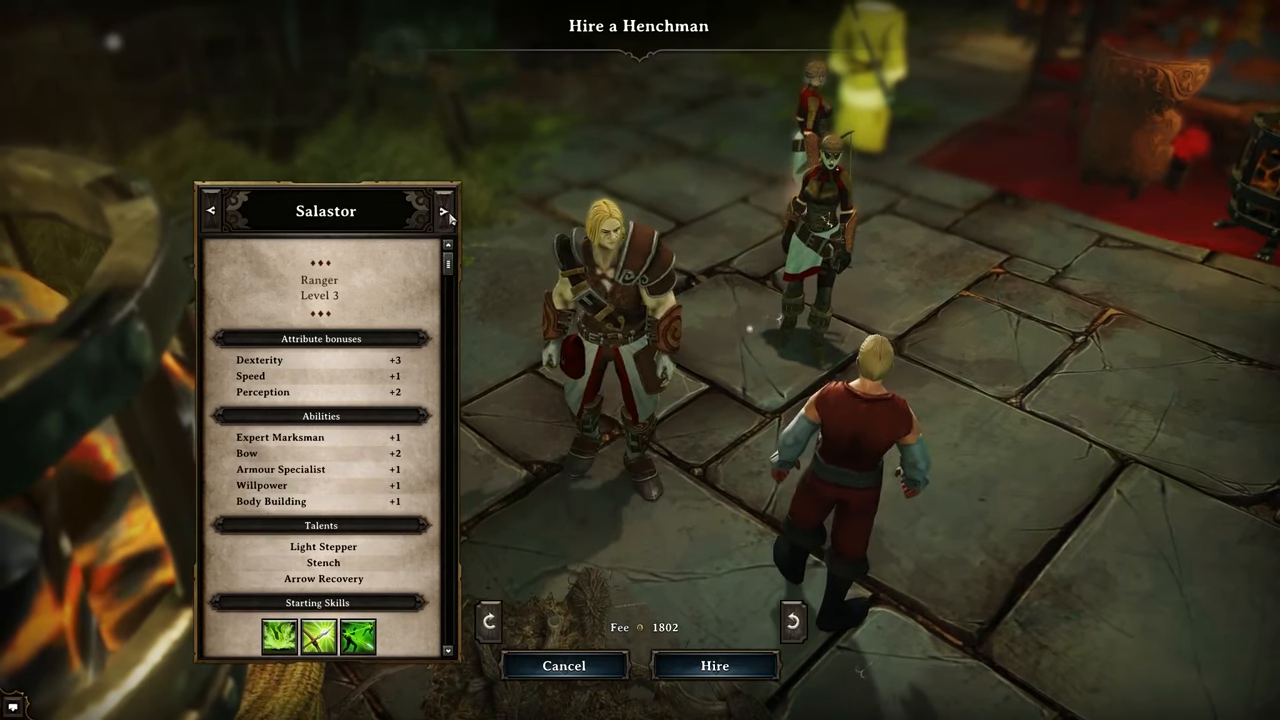
left_click(444, 210)
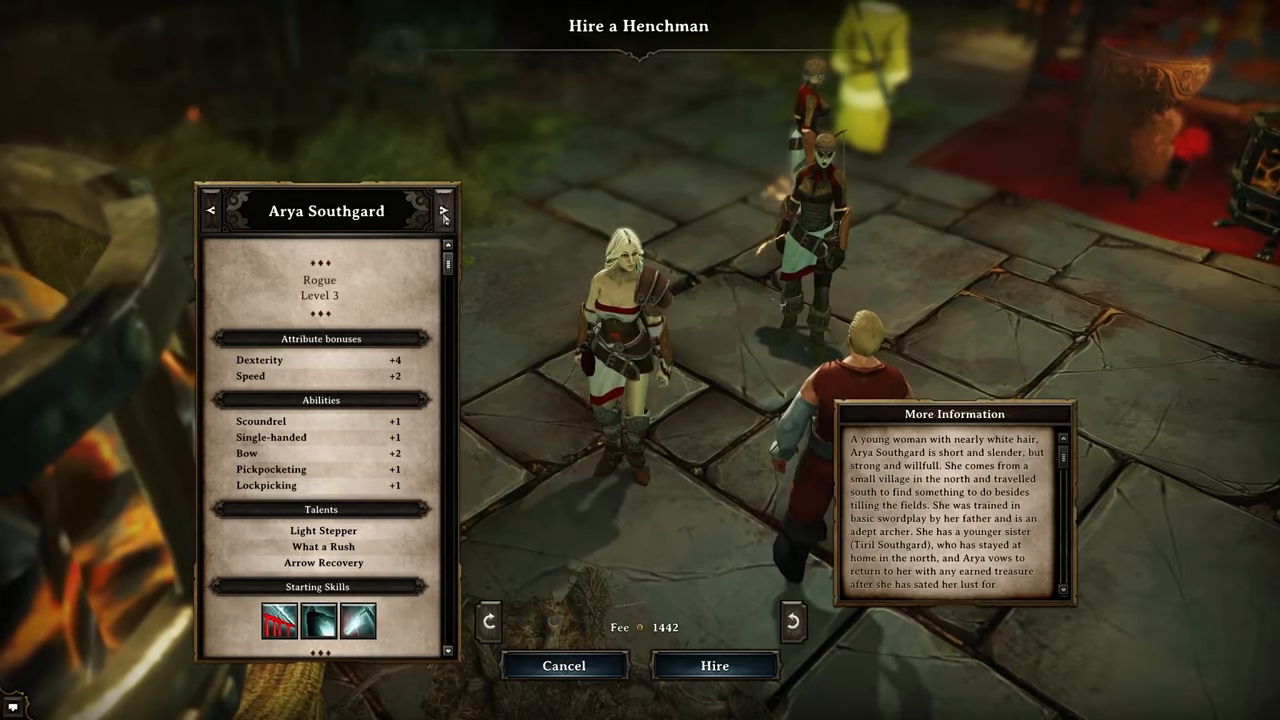
Step: Step back through Snowstar, Malena Aurillia, Cain, Shard of Adrastea and Magranoc to Benjamin Sockett
left_click(443, 210)
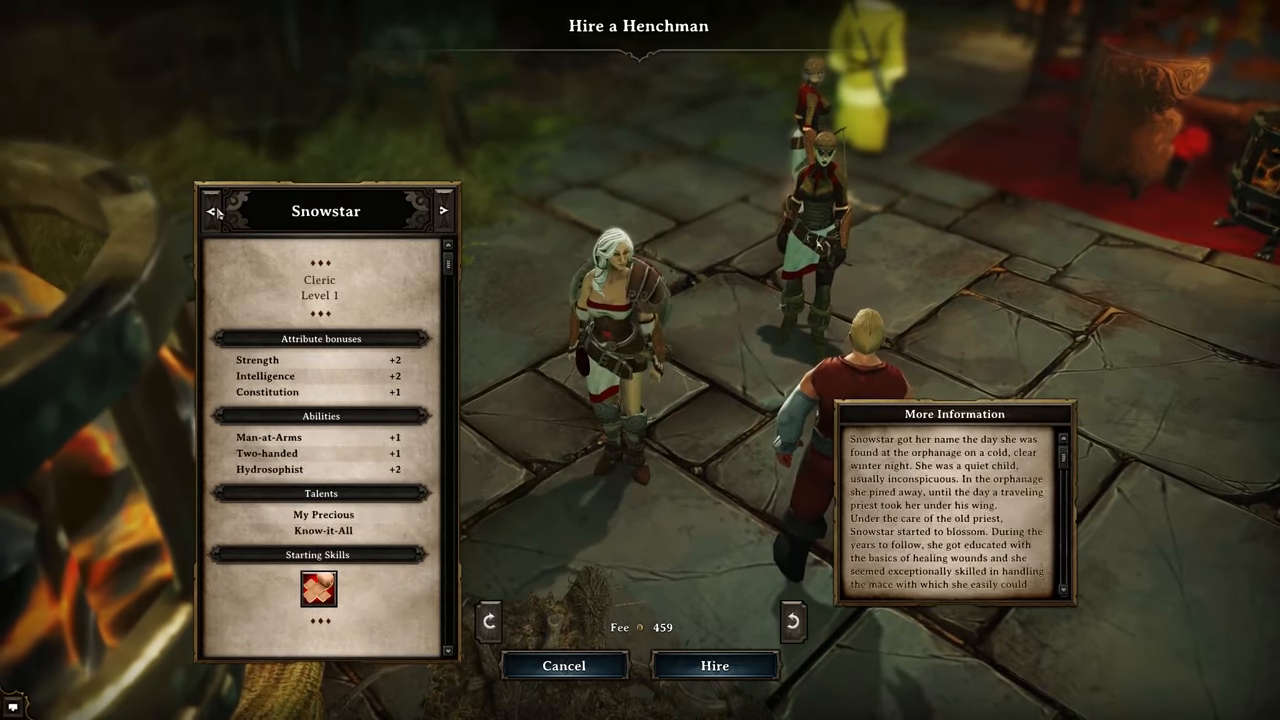
left_click(443, 210)
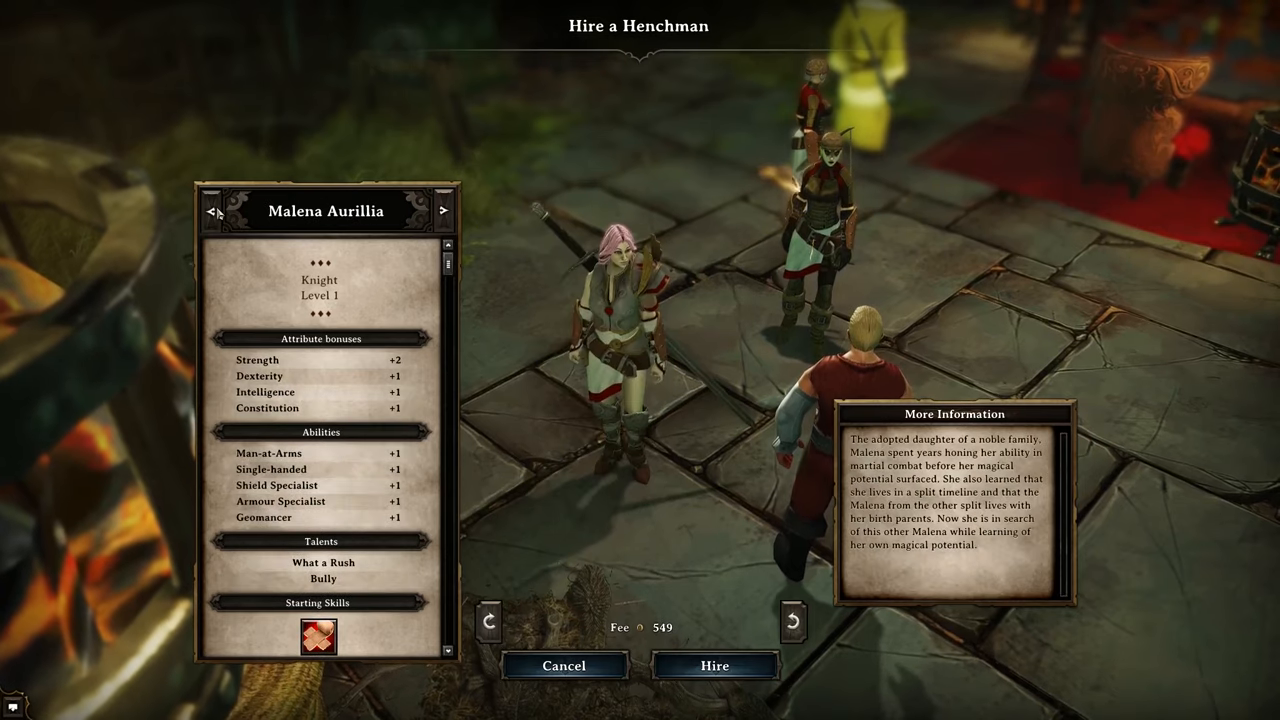
left_click(443, 210)
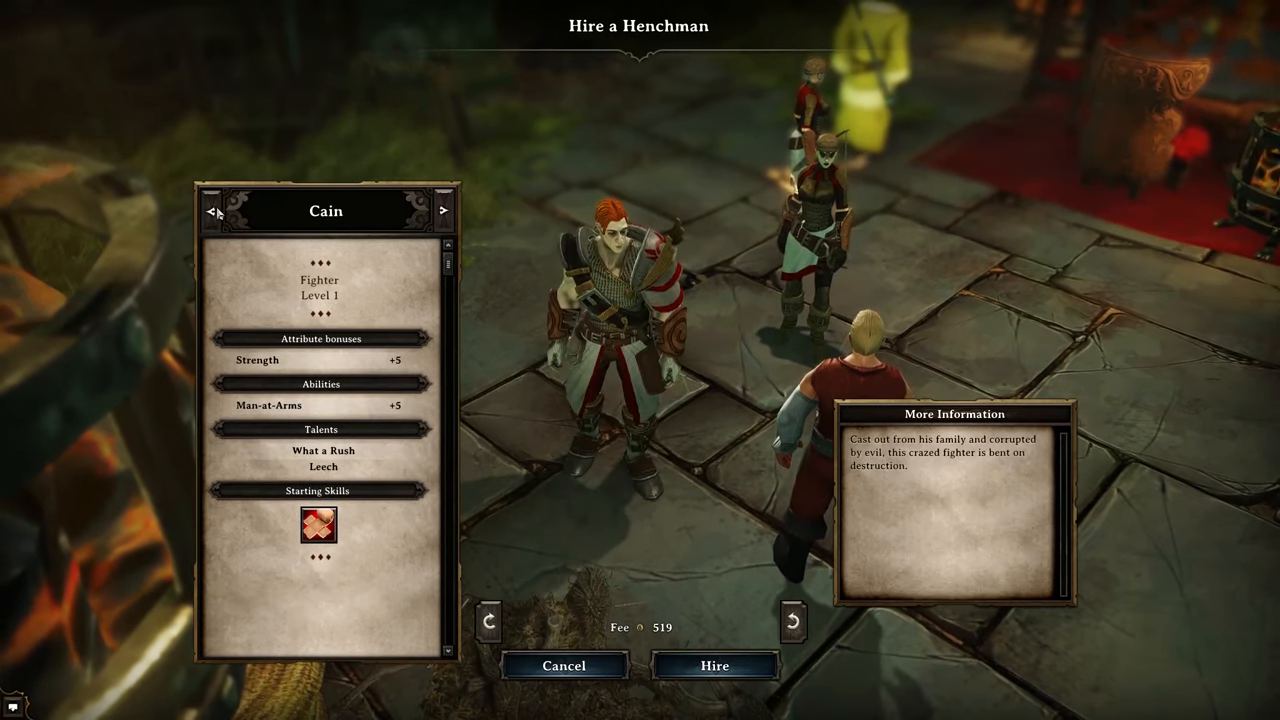
left_click(443, 210)
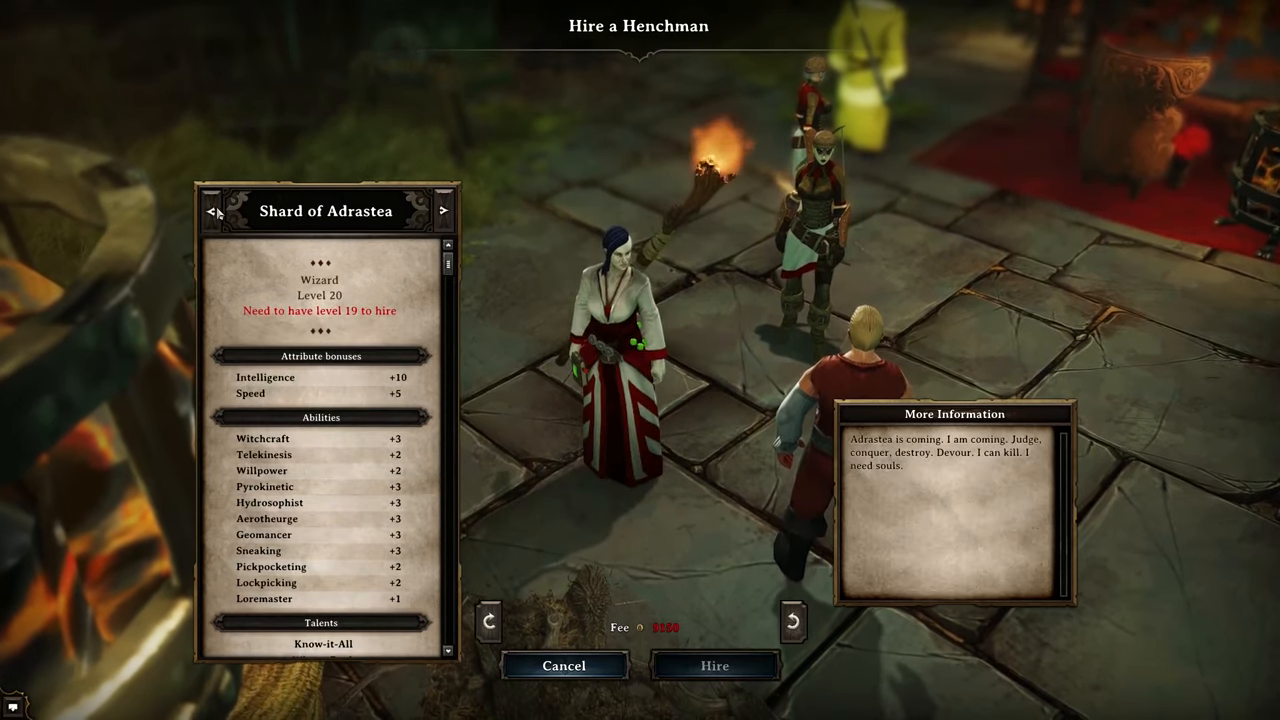
left_click(442, 210)
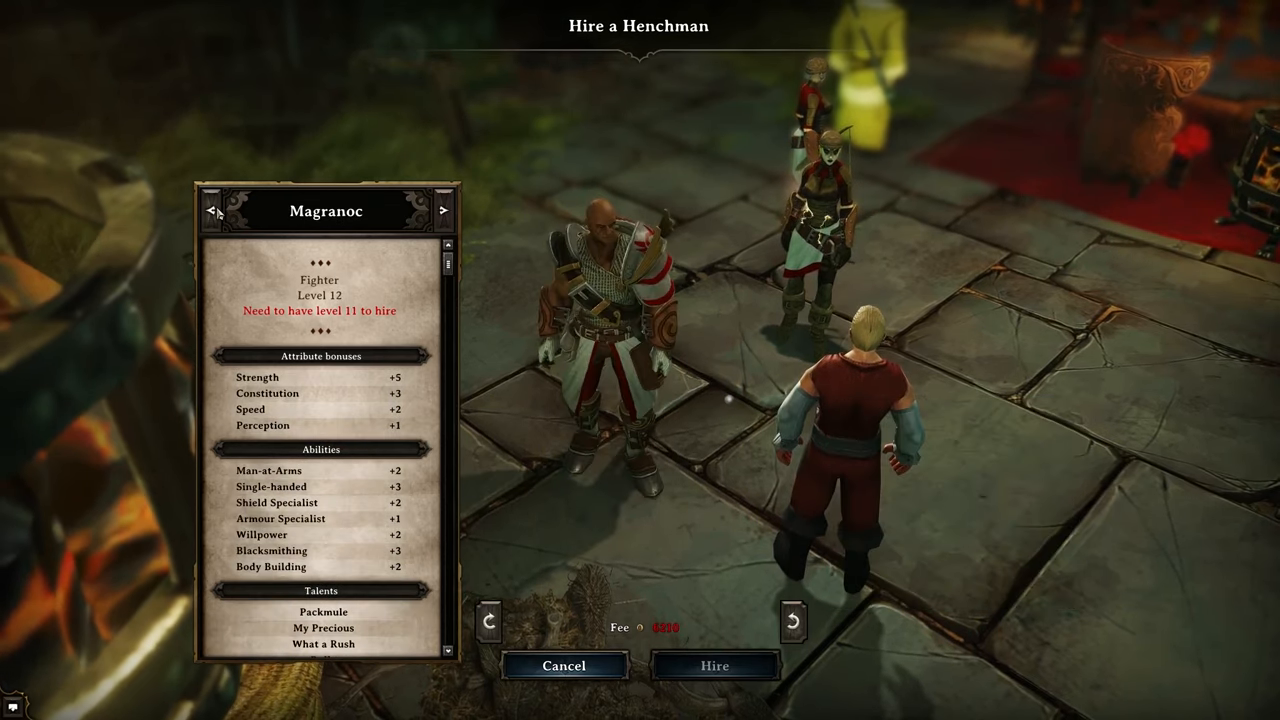
left_click(443, 210)
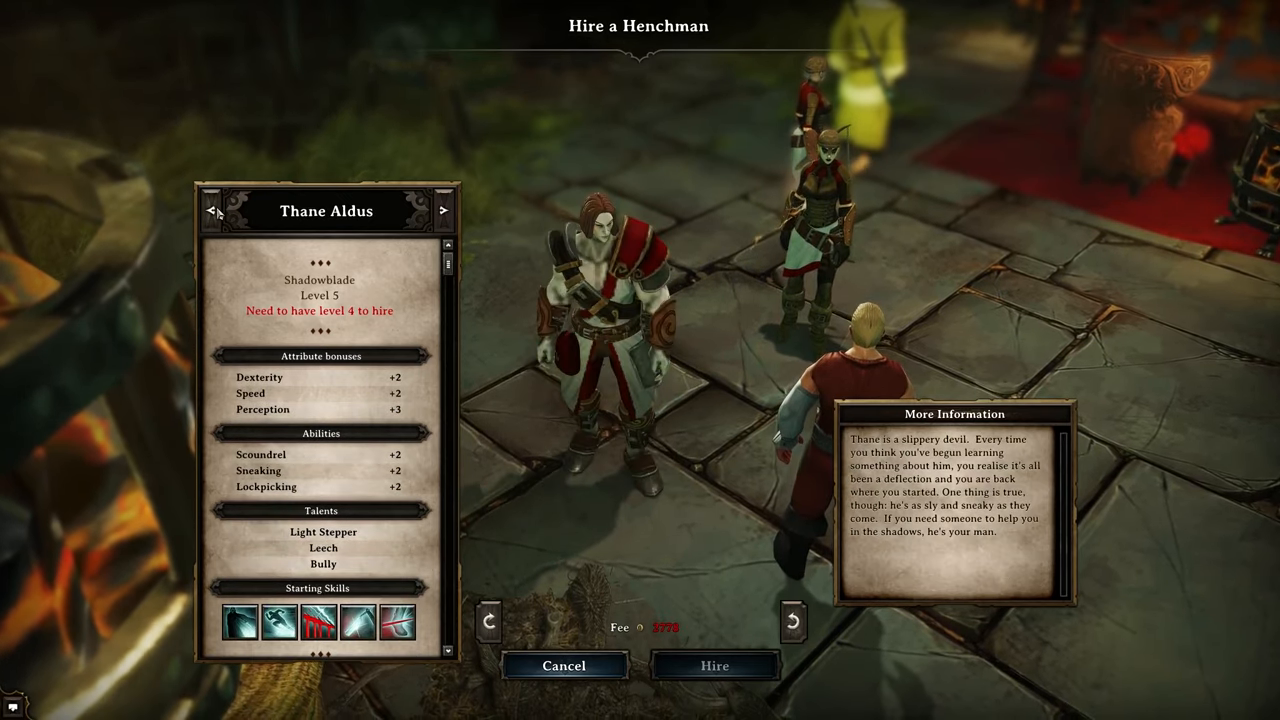
left_click(443, 210)
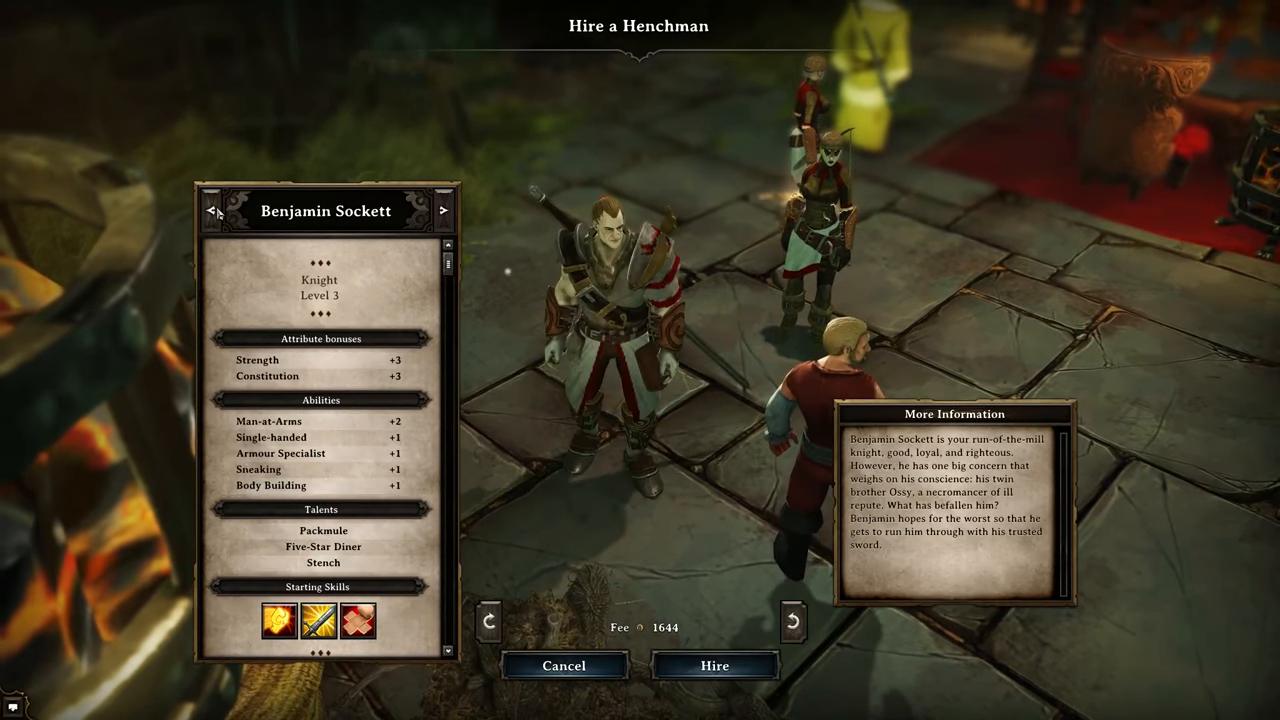
left_click(443, 210)
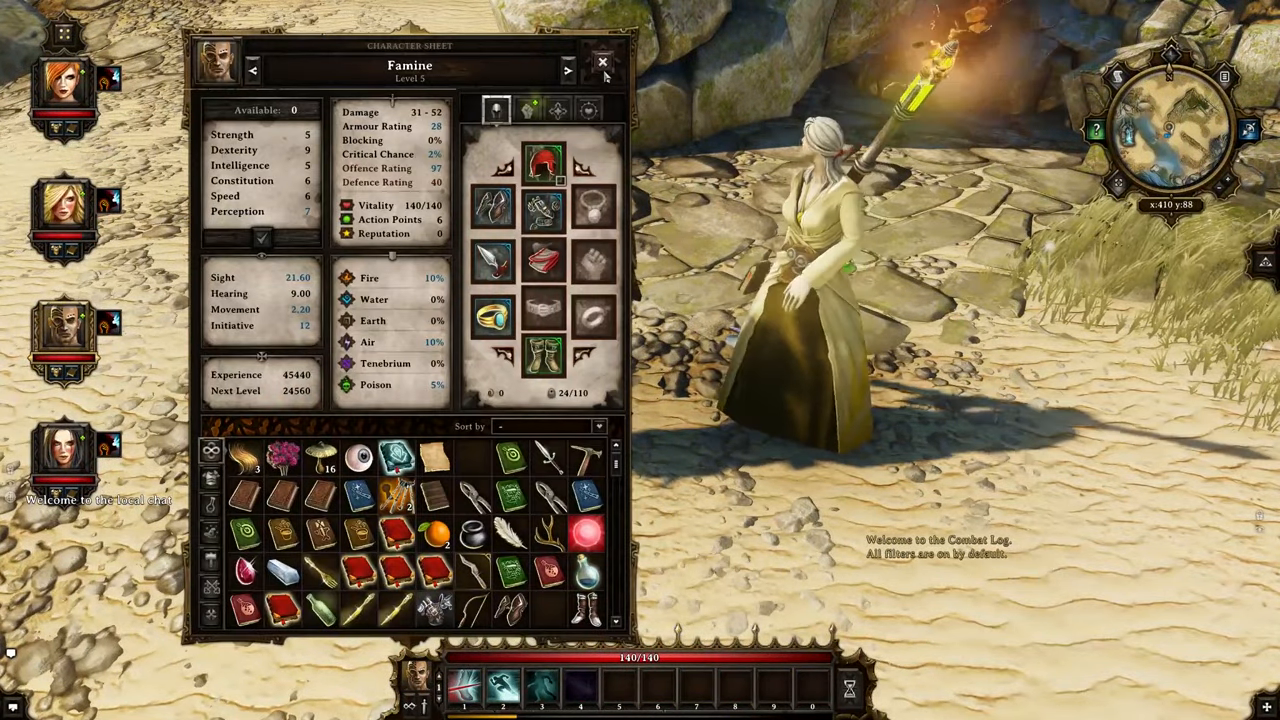
Step: Switch the character sheet from Famine to Downfall
left_click(567, 68)
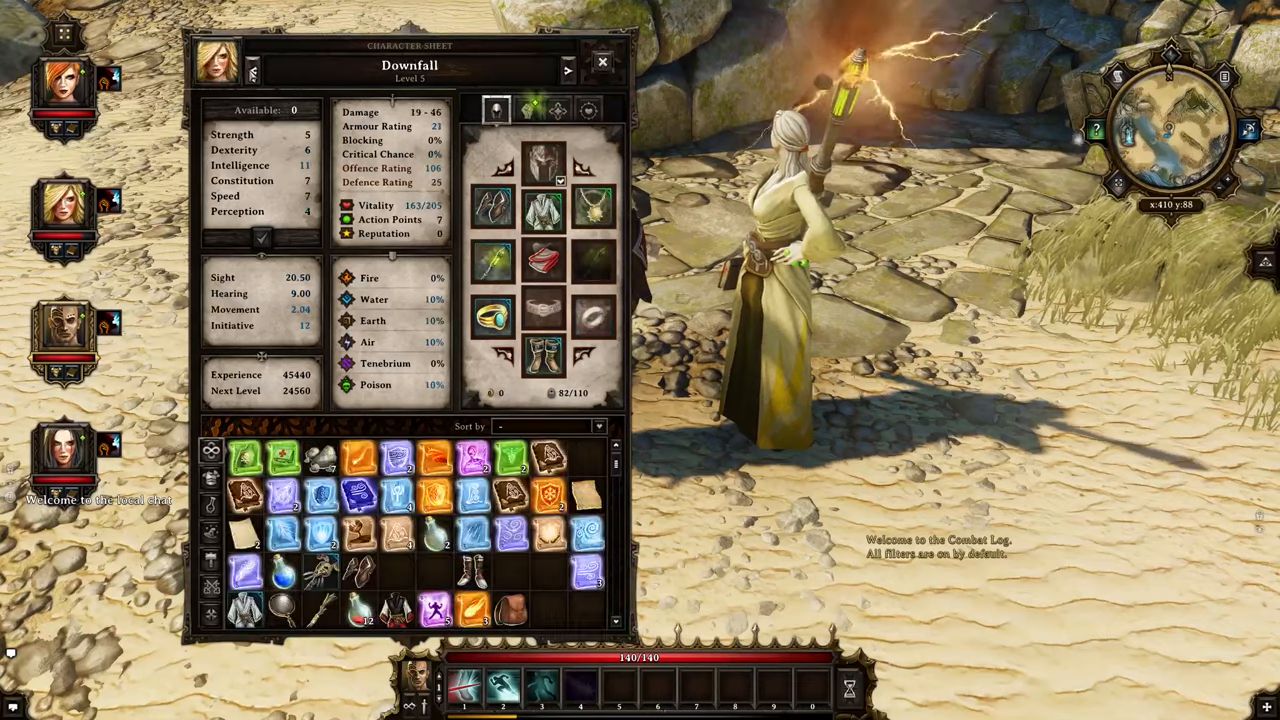